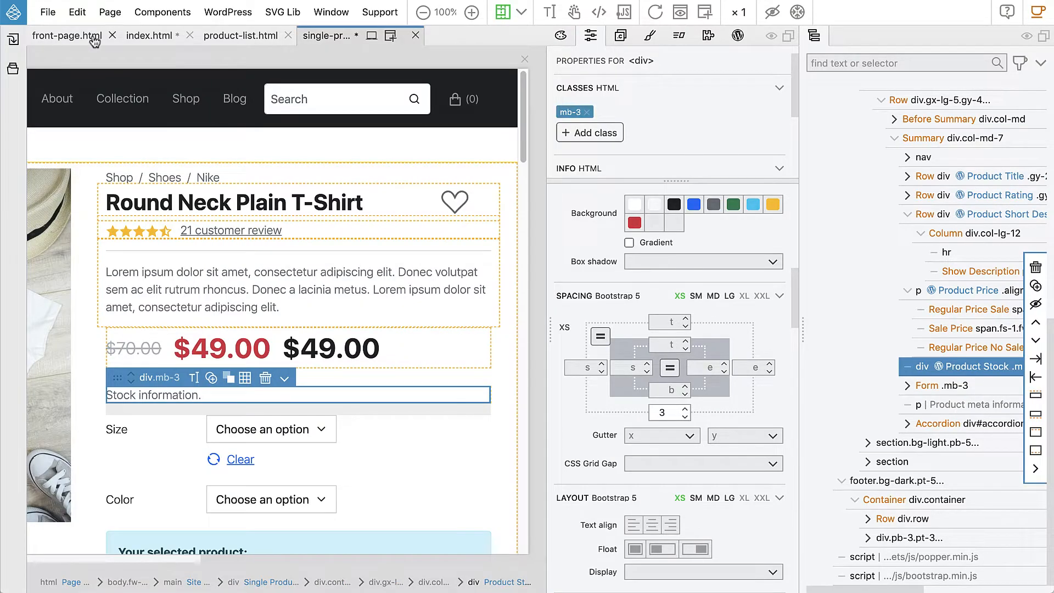
Show the WooCommerce Product Stock action settings for the selected stock div.
click(738, 35)
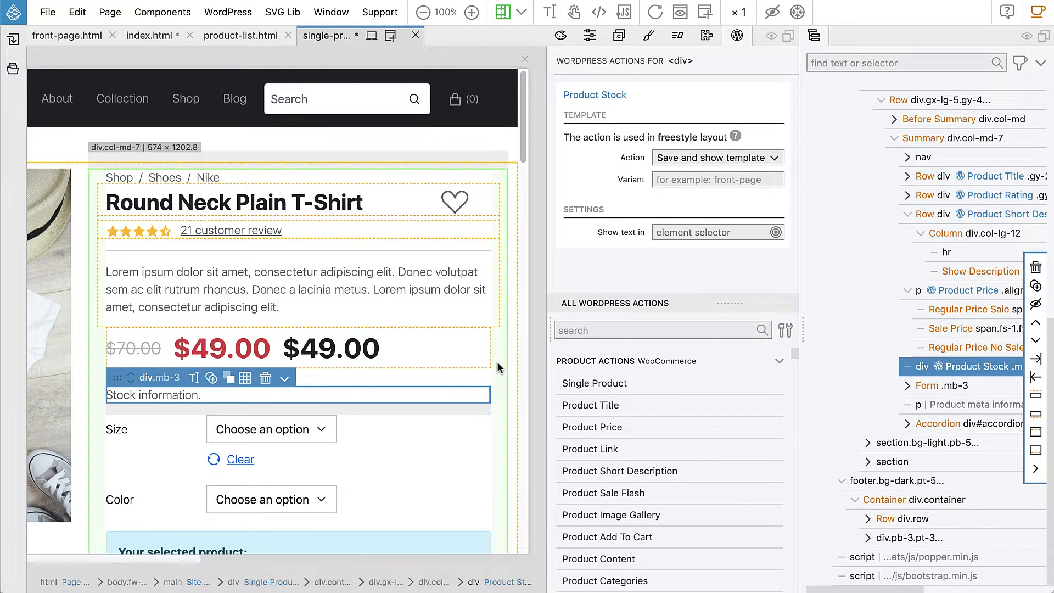
scroll(down, 3)
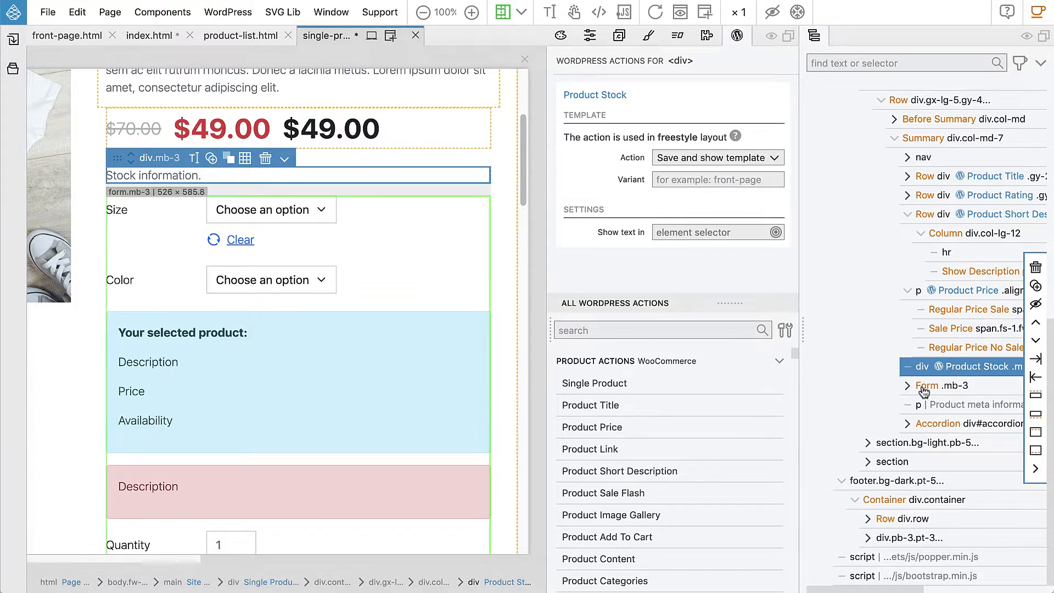
Select Form .mb-3 and review its empty WordPress Actions list and form preview.
click(945, 385)
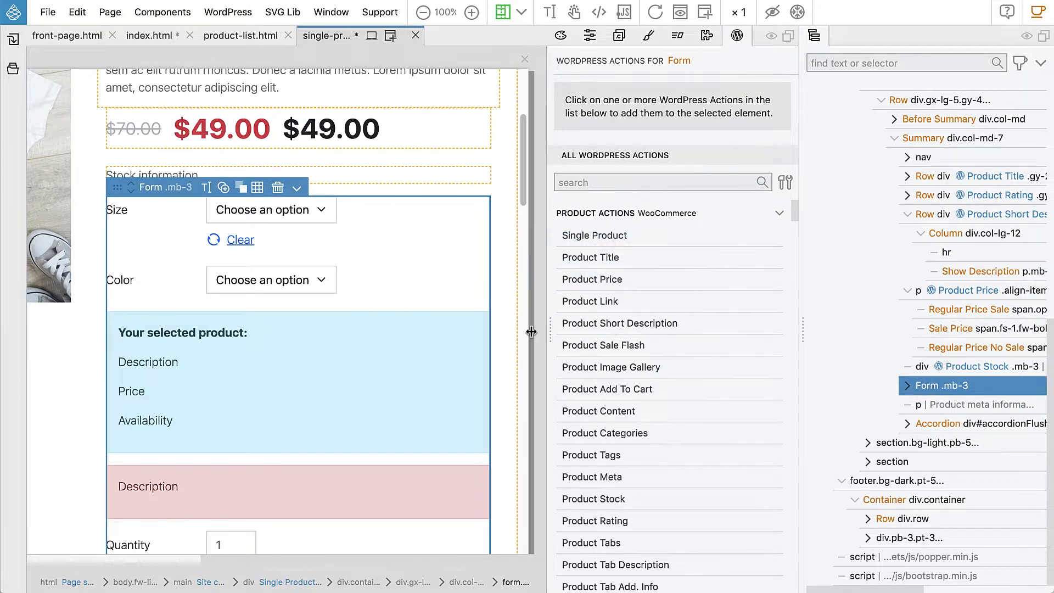
scroll(down, 3)
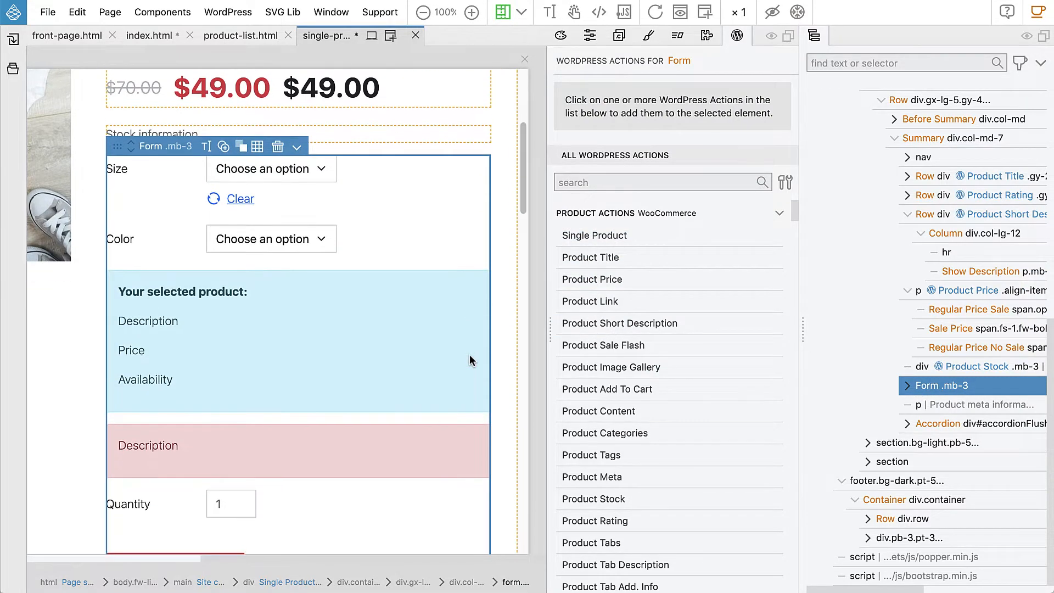
scroll(down, 3)
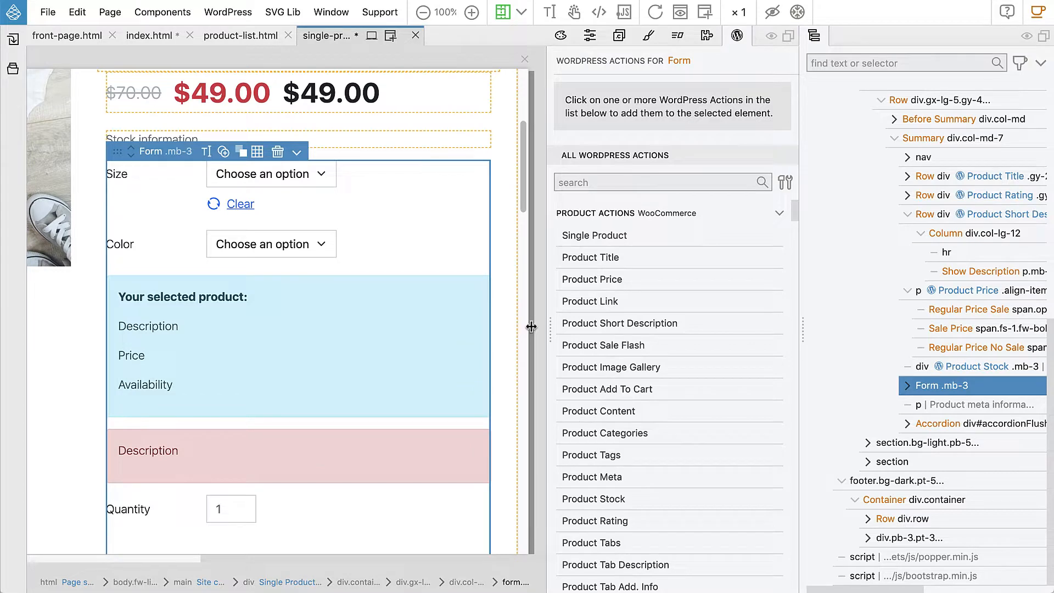
mouse_move(353, 305)
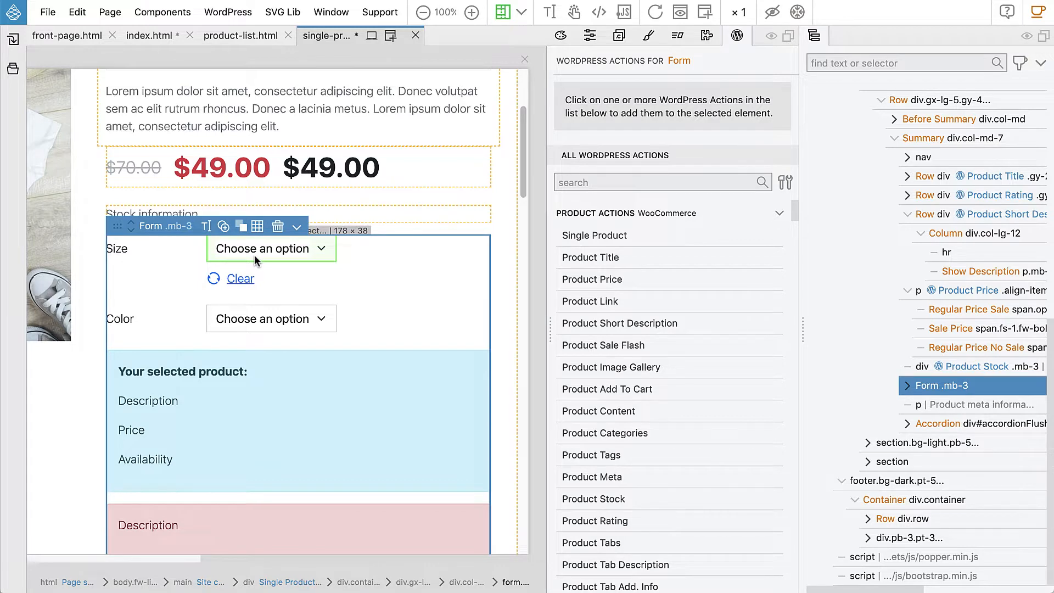
mouse_move(271, 318)
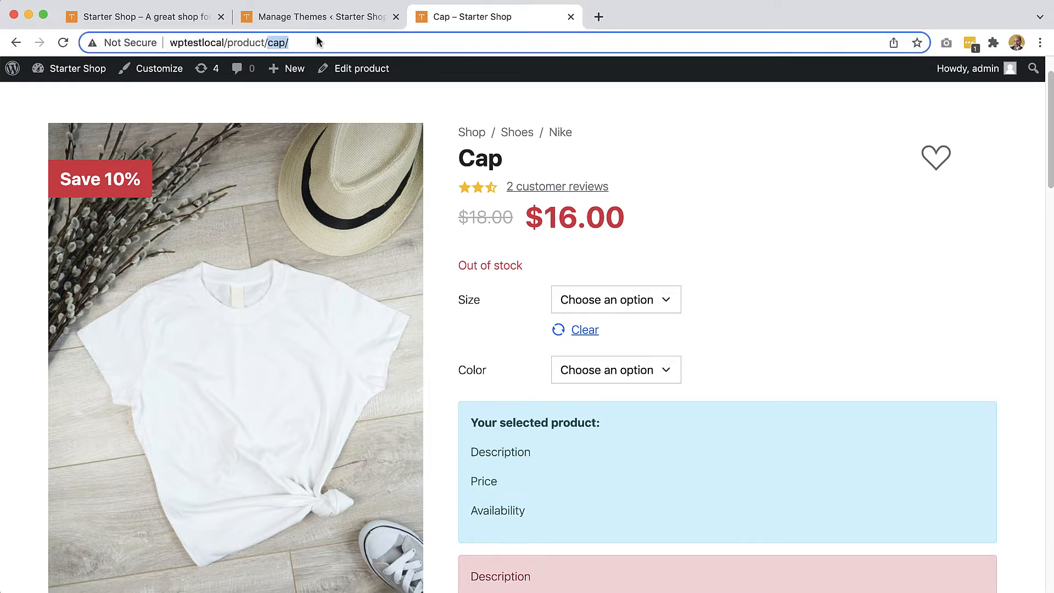
Navigate to wptestlocal/product/beanie/ and choose Edit product from the admin bar.
text(wptestlocal/product/beanie/)
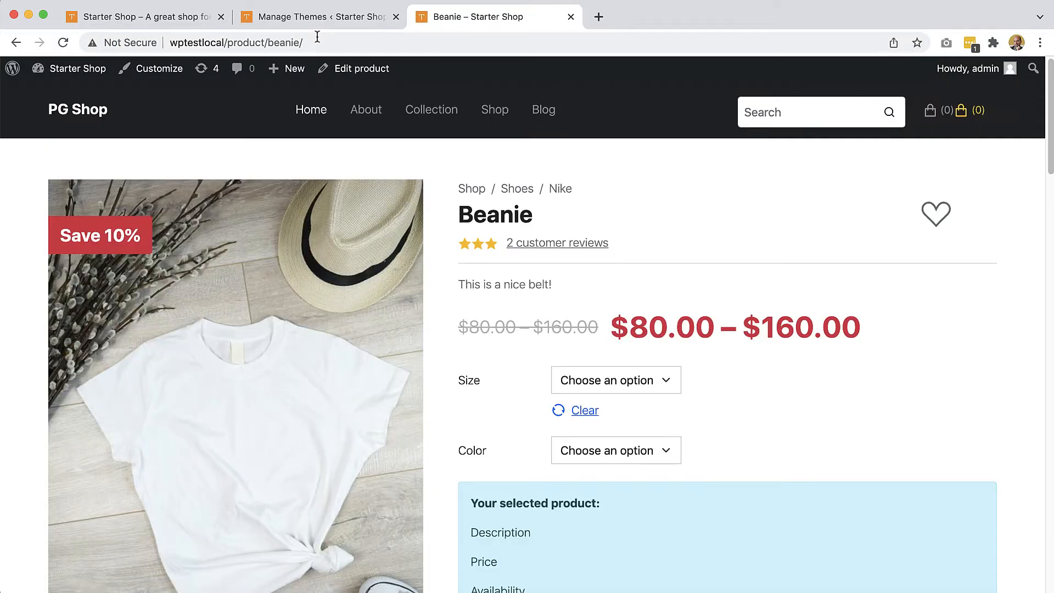
click(361, 69)
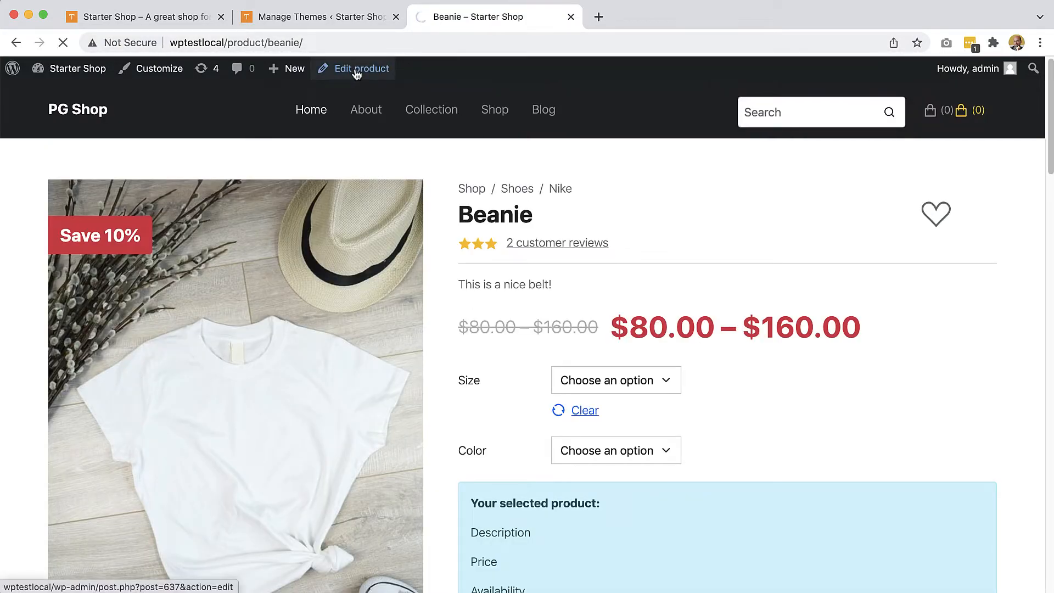
Show the Variations list in the Beanie's Product data panel.
click(360, 68)
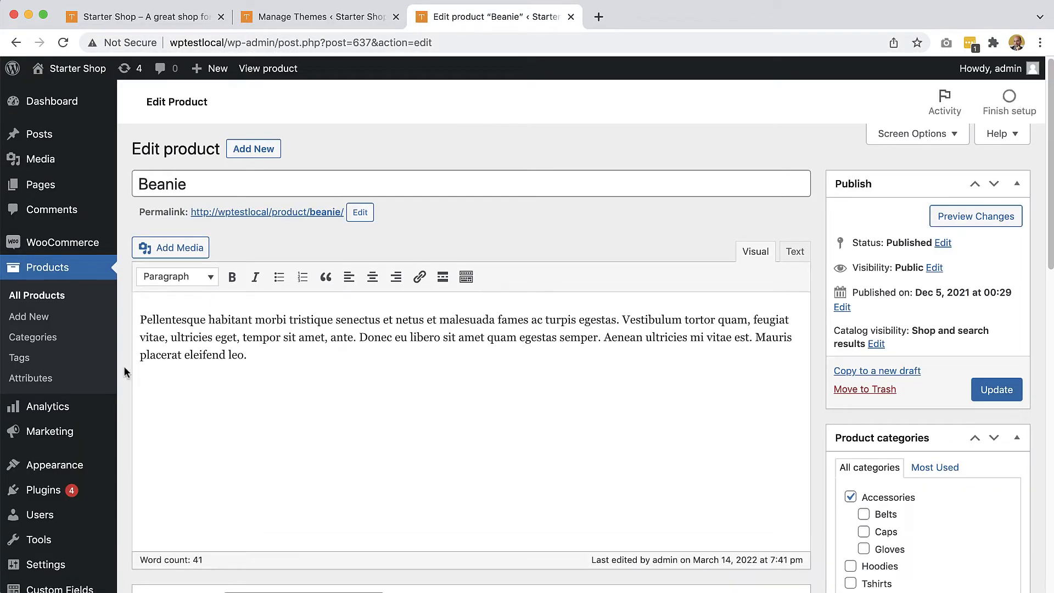
scroll(down, 3)
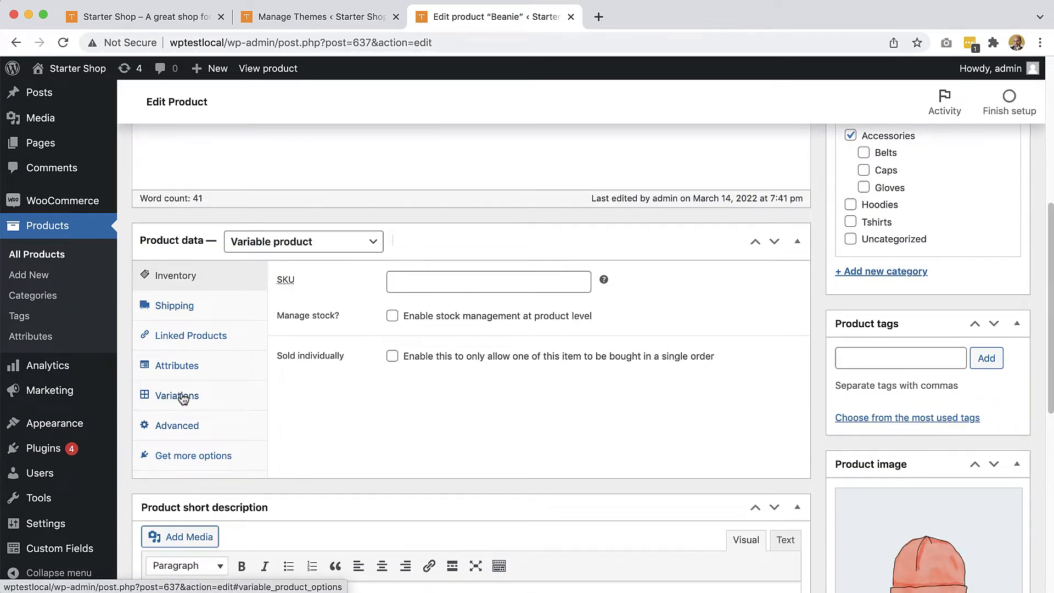
click(177, 395)
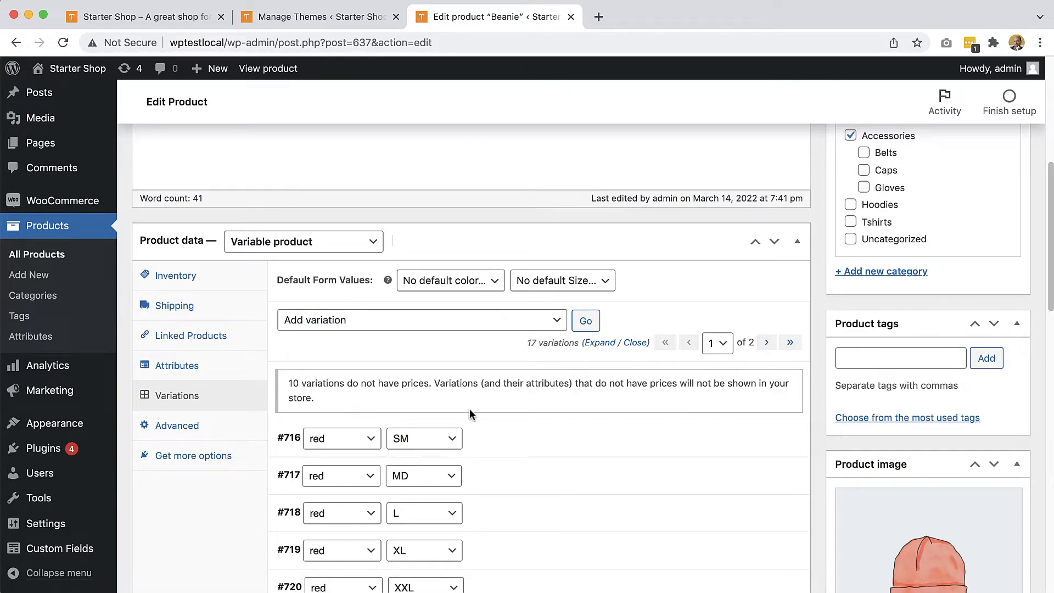
Expand variation #716 (red SM) to reveal its regular price of 100.
scroll(down, 3)
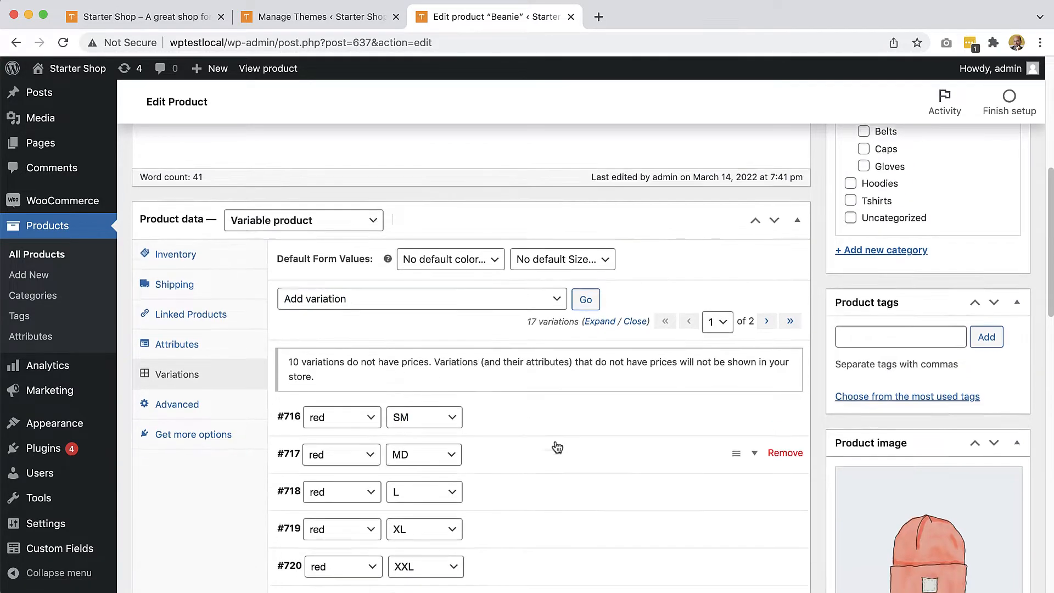
scroll(down, 3)
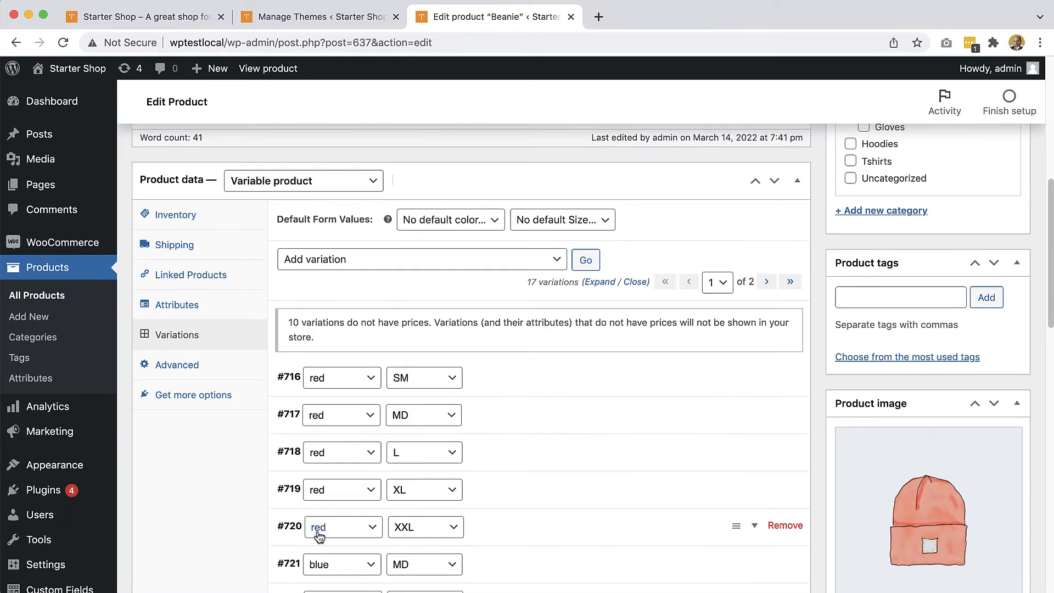
mouse_move(322, 382)
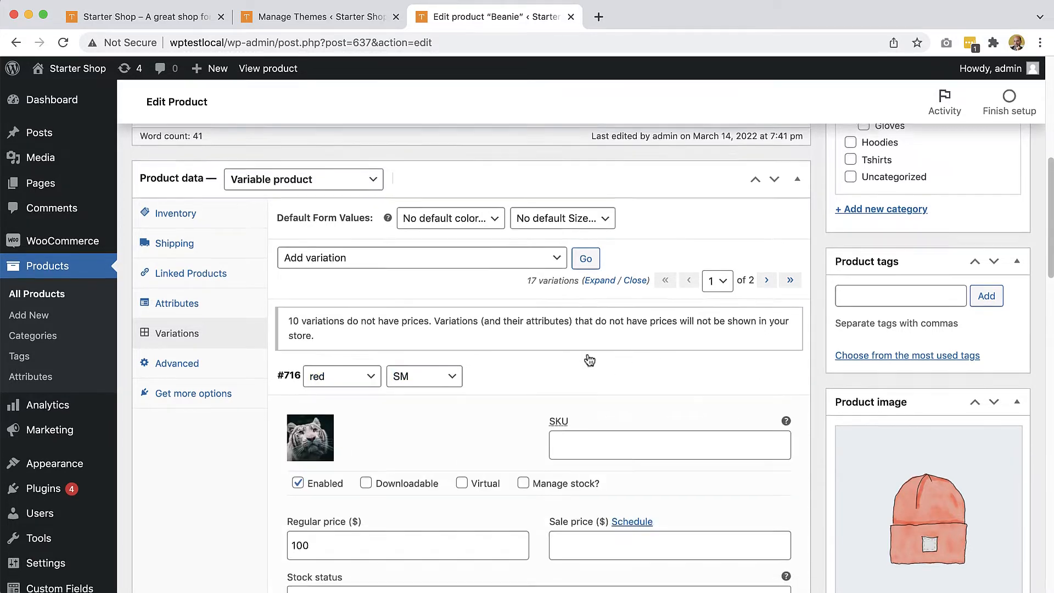
scroll(down, 3)
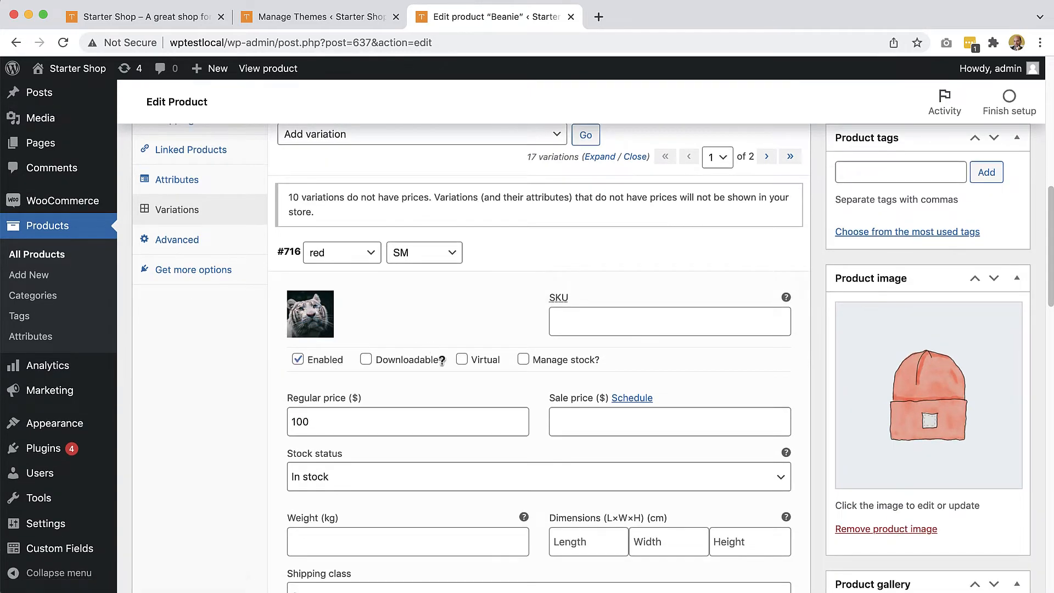
scroll(down, 3)
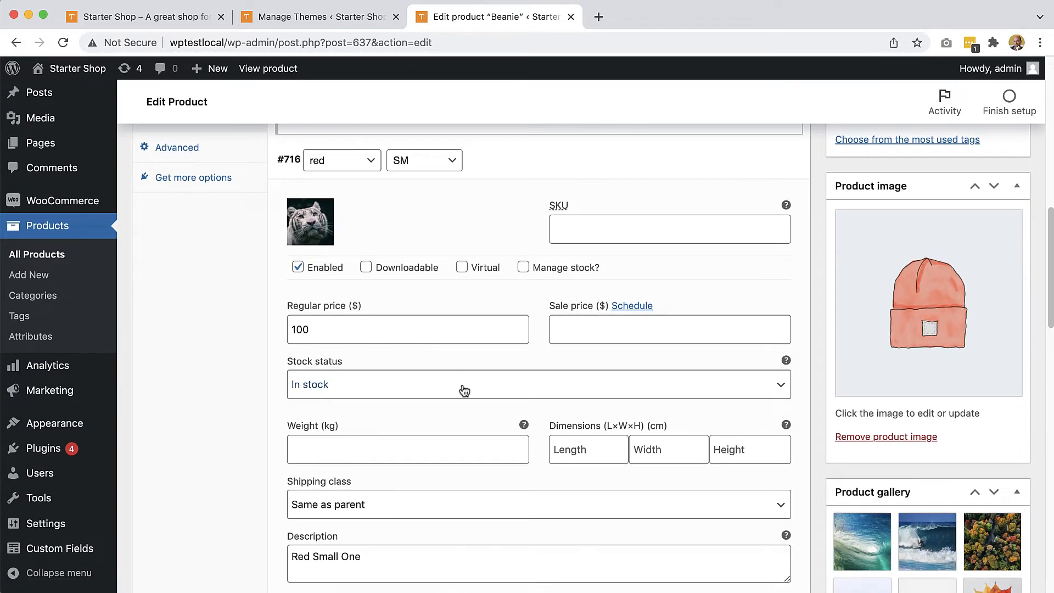
scroll(down, 3)
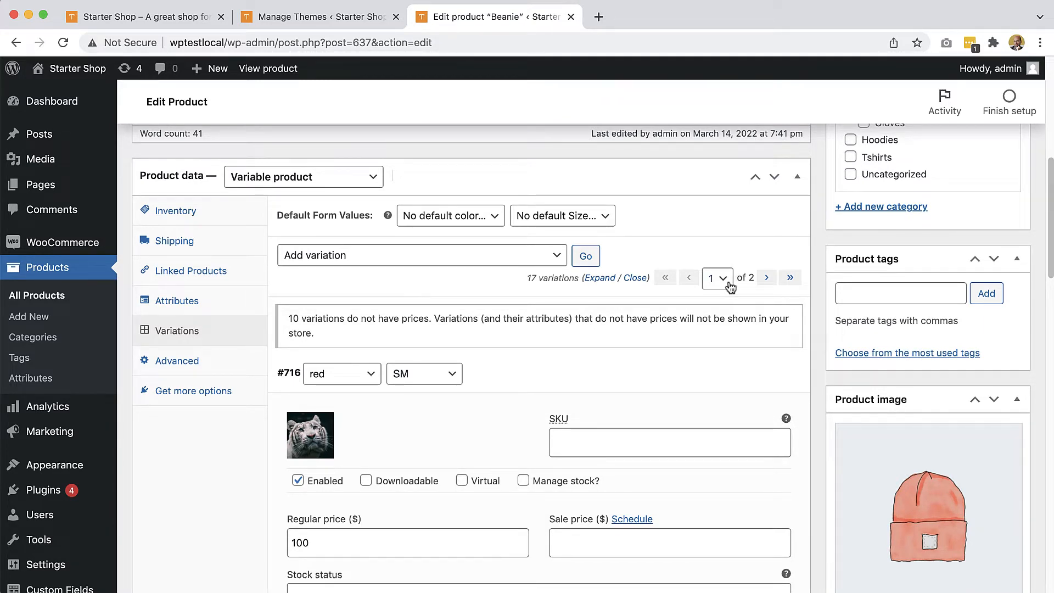
mouse_move(511, 96)
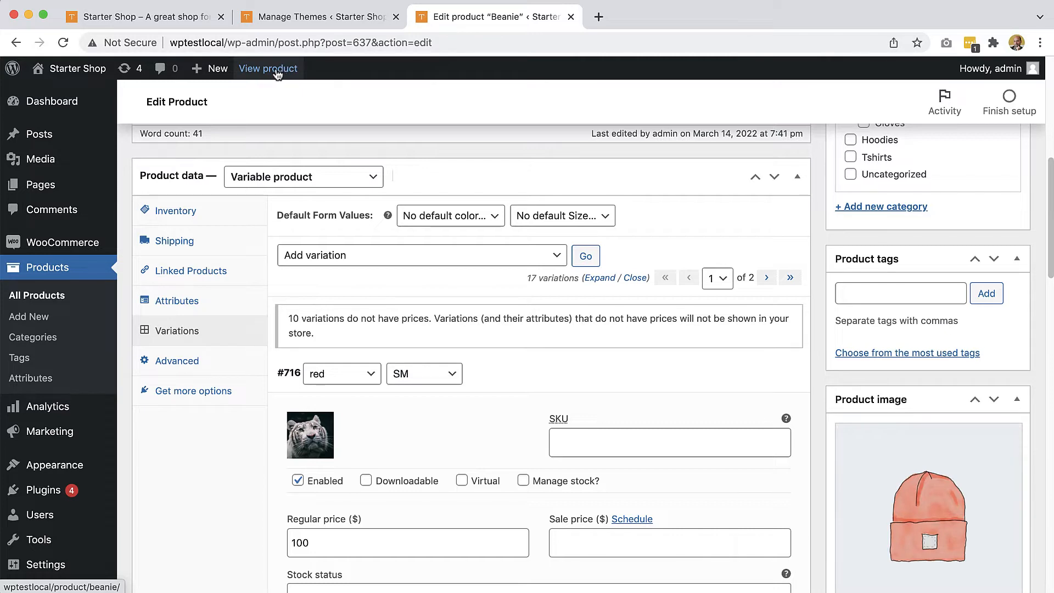
View the Beanie storefront page with its $80–$160 price, options and Add To Cart button.
click(268, 68)
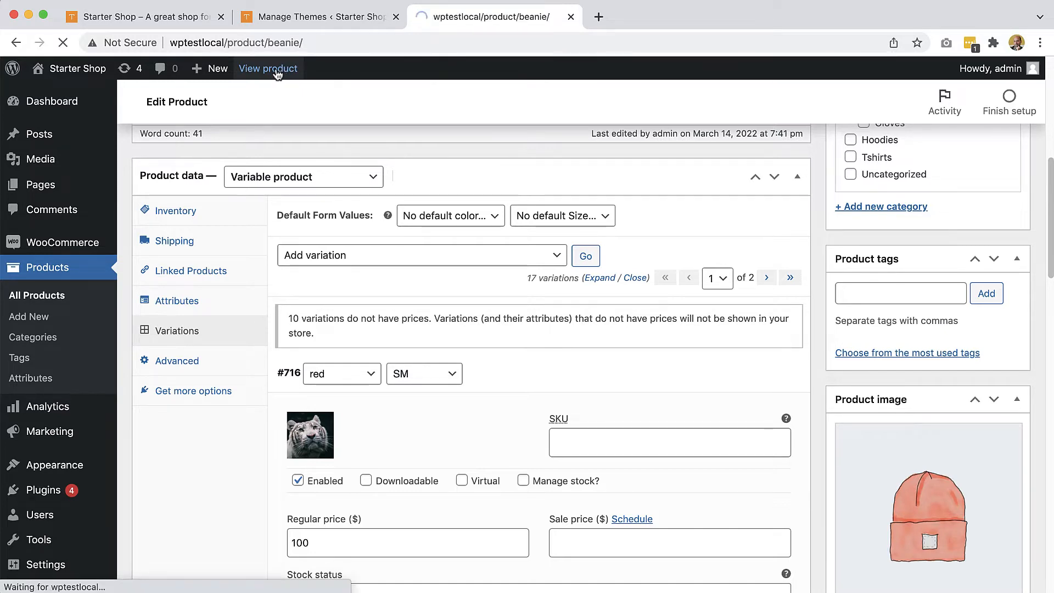
click(268, 68)
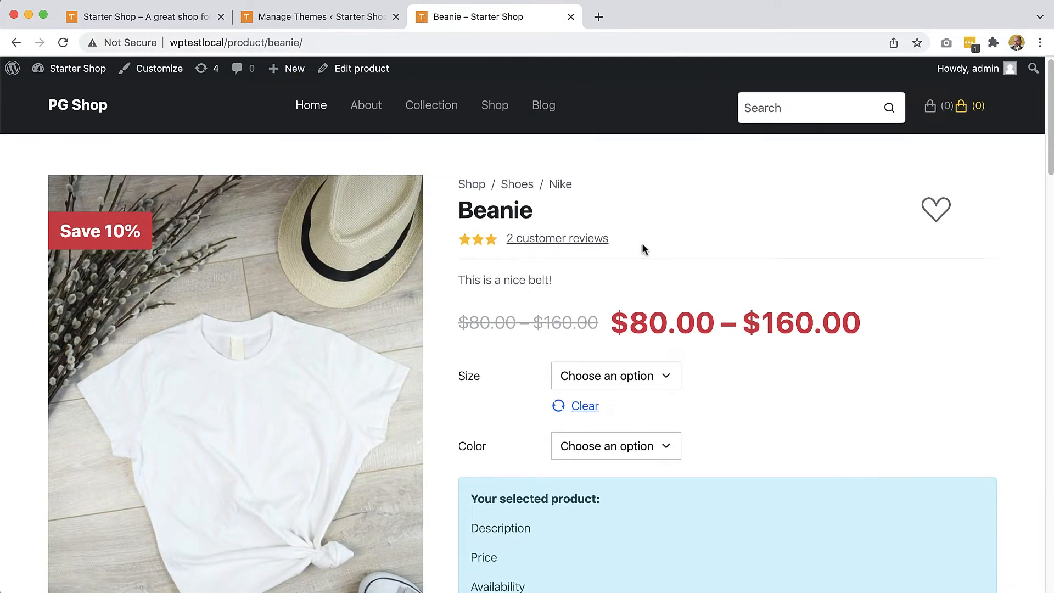
scroll(down, 3)
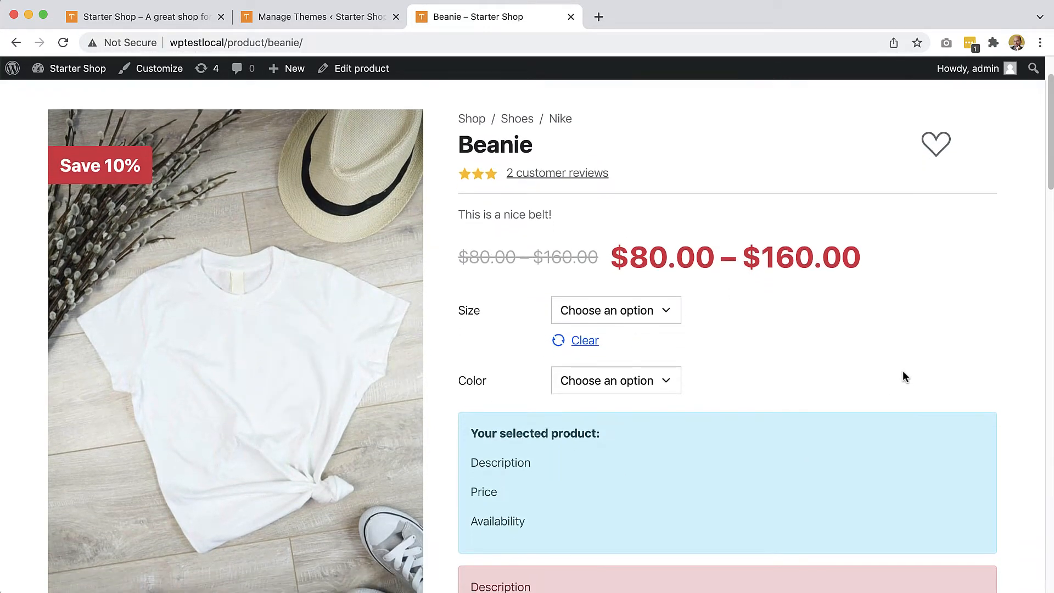
mouse_move(906, 314)
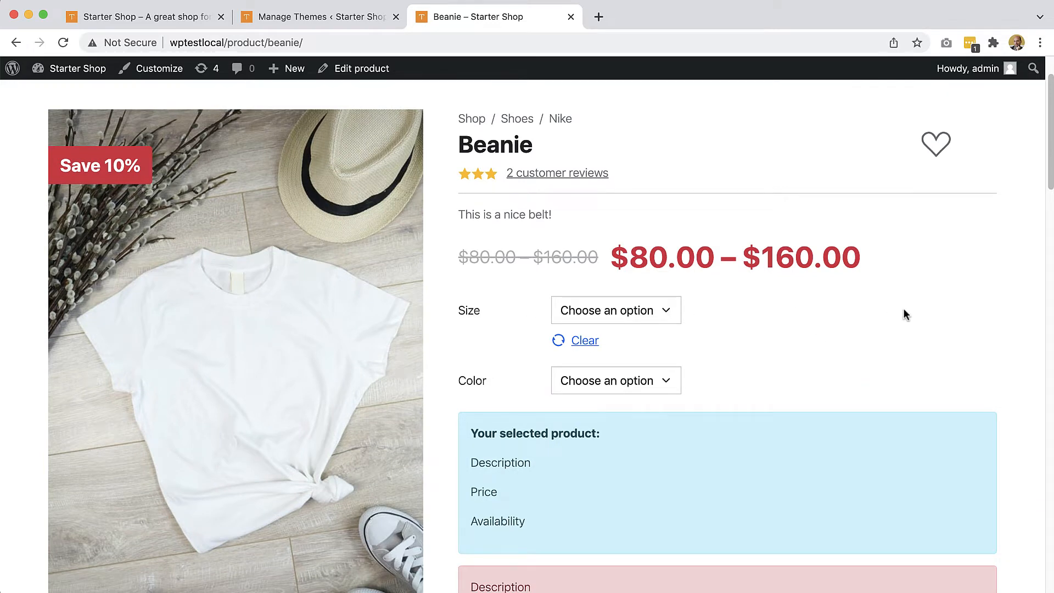
scroll(down, 3)
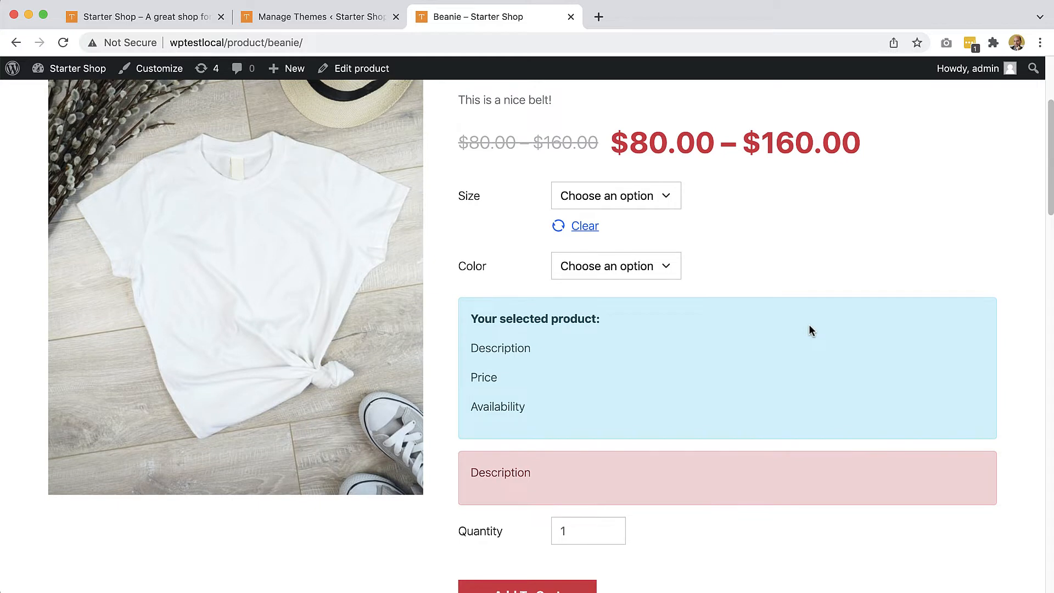
scroll(down, 3)
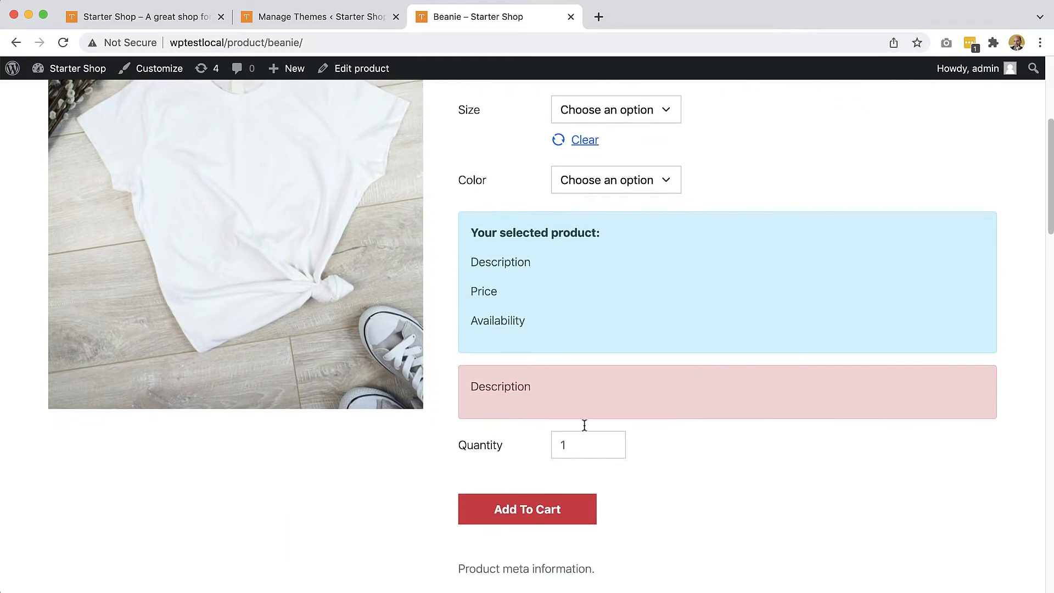
mouse_move(516, 487)
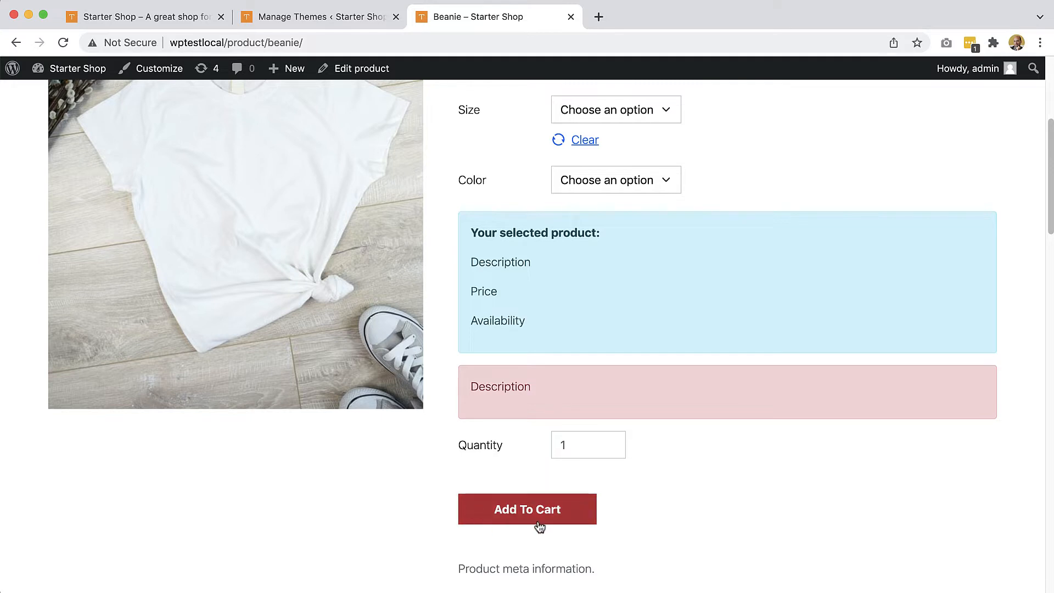
mouse_move(762, 384)
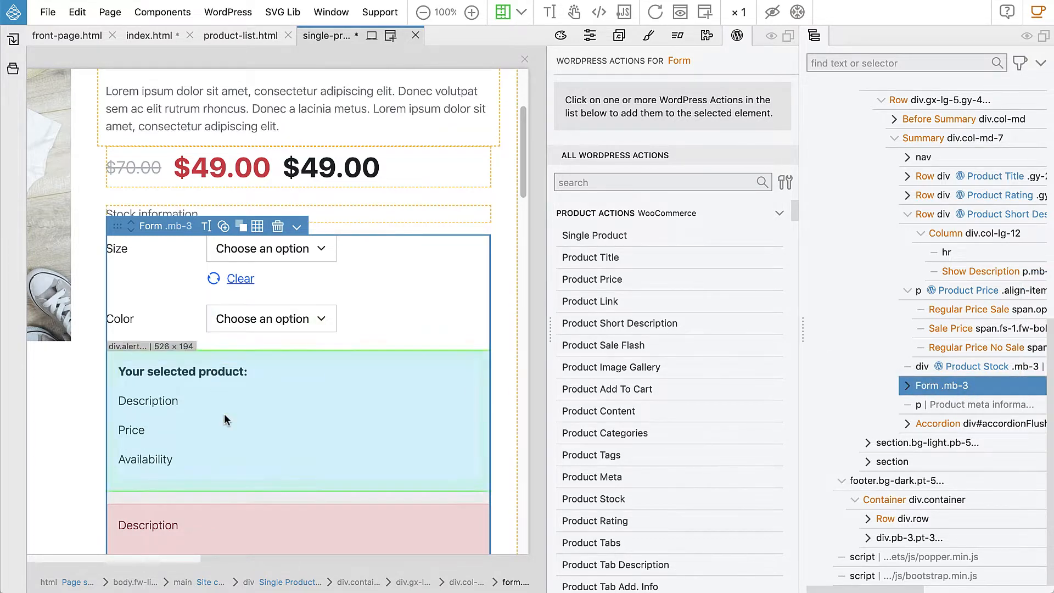
Assign the Product Add To Cart action to the size-and-color form.
scroll(down, 3)
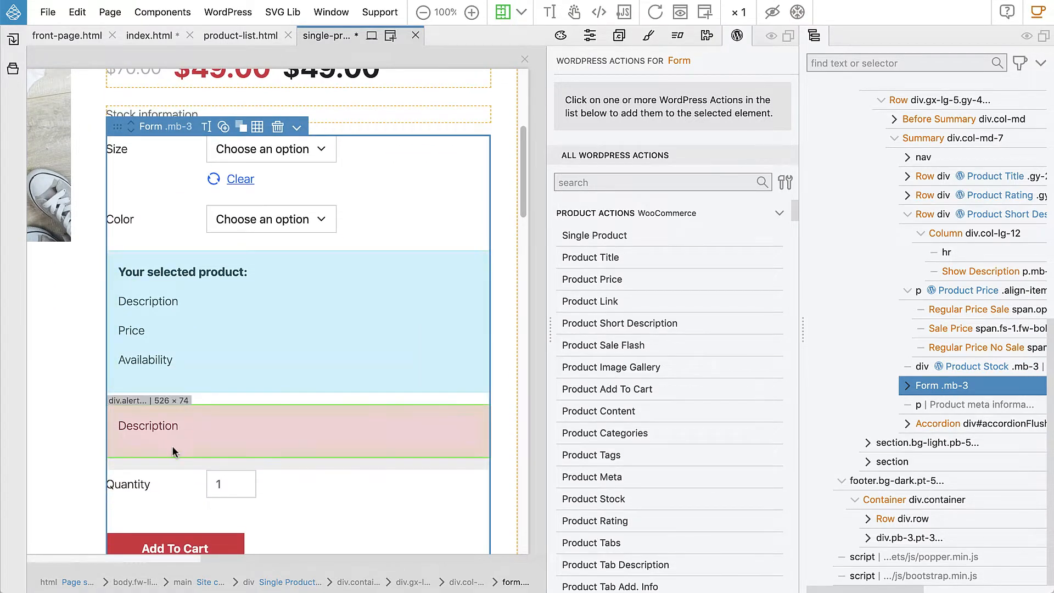
mouse_move(612, 393)
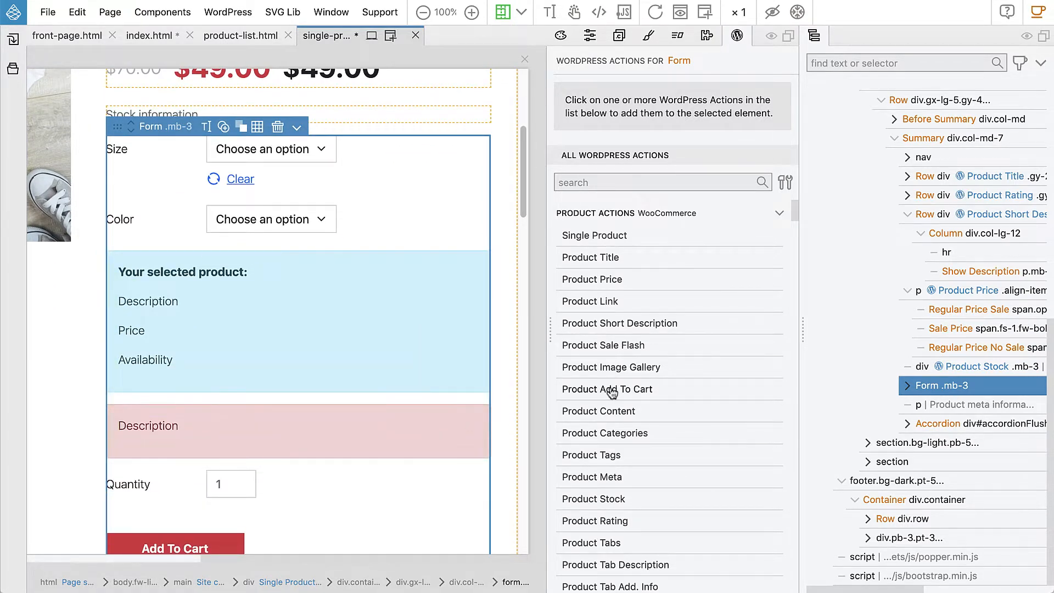
click(607, 389)
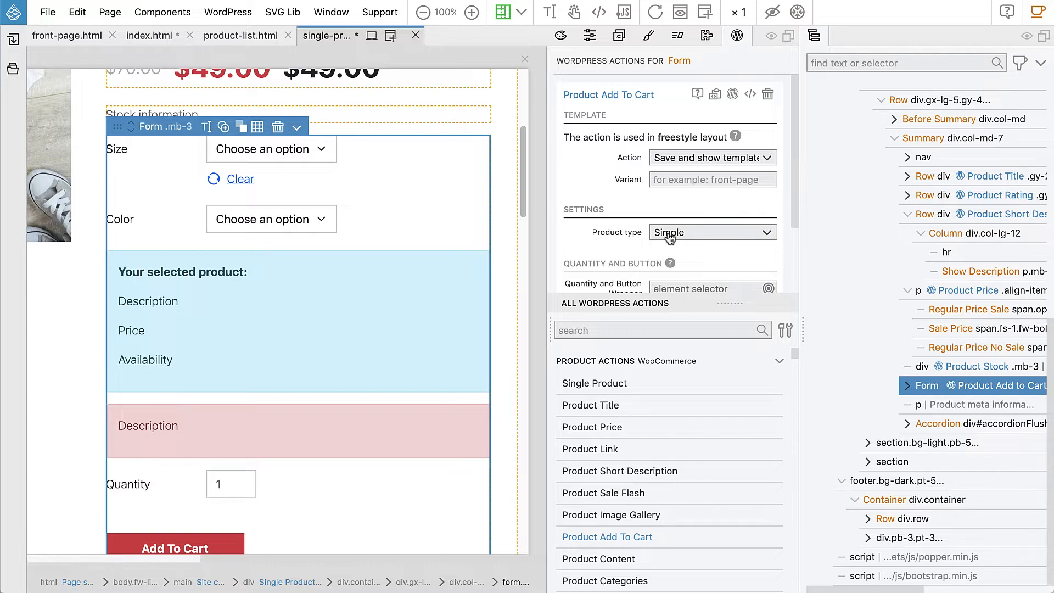
Change the Add To Cart product type from Simple to Variable, revealing Variation Attributes.
click(712, 232)
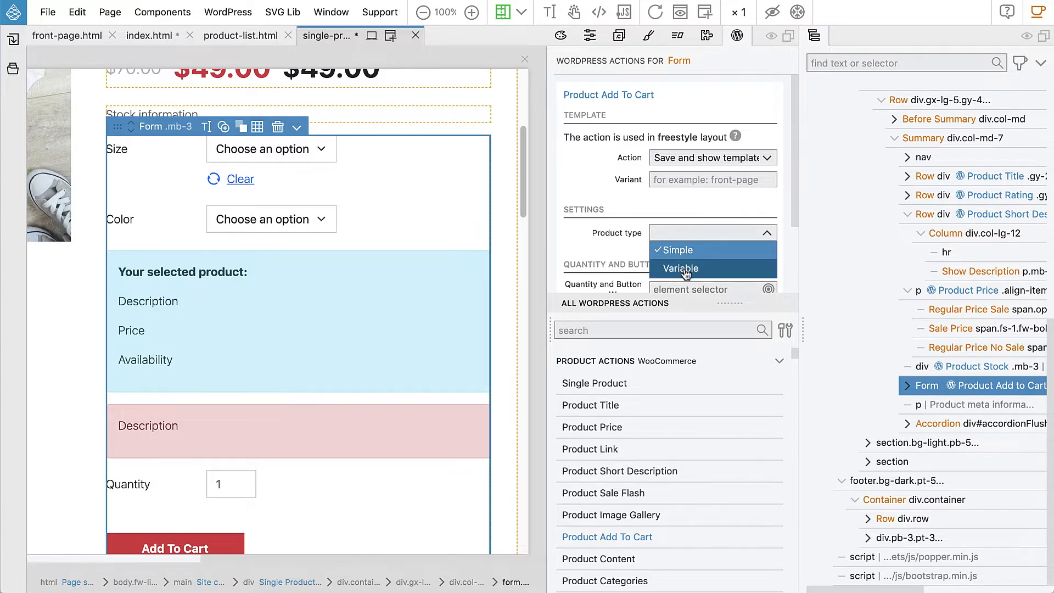
click(681, 267)
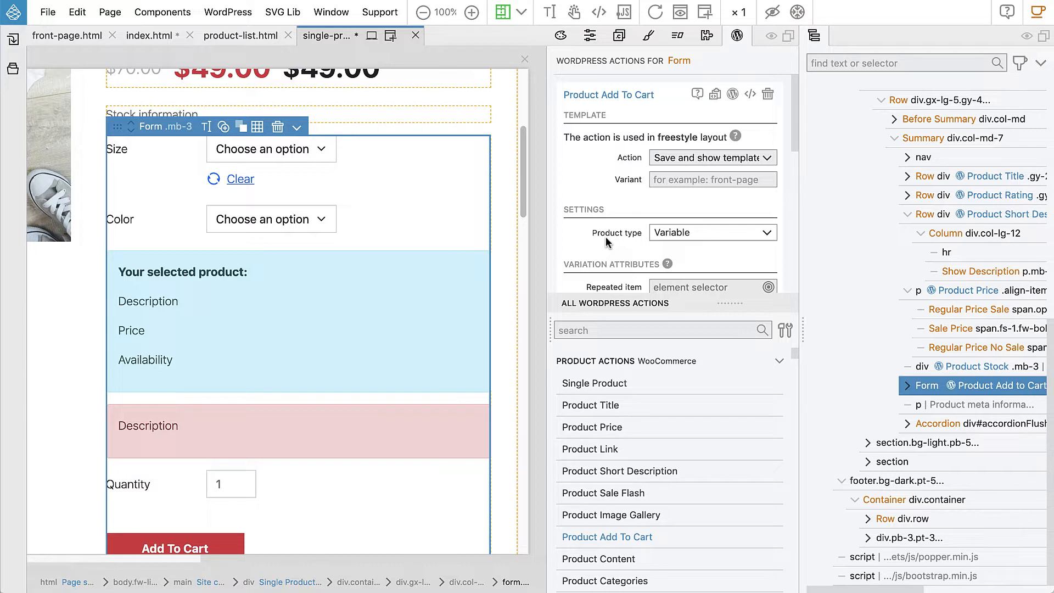
mouse_move(609, 244)
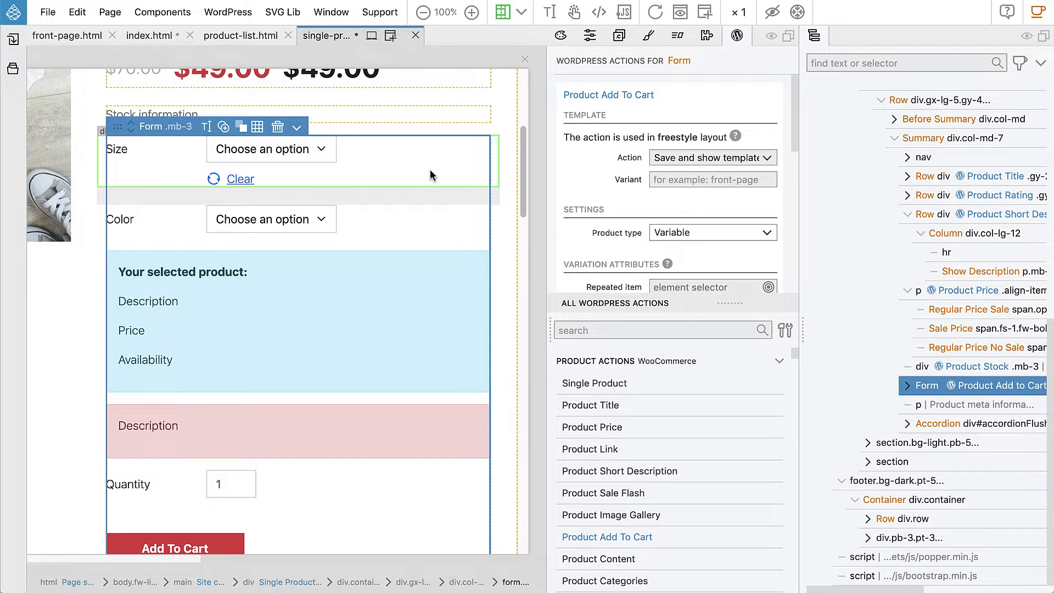
mouse_move(483, 166)
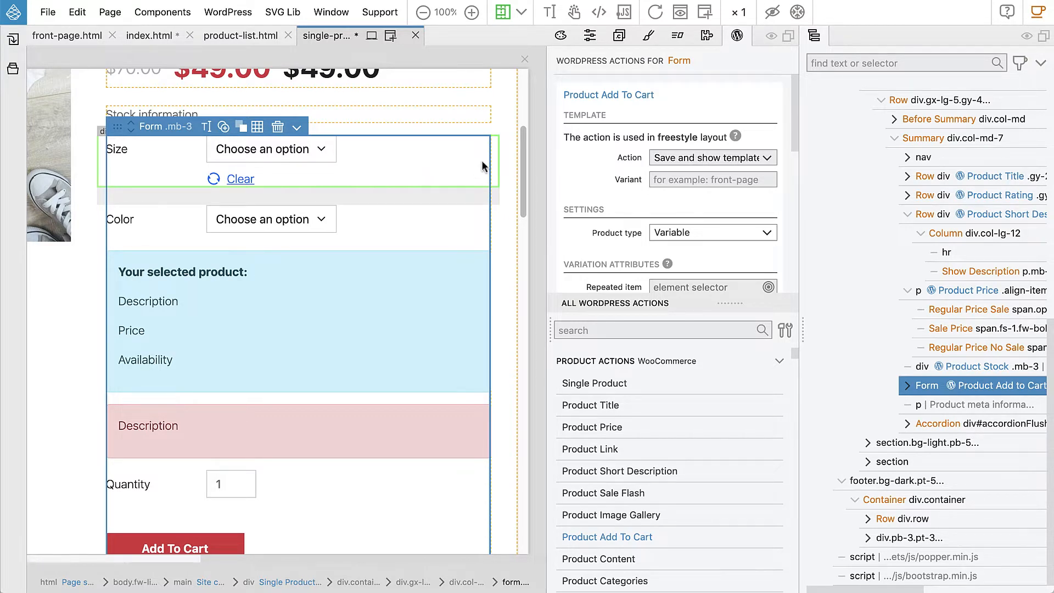
mouse_move(736, 136)
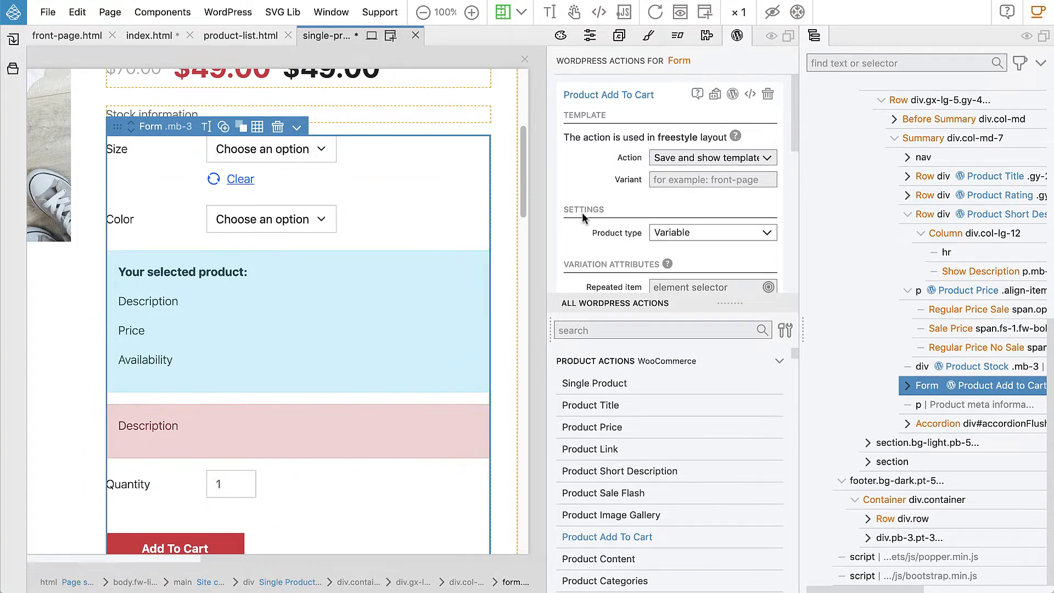
mouse_move(574, 195)
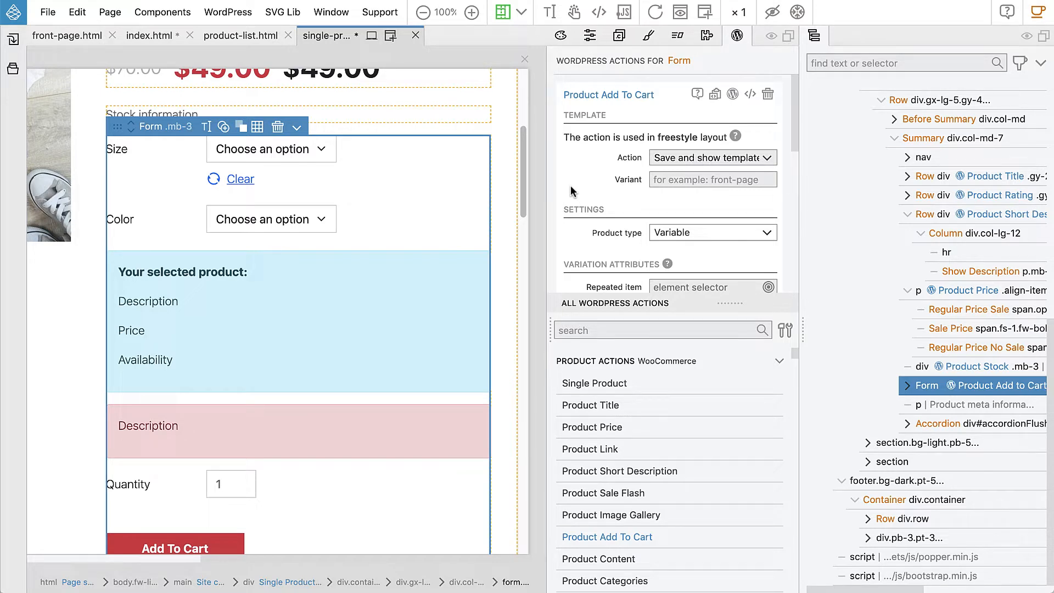
mouse_move(563, 187)
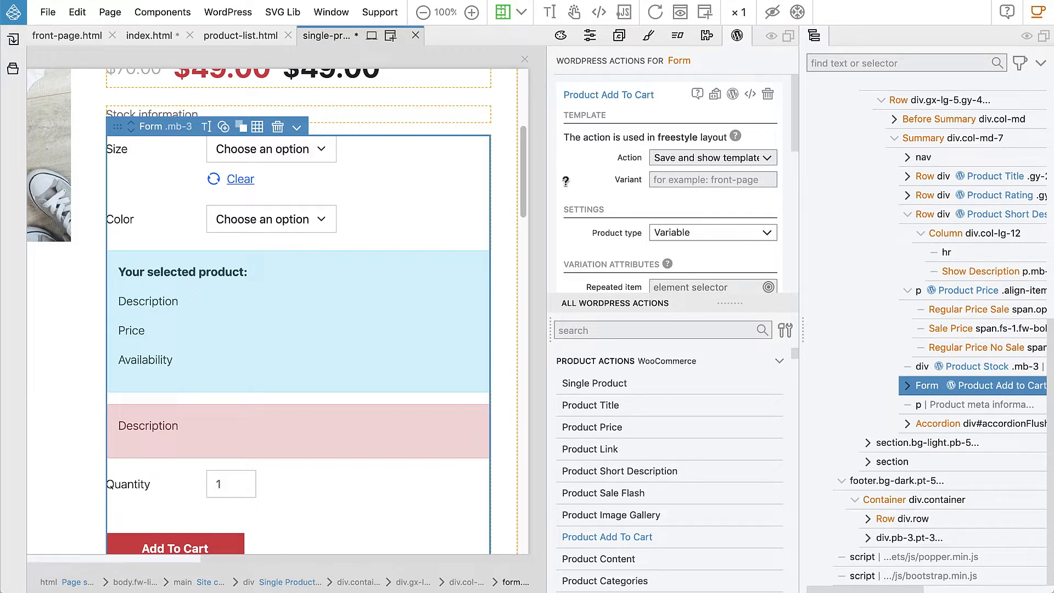
mouse_move(567, 181)
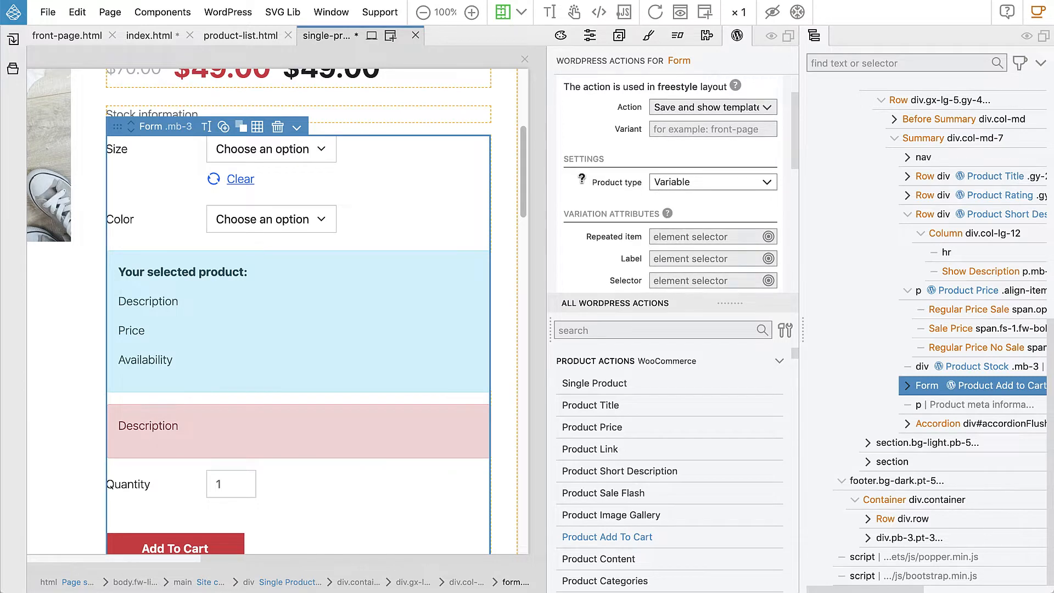
scroll(down, 3)
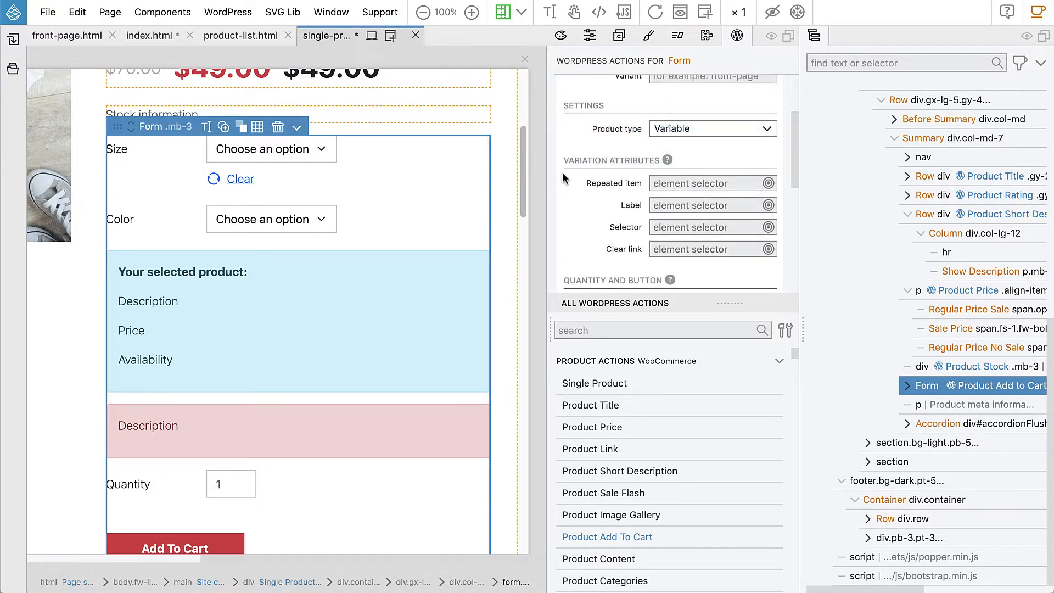
mouse_move(666, 161)
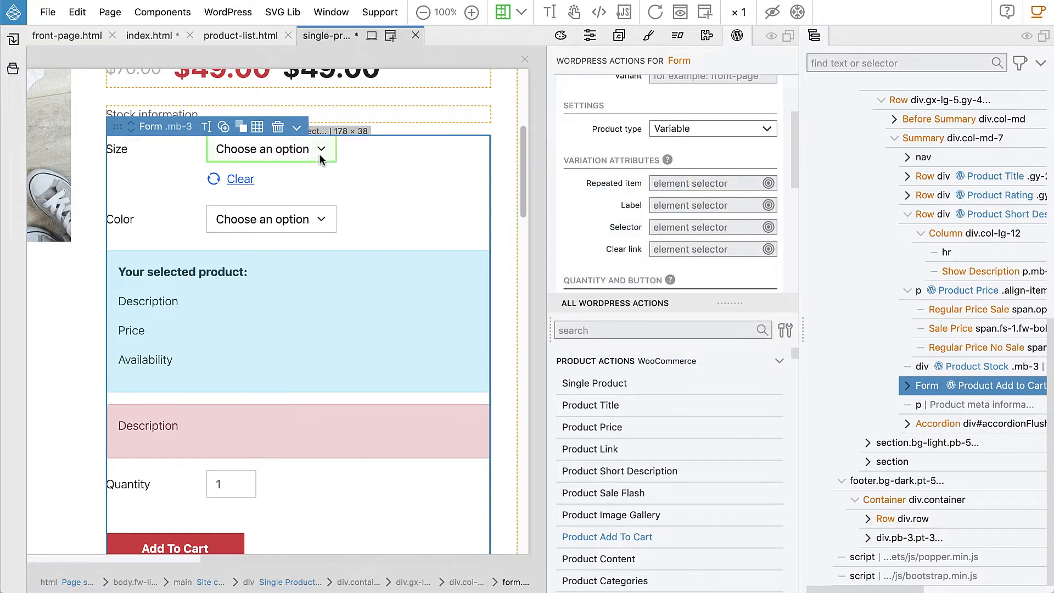
mouse_move(247, 149)
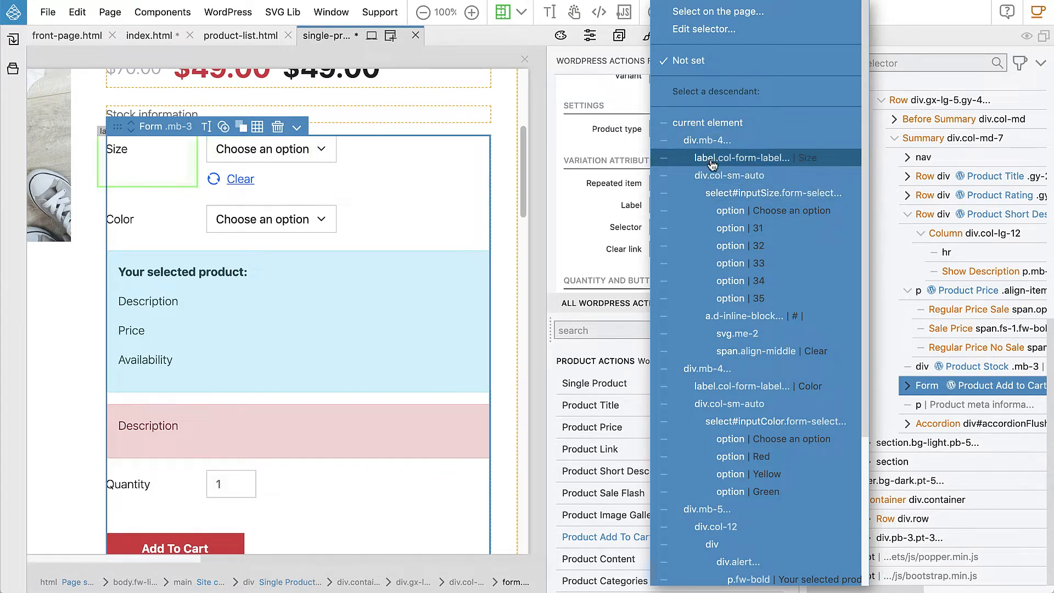
mouse_move(707, 139)
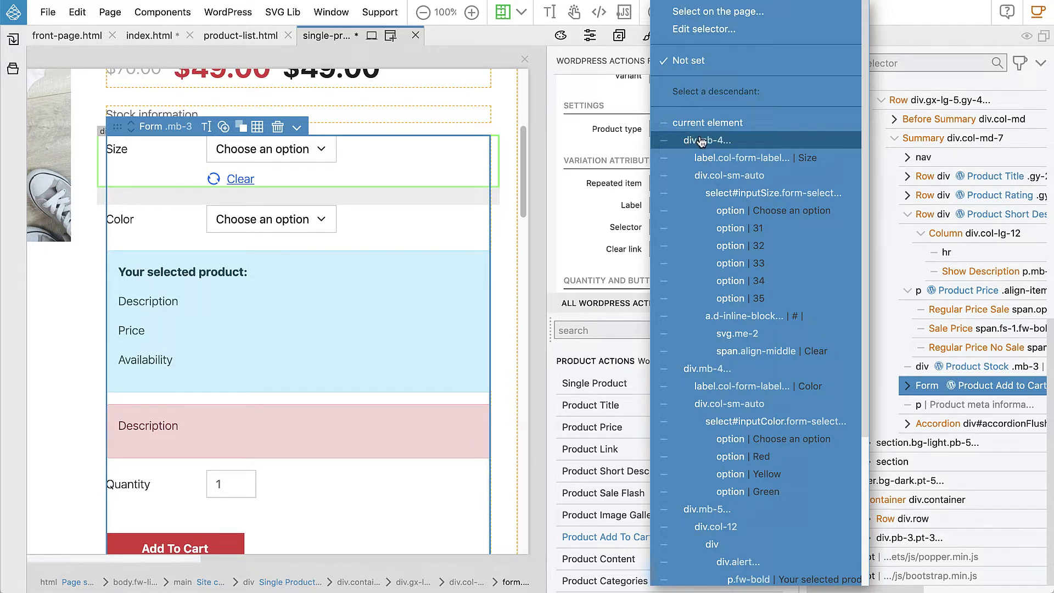
mouse_move(699, 141)
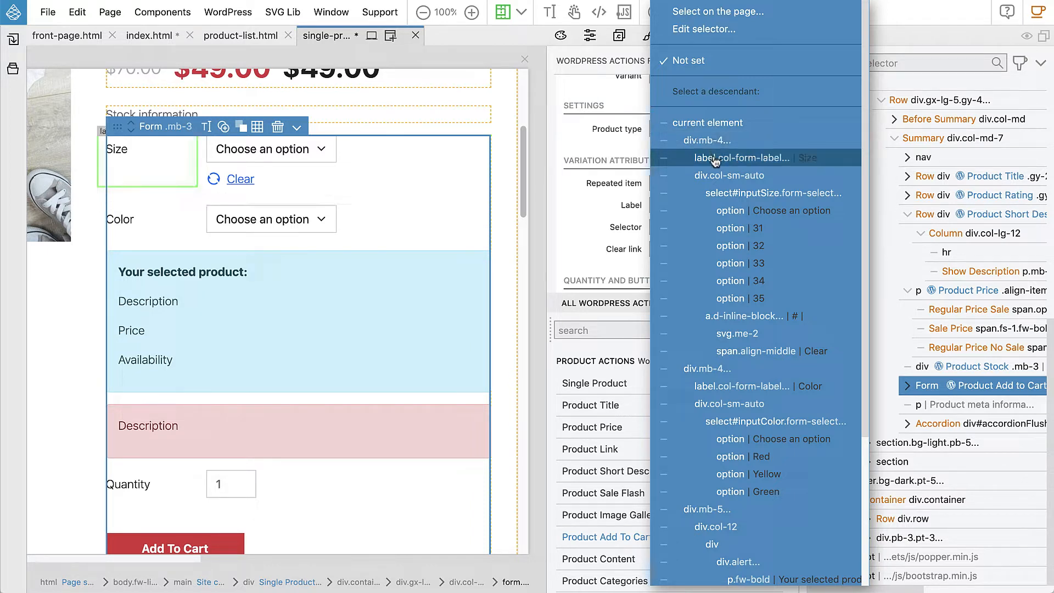
mouse_move(729, 176)
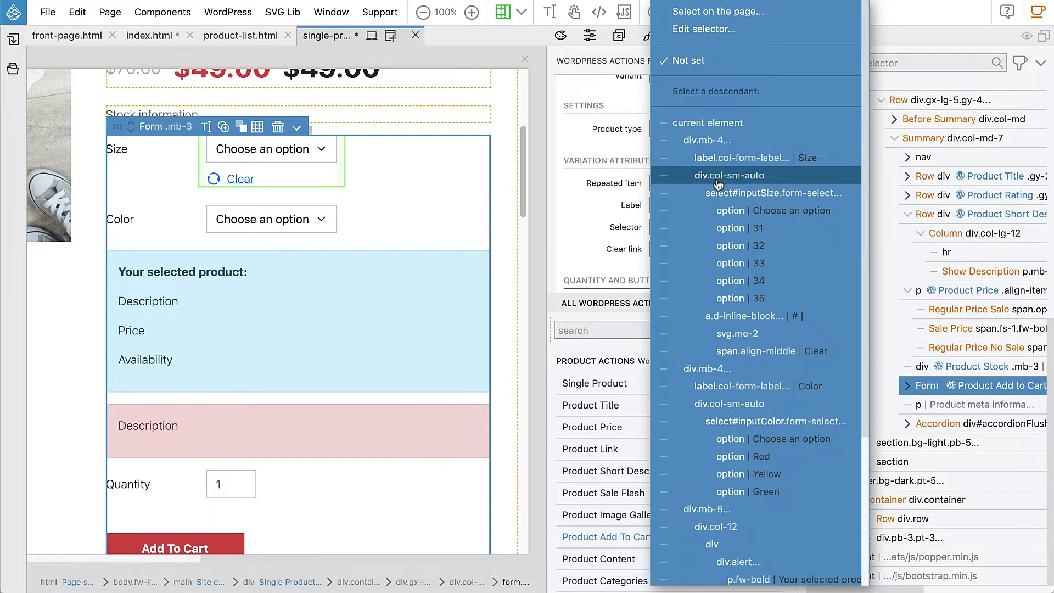
mouse_move(730, 245)
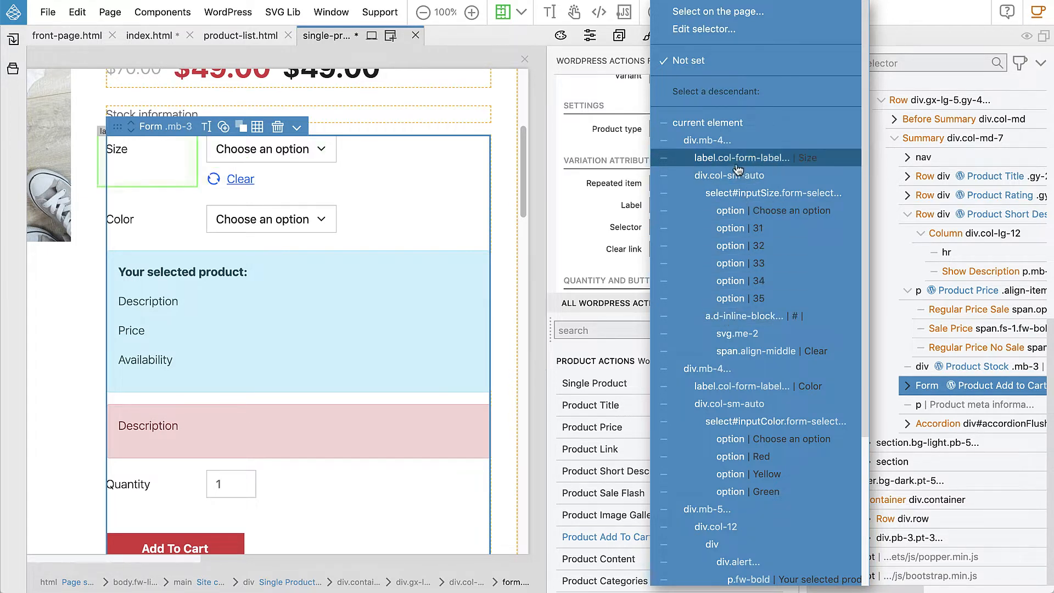
mouse_move(706, 140)
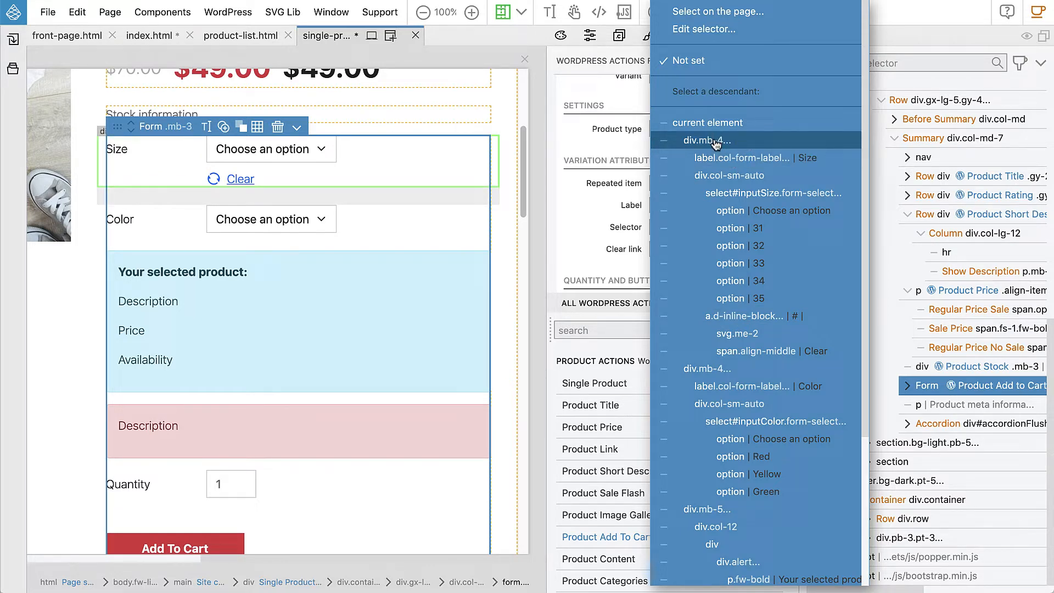
Map variation attributes to div.mb-4, label.col-form-label, select#inputSize and a.d-inline-block.
click(709, 139)
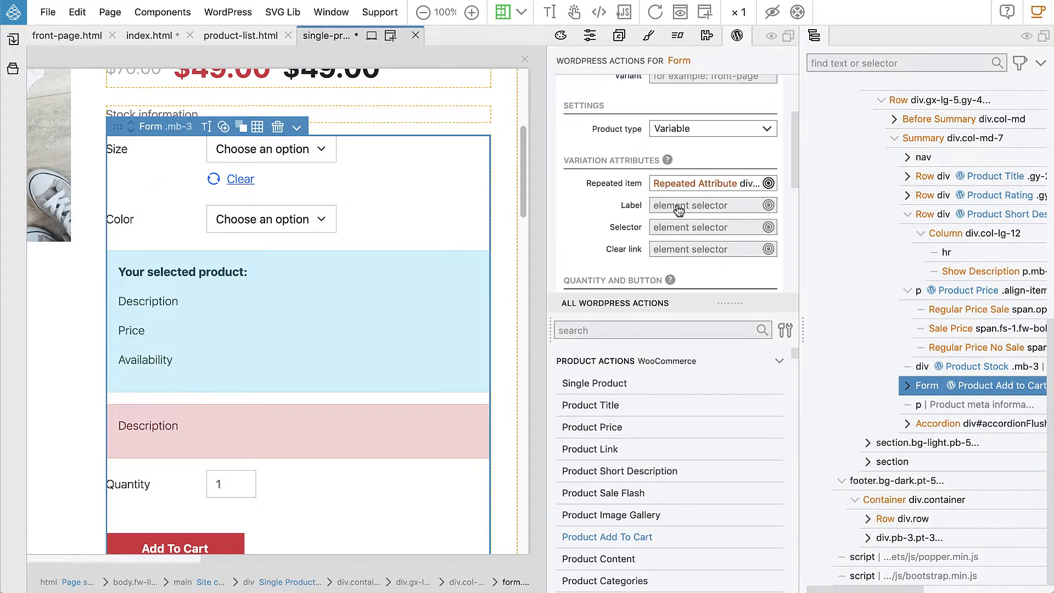
click(708, 205)
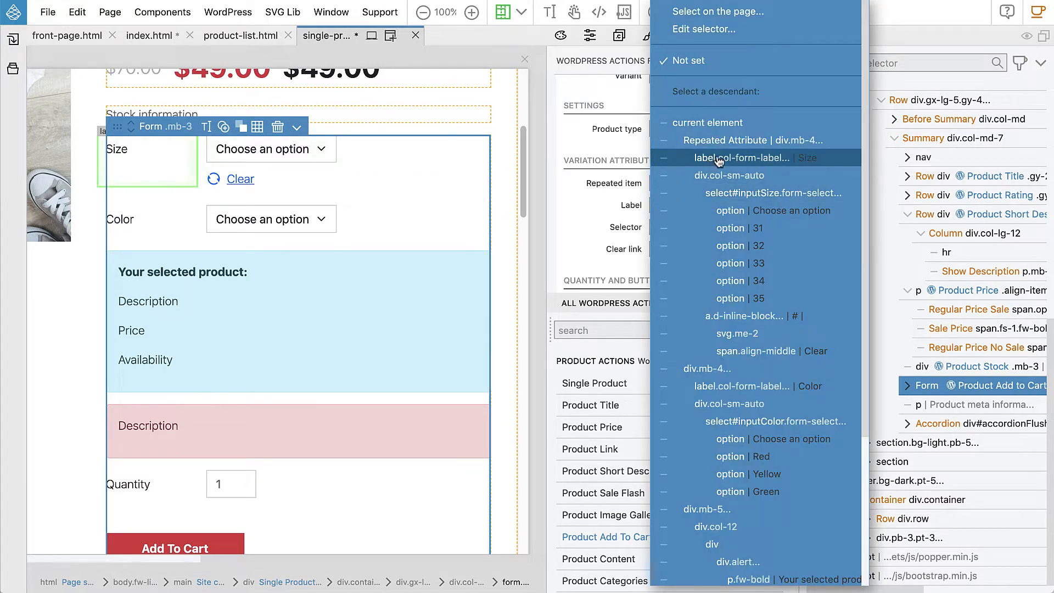
mouse_move(739, 161)
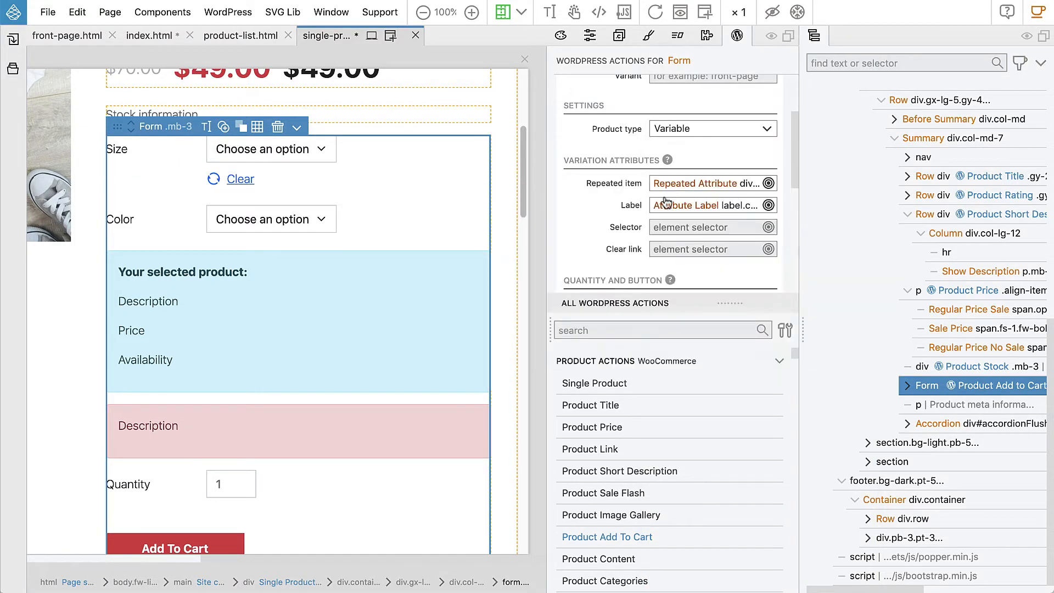
mouse_move(625, 228)
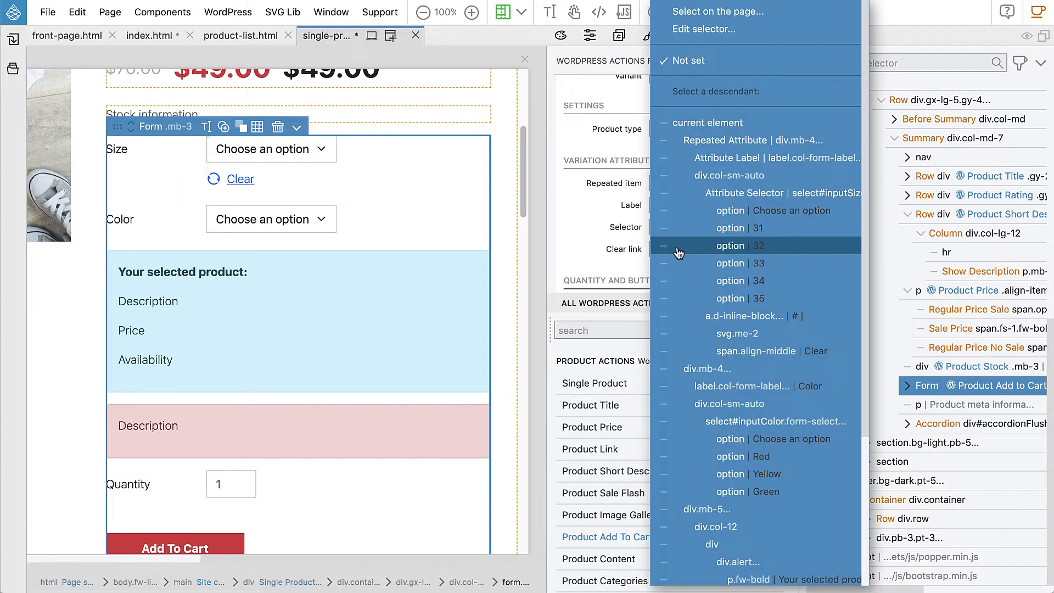
mouse_move(744, 316)
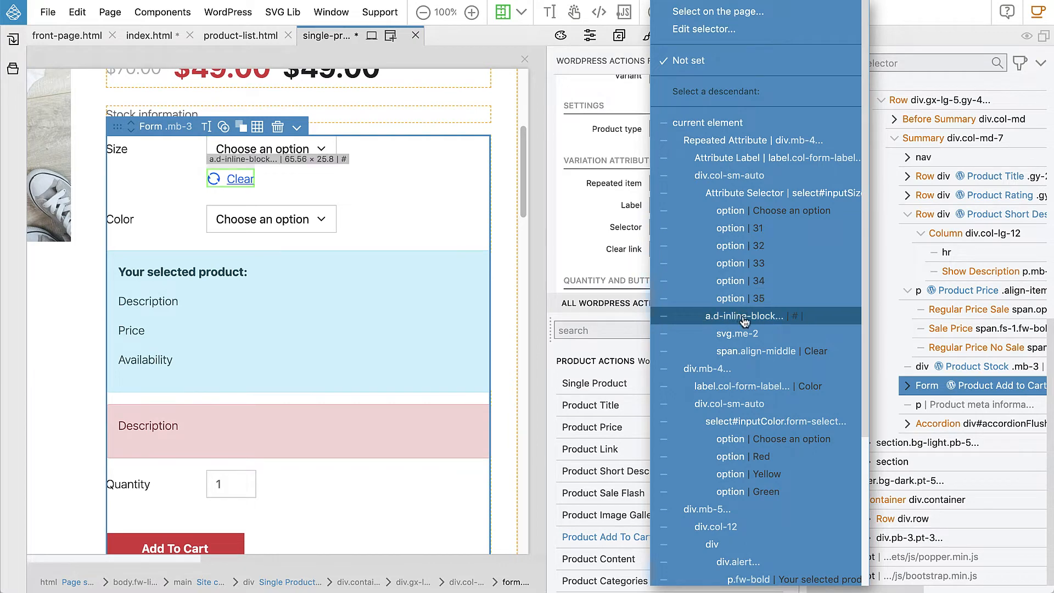
click(744, 315)
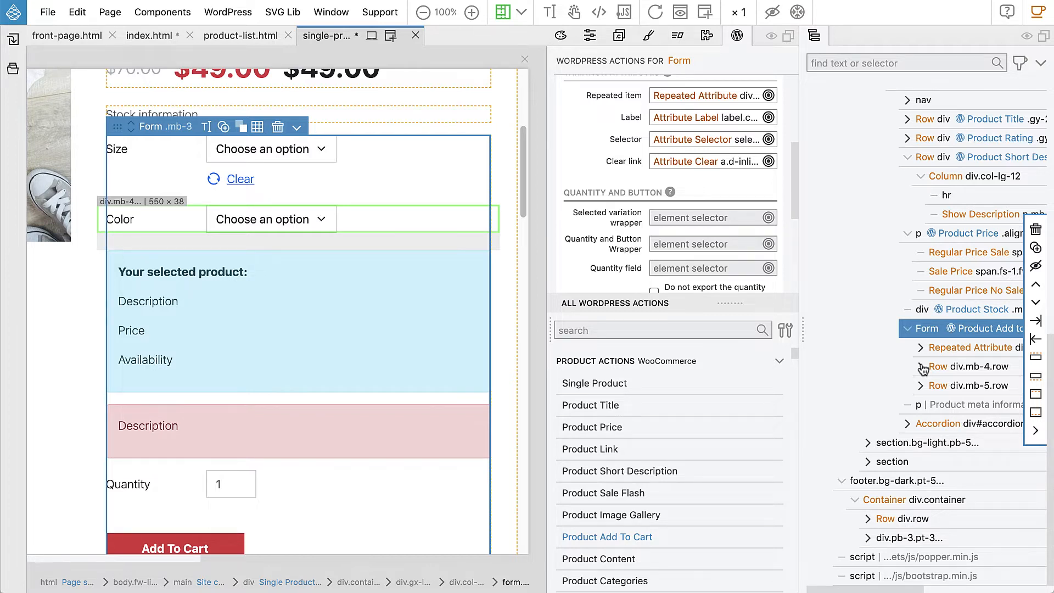
Expand Row div.mb-4.row and select Row div.mb-5.row holding the selected-product alert.
click(922, 369)
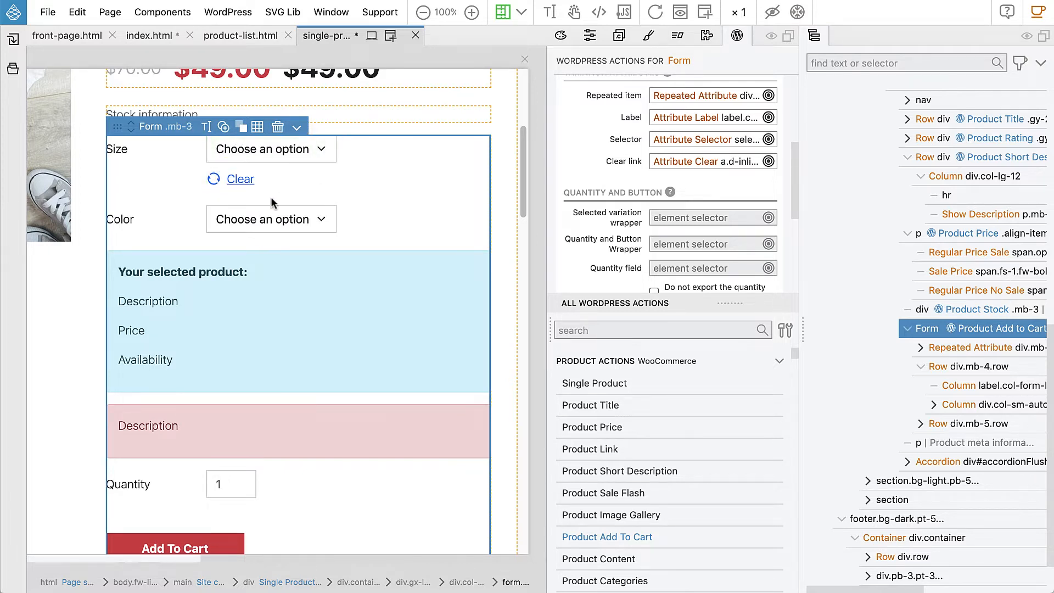
mouse_move(274, 205)
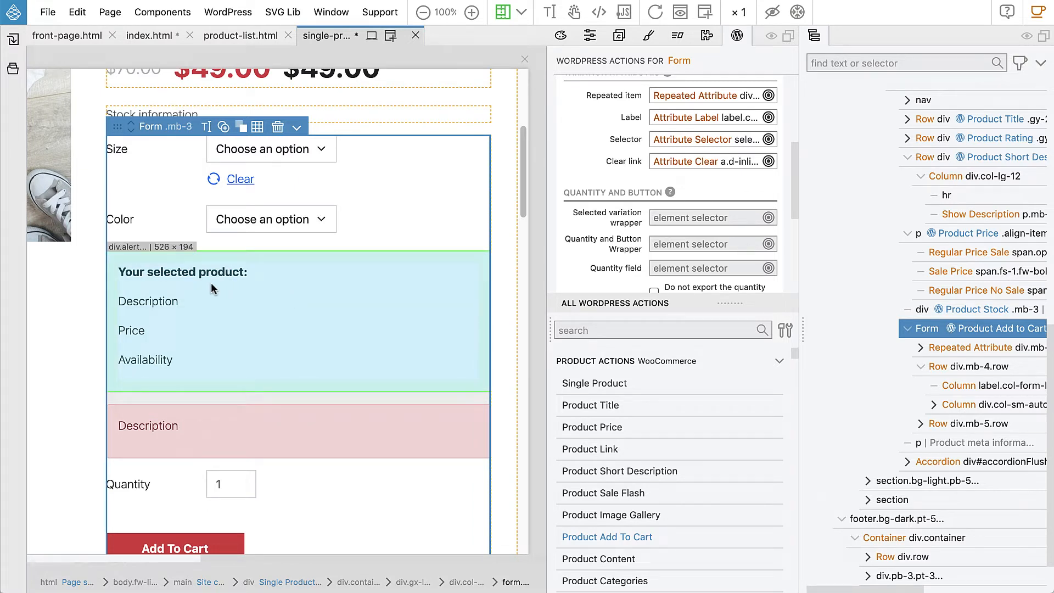
mouse_move(165, 285)
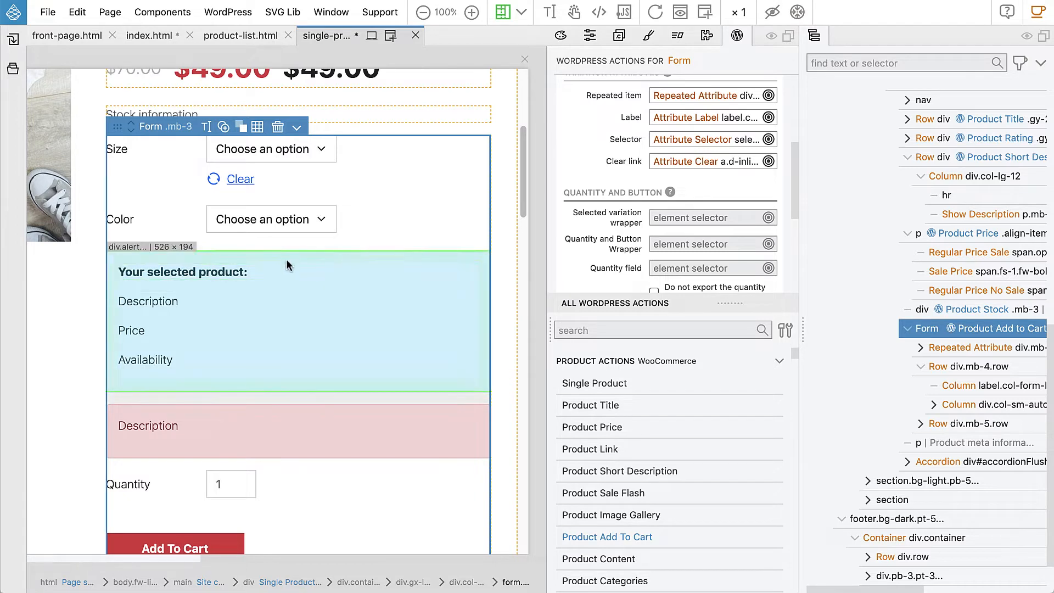
mouse_move(490, 297)
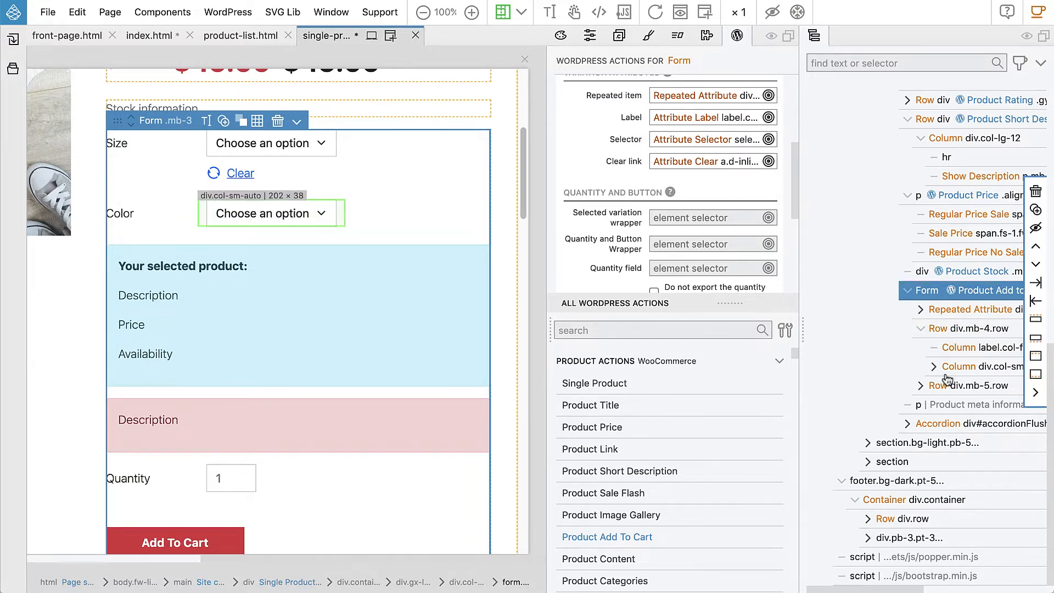
click(969, 386)
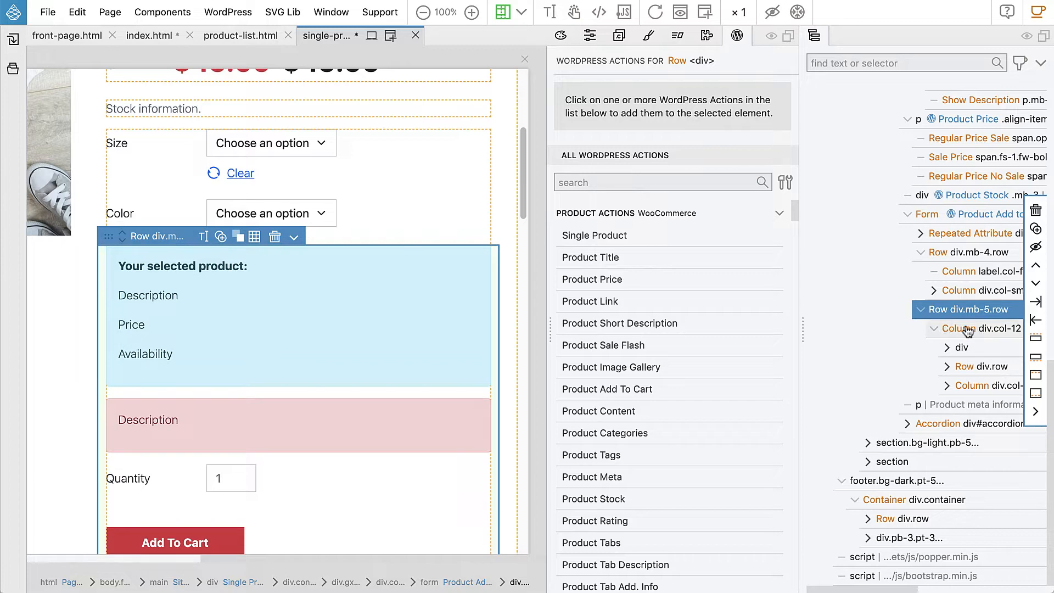
Choose div.col-12 as the Selected variation wrapper for the Add To Cart form.
click(928, 215)
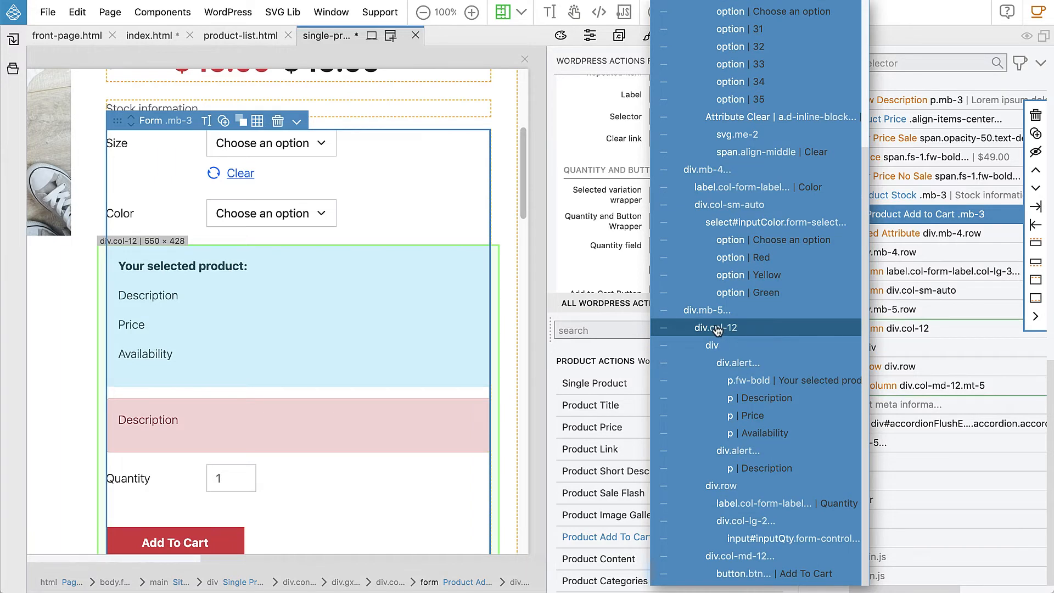
mouse_move(738, 331)
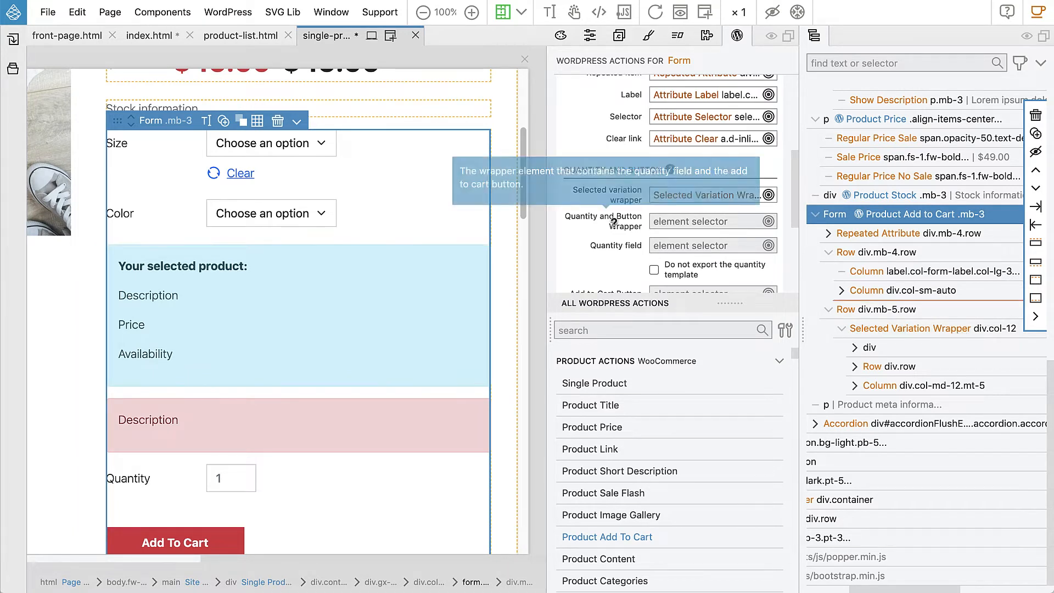
mouse_move(612, 222)
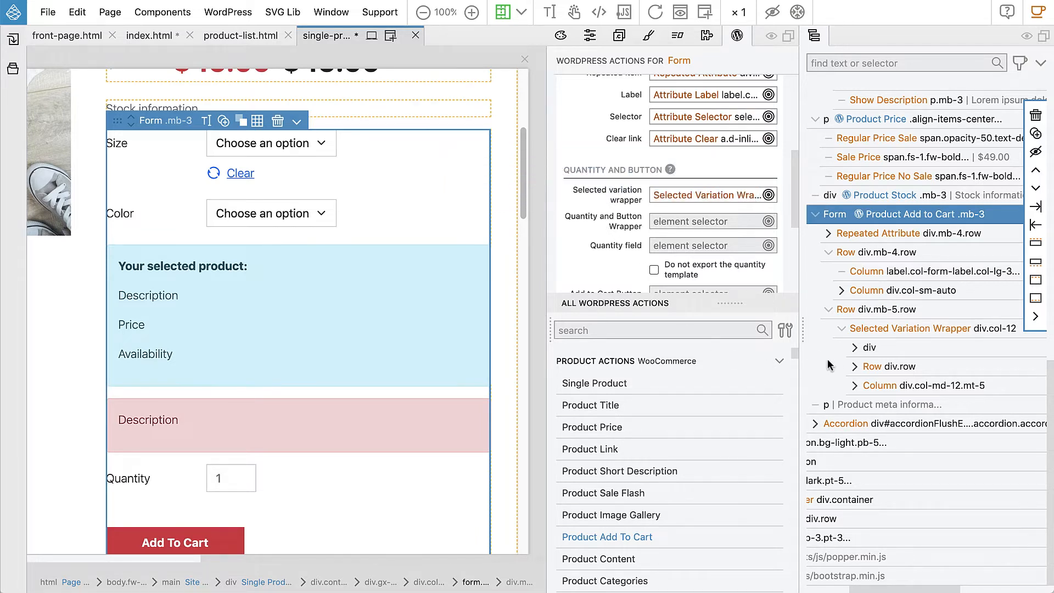
mouse_move(892, 367)
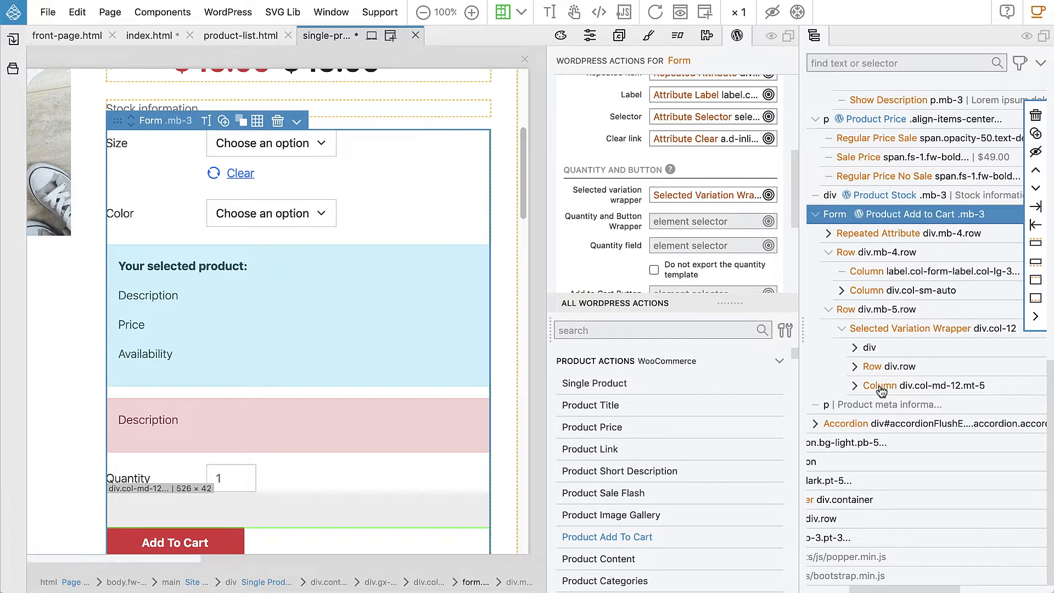
Choose div.row as the Quantity and Button wrapper and div.col-lg-2 as the Quantity field.
scroll(down, 3)
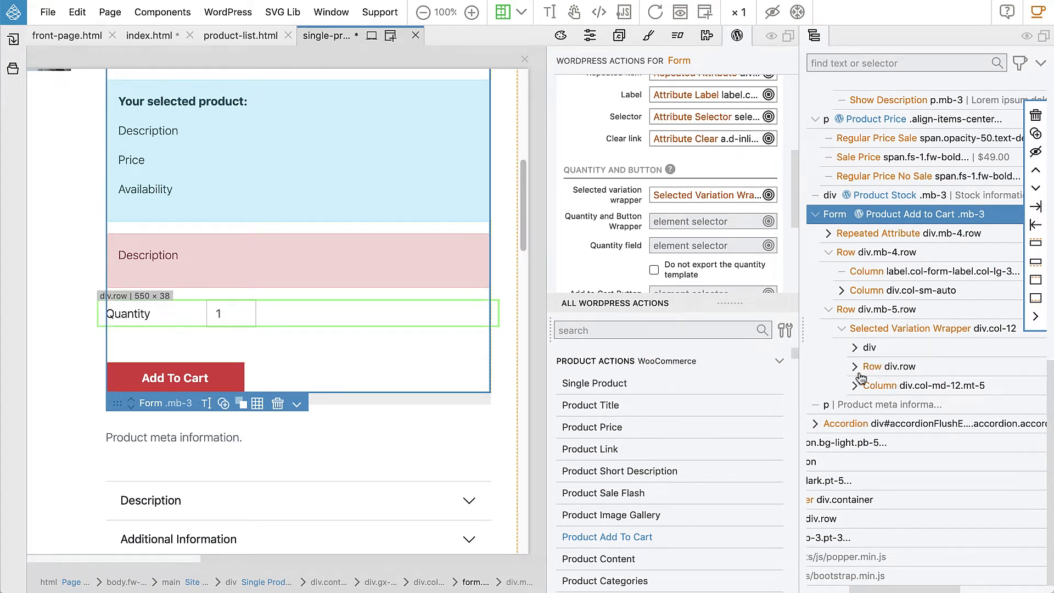
click(880, 385)
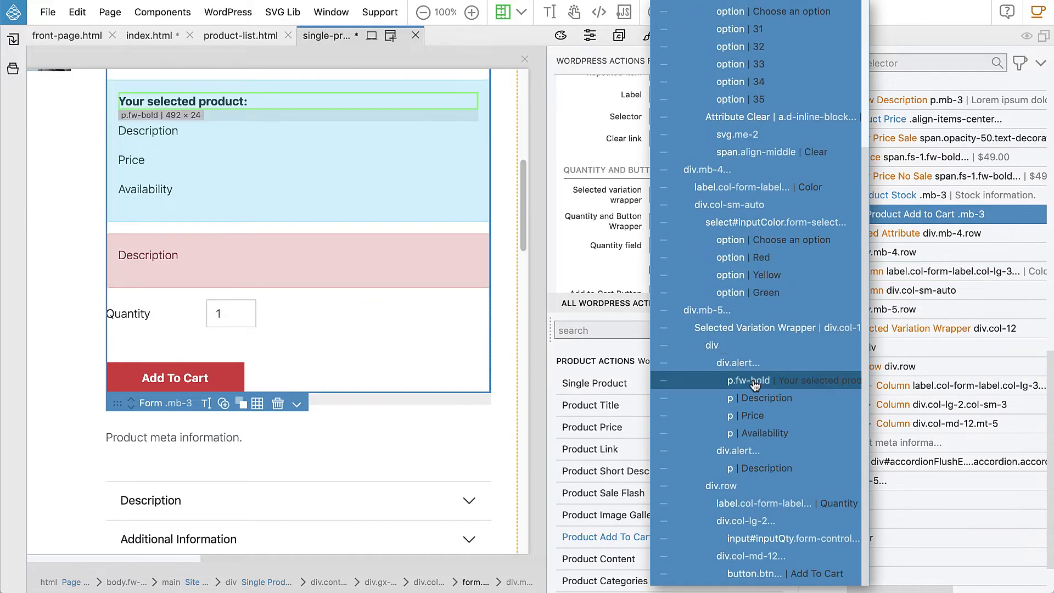
click(760, 468)
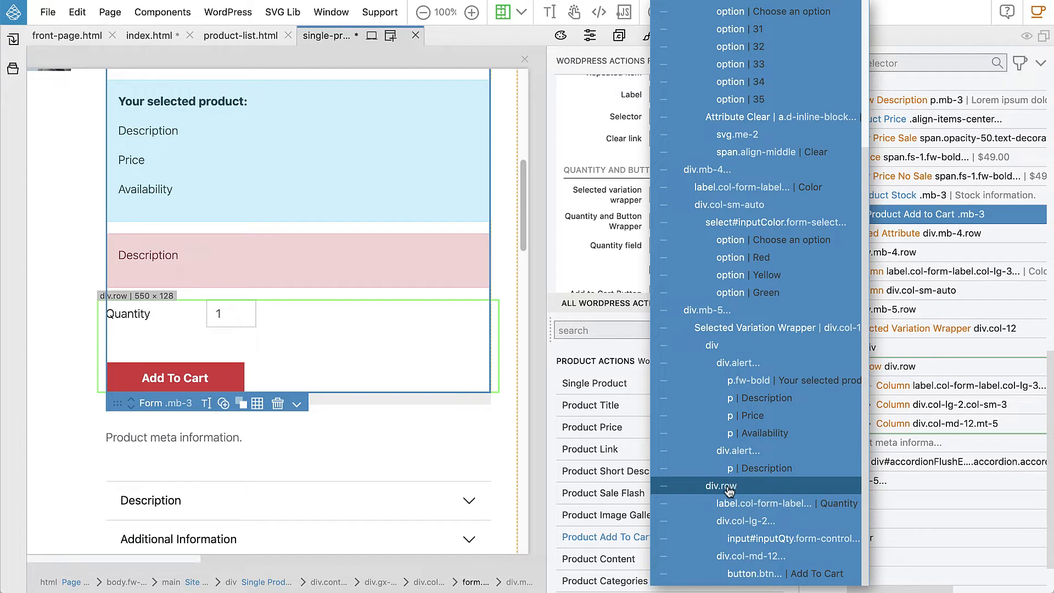
click(763, 503)
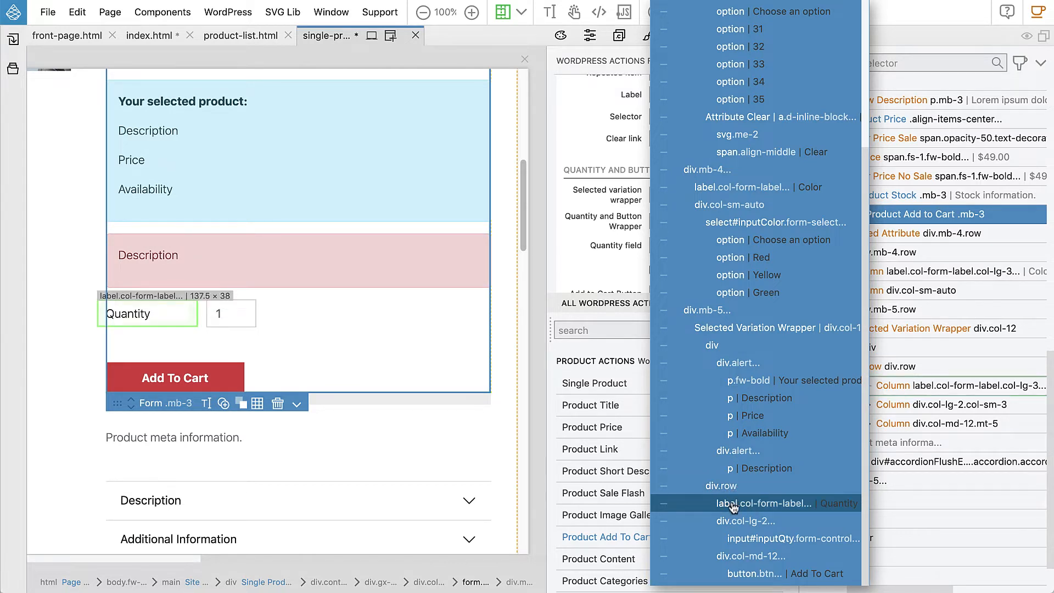
click(744, 520)
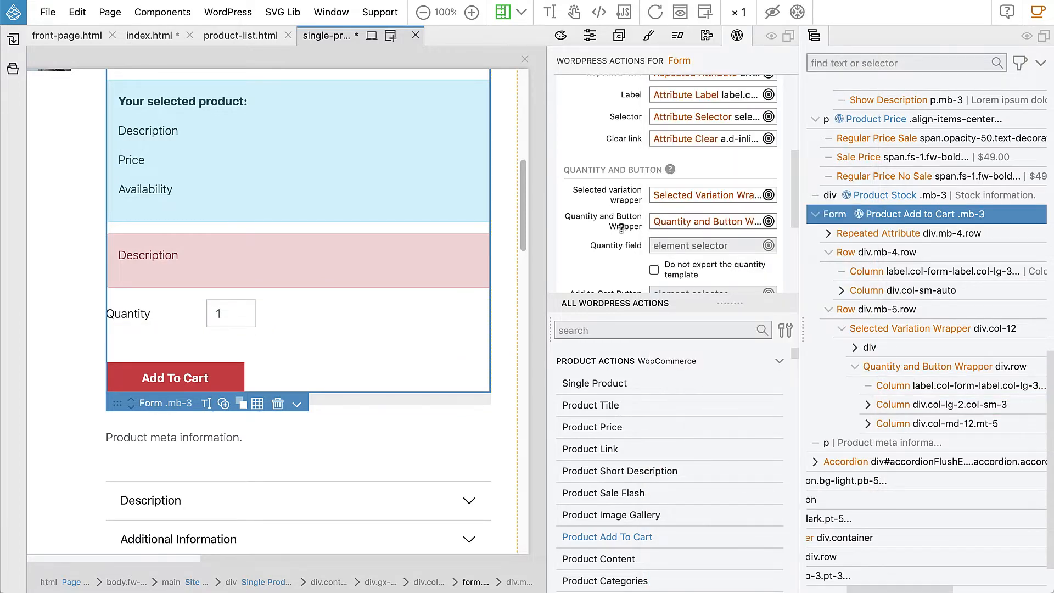
mouse_move(622, 226)
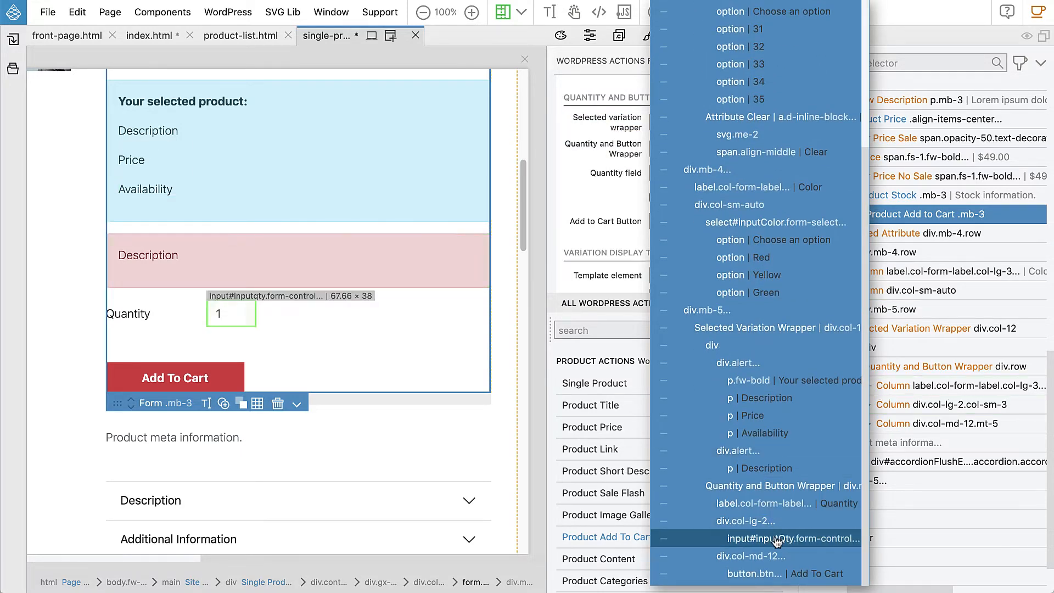
mouse_move(745, 520)
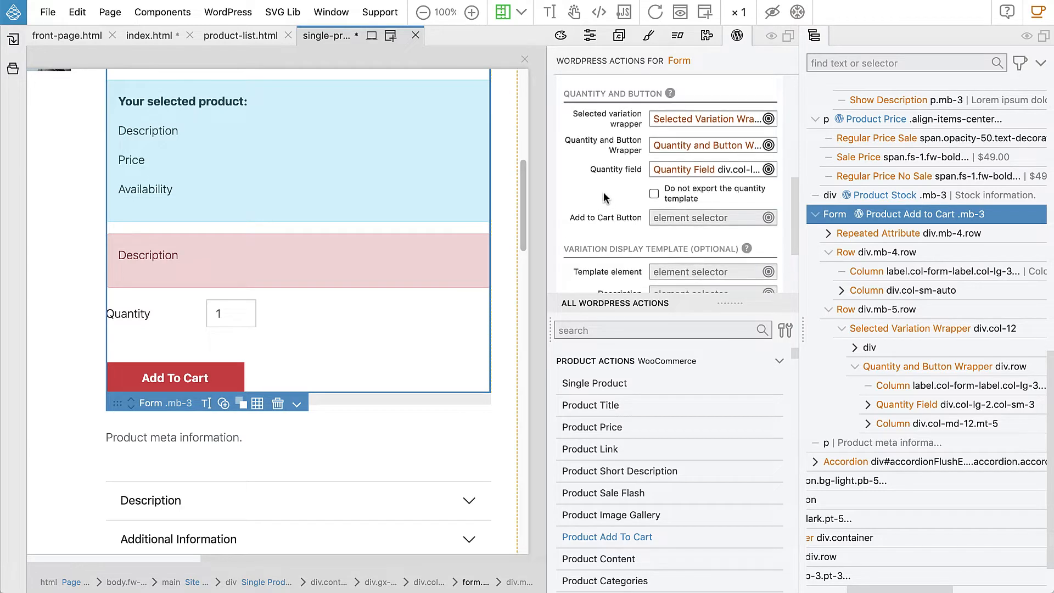
Pick the Add To Cart button element as the form's add-to-cart button.
scroll(down, 3)
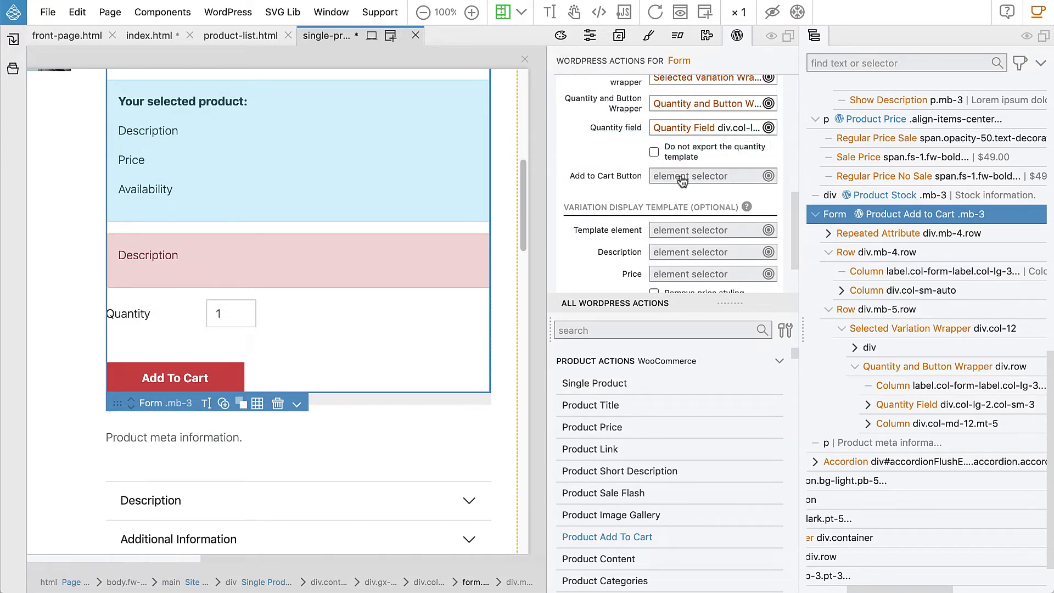
click(706, 176)
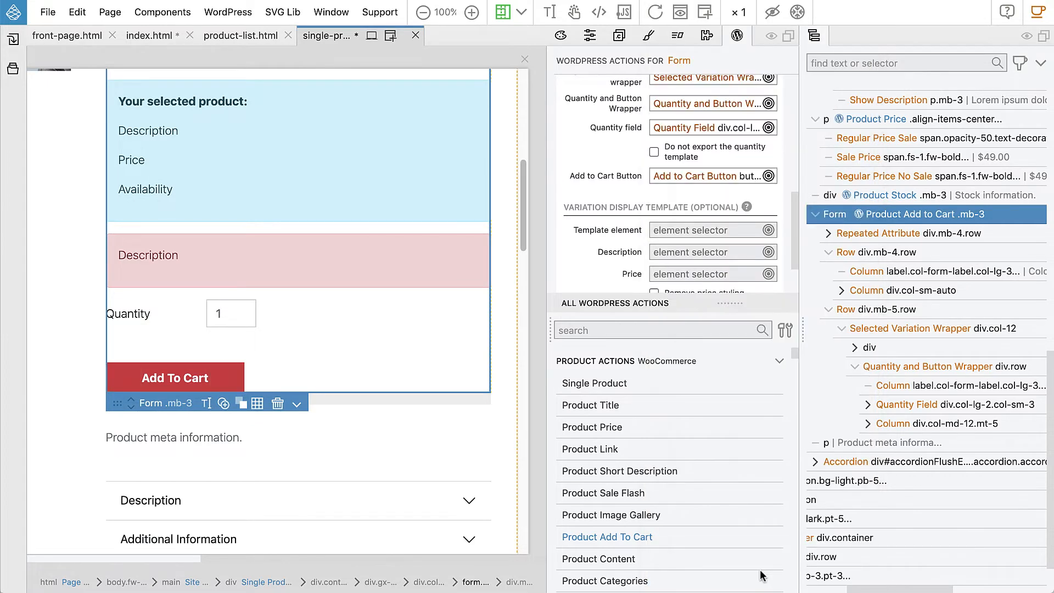
mouse_move(598, 190)
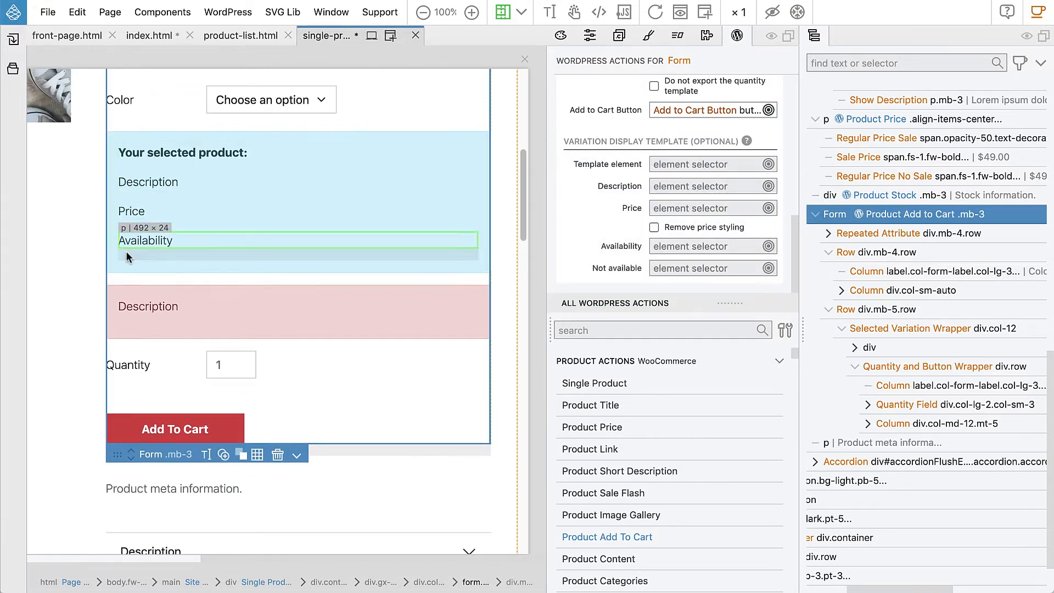
mouse_move(200, 173)
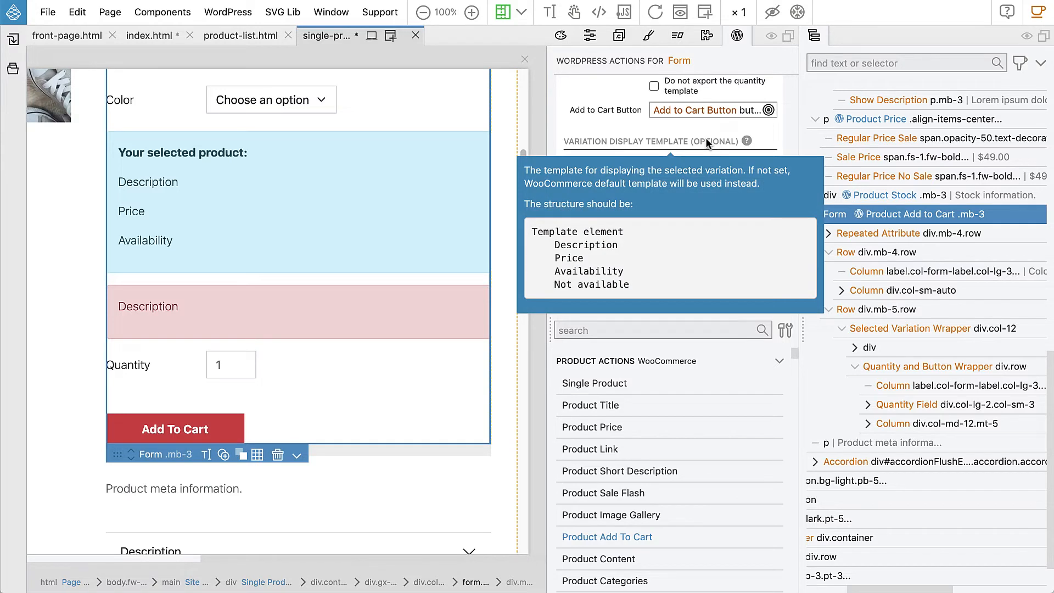
mouse_move(607, 143)
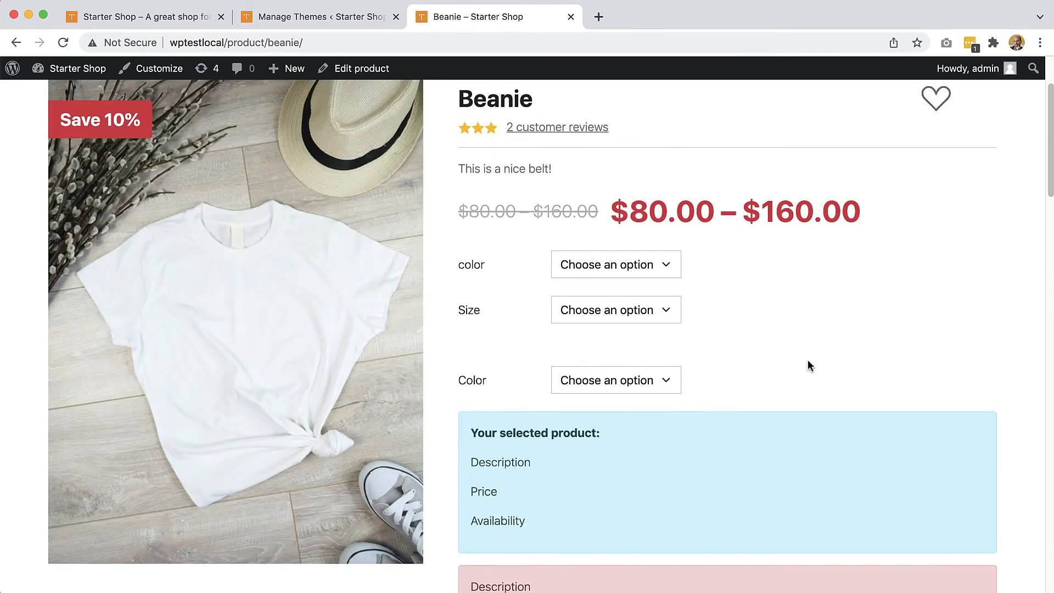
Select color red and size SM on the Beanie page, revealing Red Small One at $100.00.
scroll(down, 3)
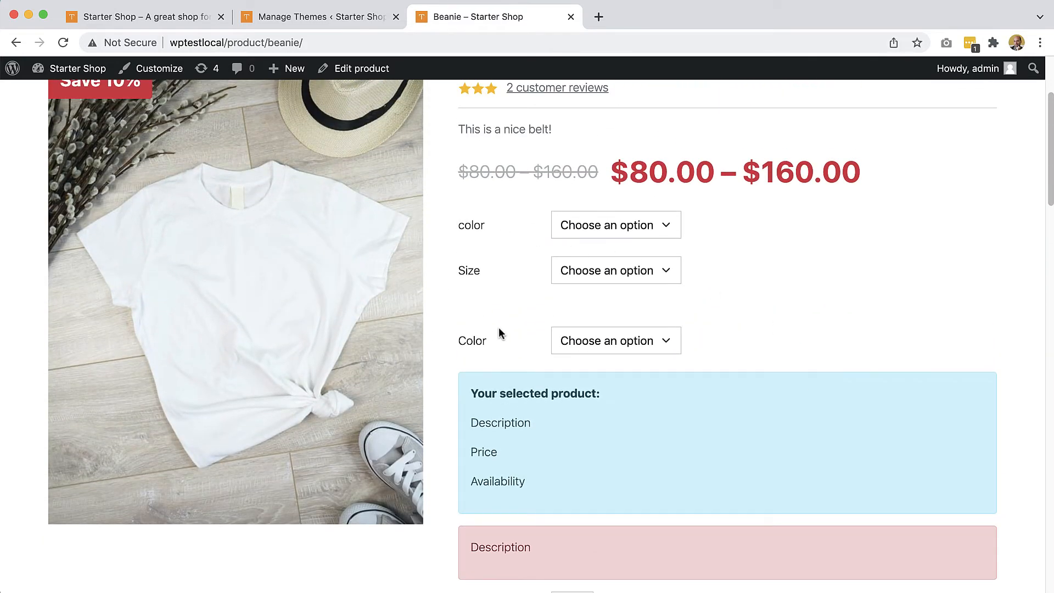
click(615, 224)
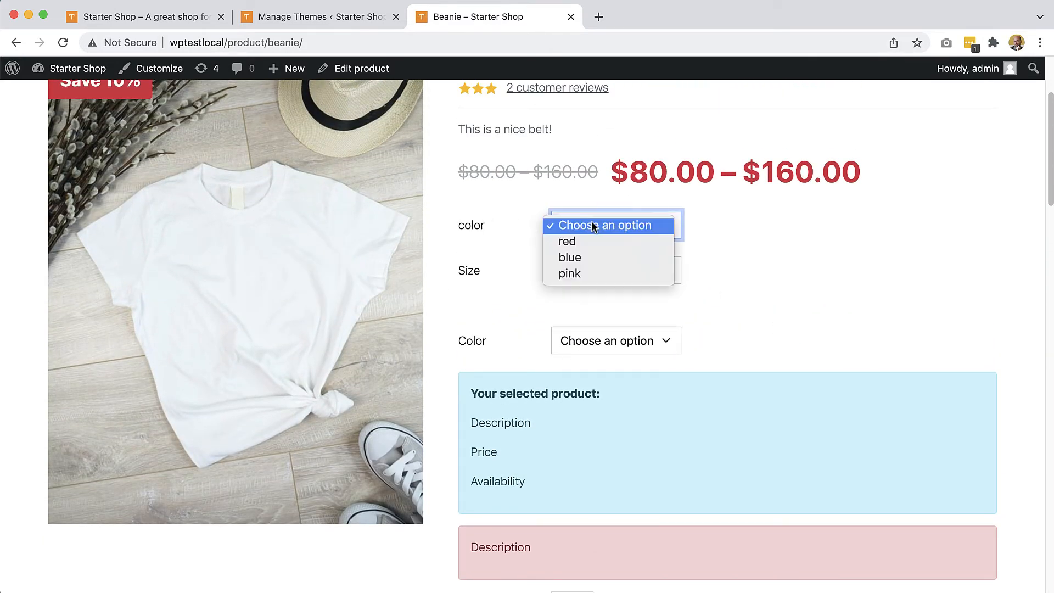
click(567, 240)
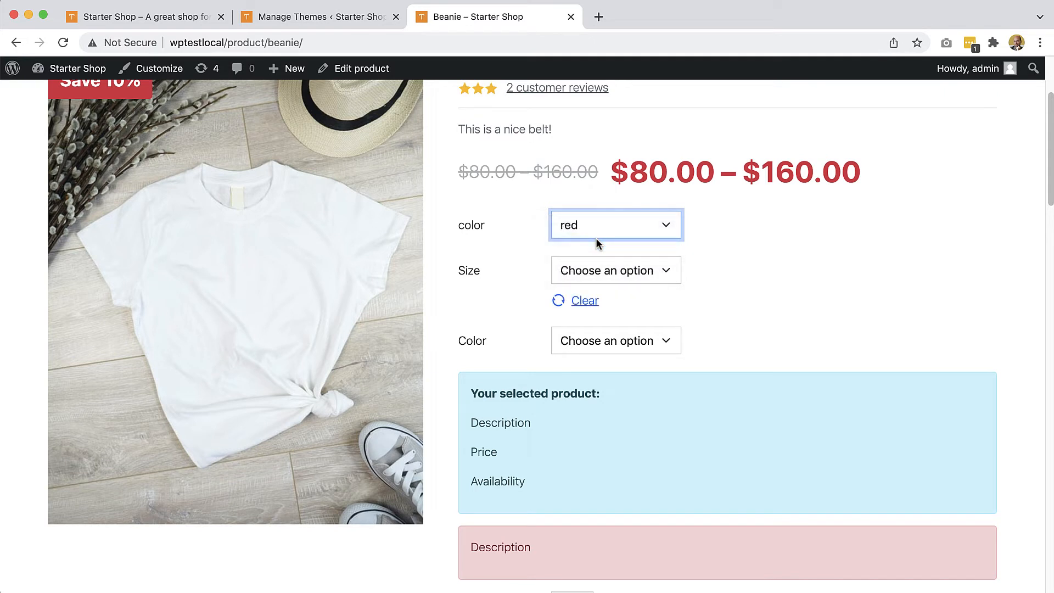
click(615, 270)
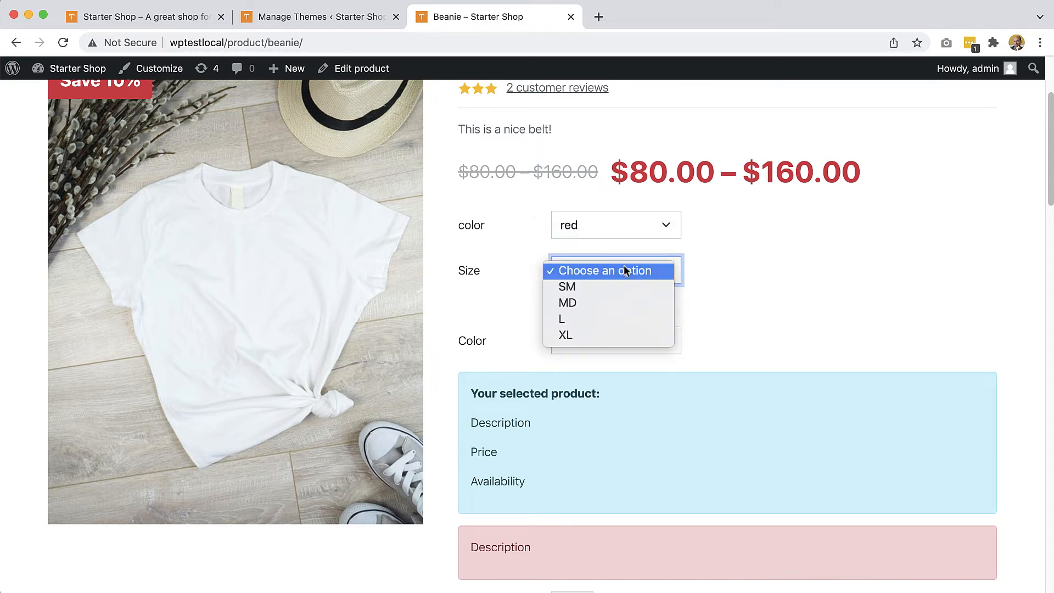
click(567, 287)
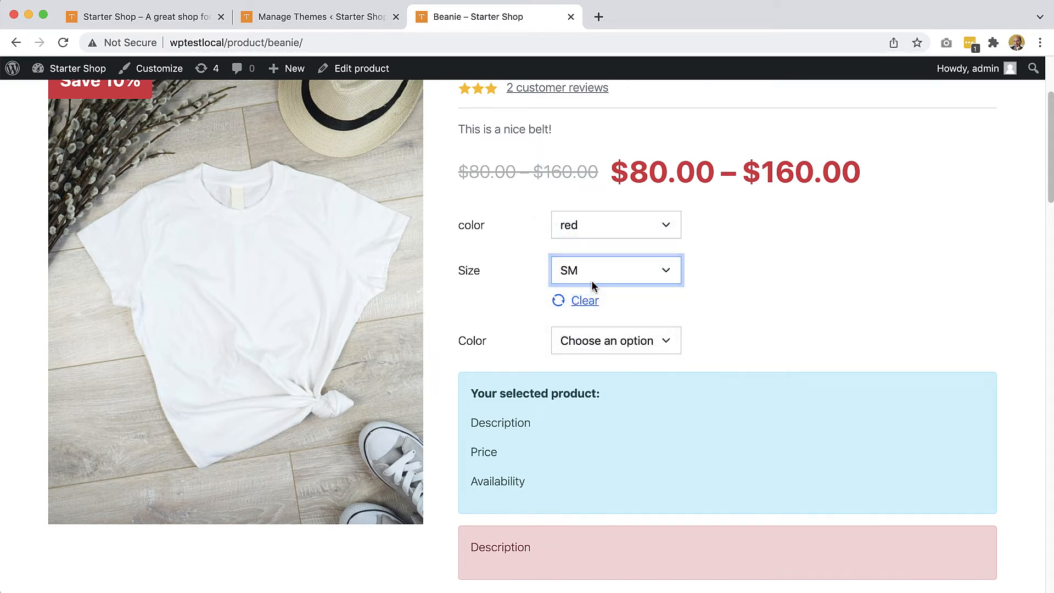
mouse_move(710, 299)
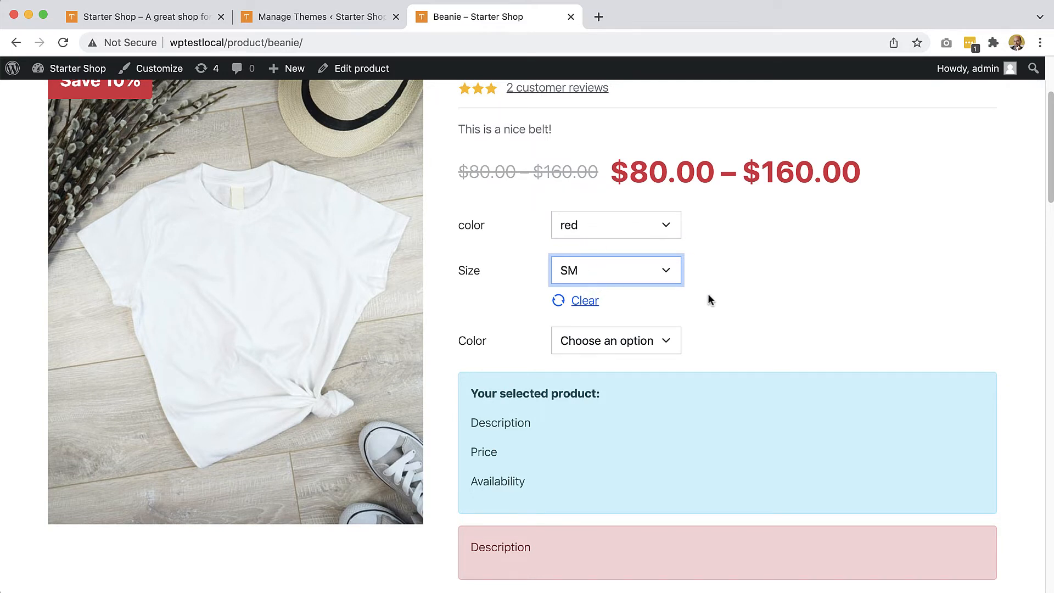
scroll(down, 3)
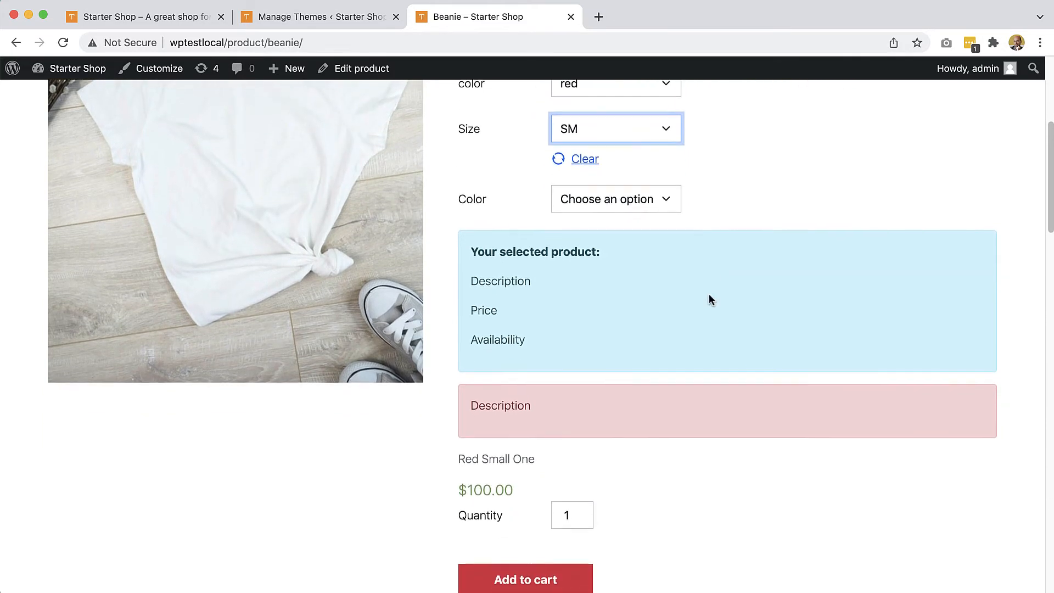
scroll(down, 3)
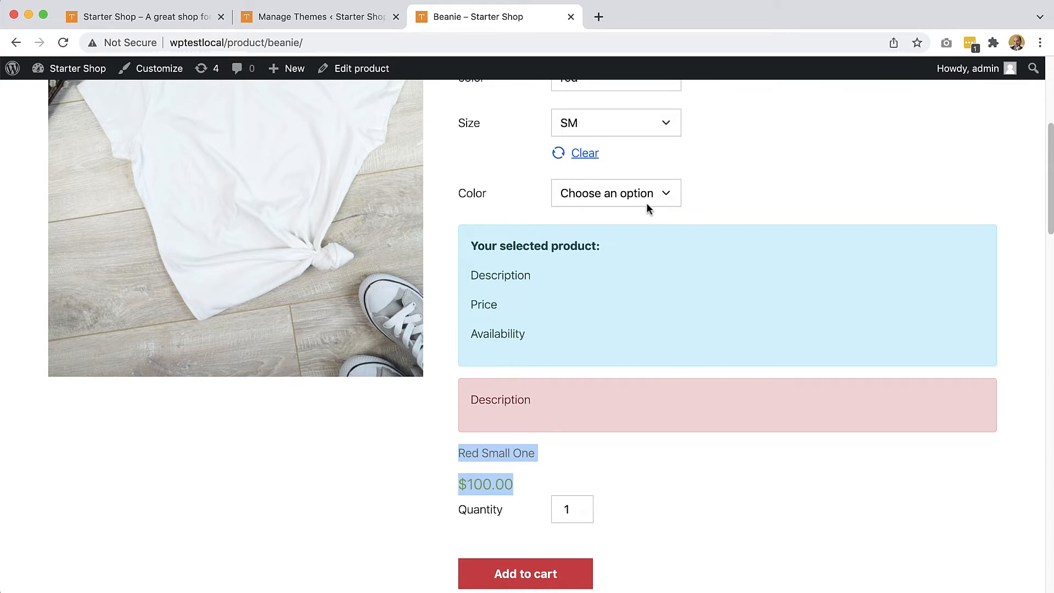
mouse_move(520, 195)
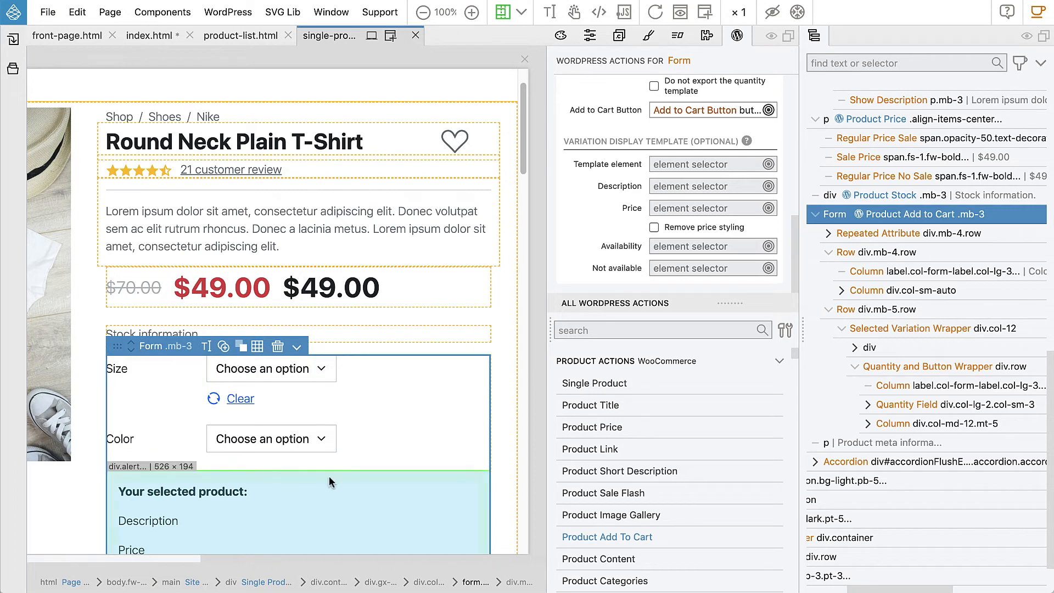
mouse_move(382, 444)
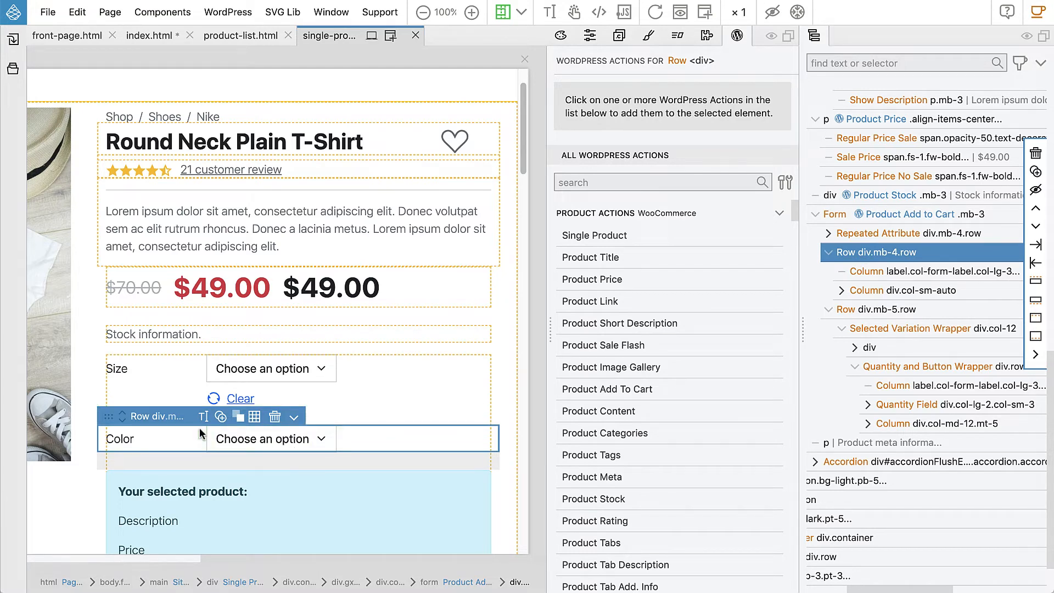
mouse_move(448, 336)
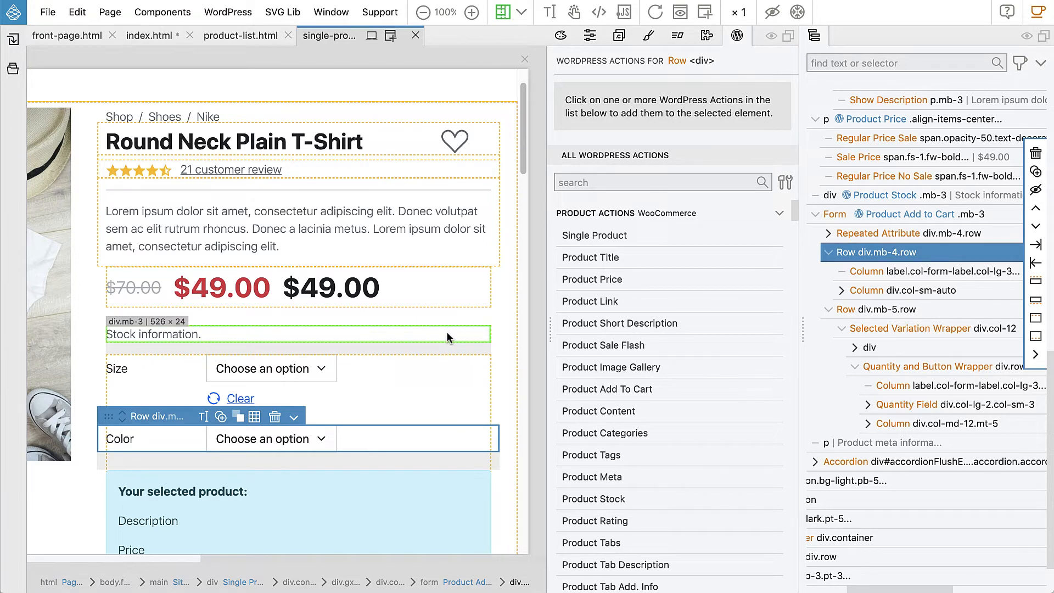
Give the Color row div a Don't Export WordPress action so it stays out of the theme.
scroll(down, 3)
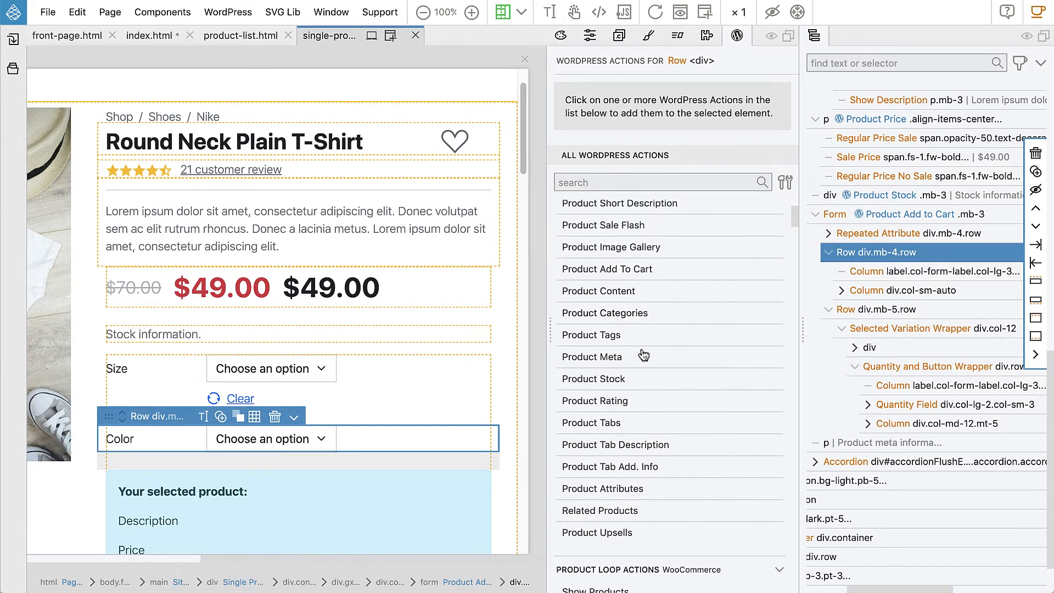
scroll(down, 3)
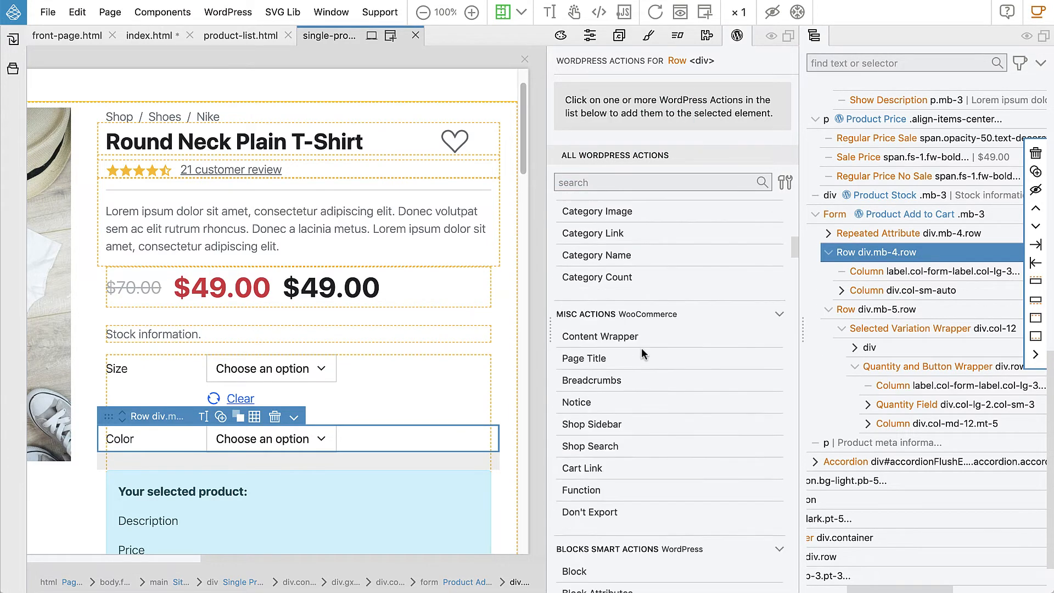
click(589, 512)
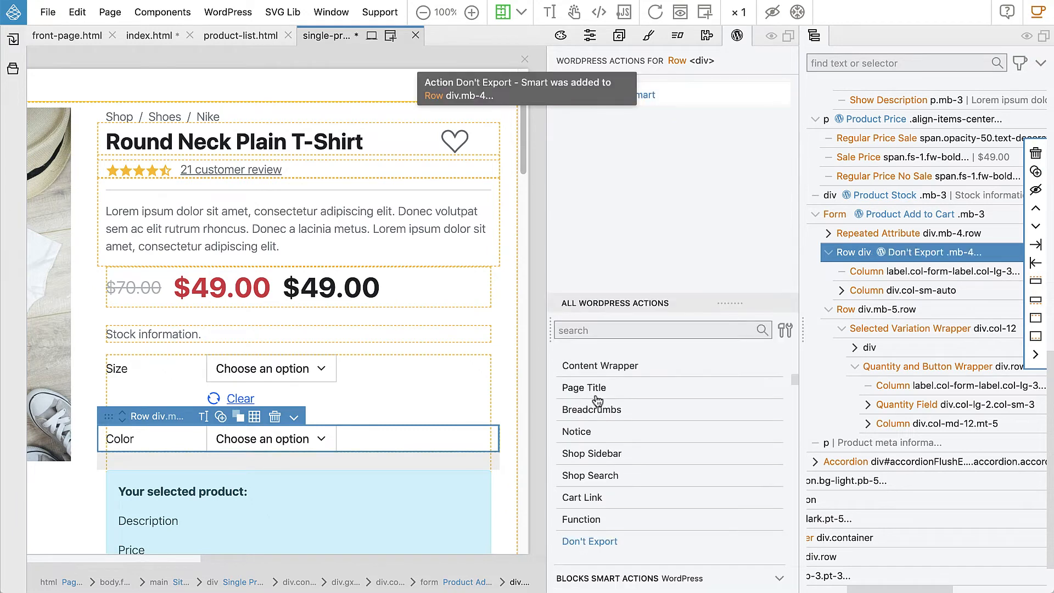
scroll(down, 3)
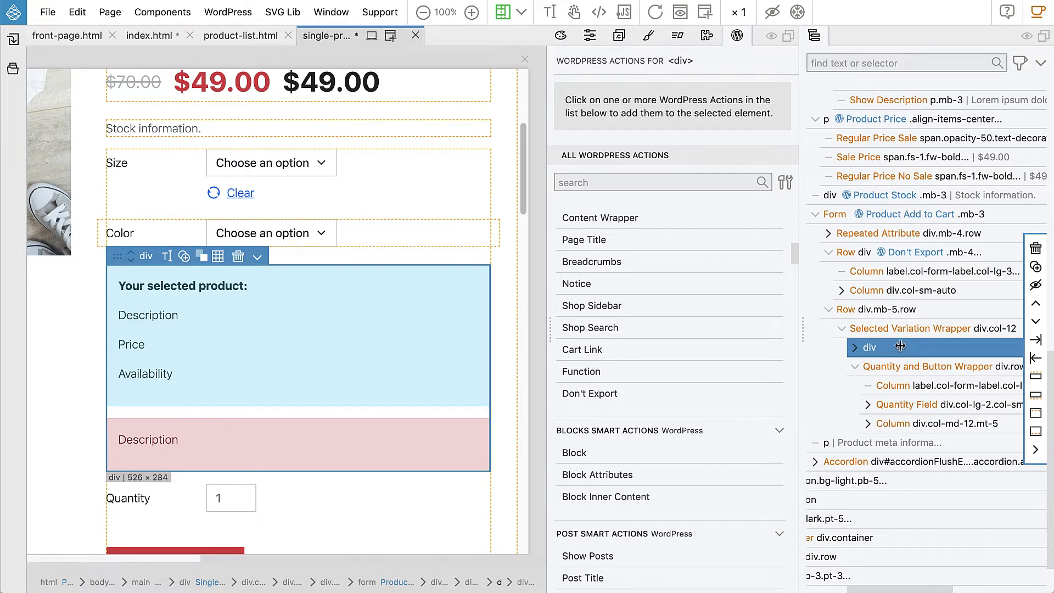
mouse_move(469, 253)
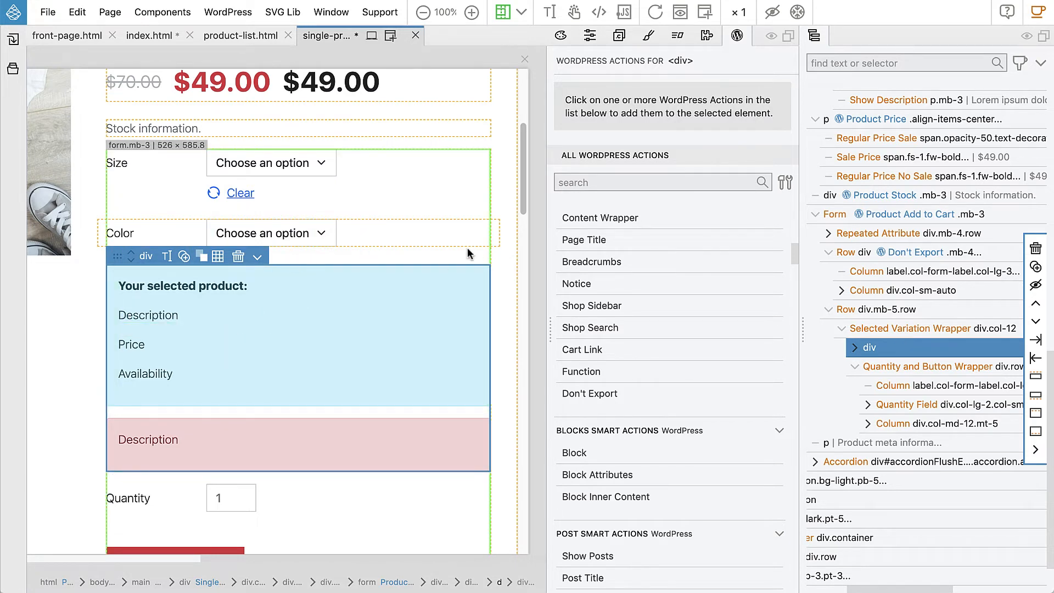
click(589, 393)
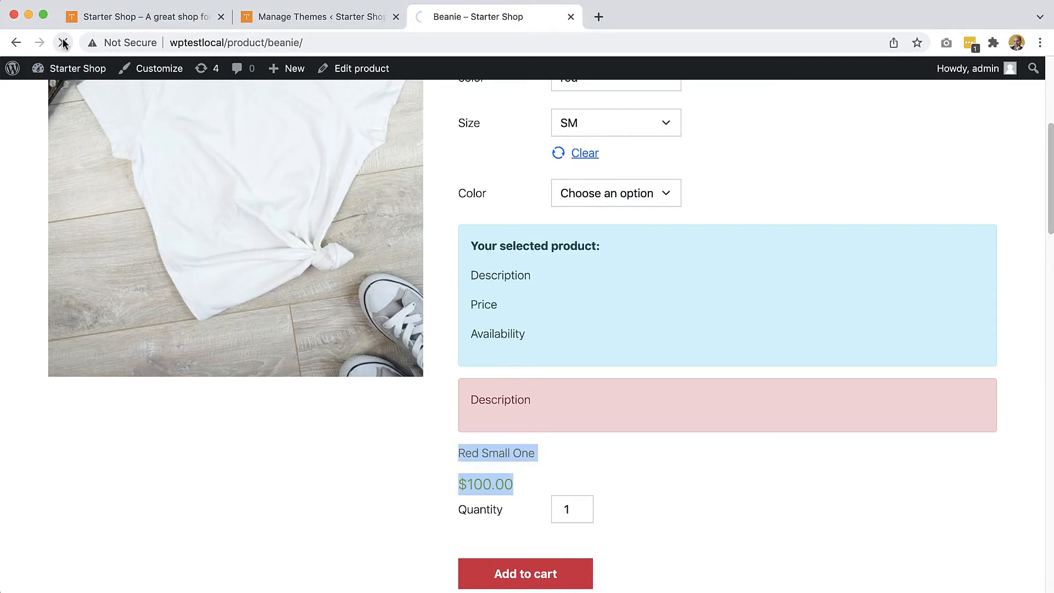
Reload the Beanie page, choose red and SM, and add that variation to the cart.
click(64, 43)
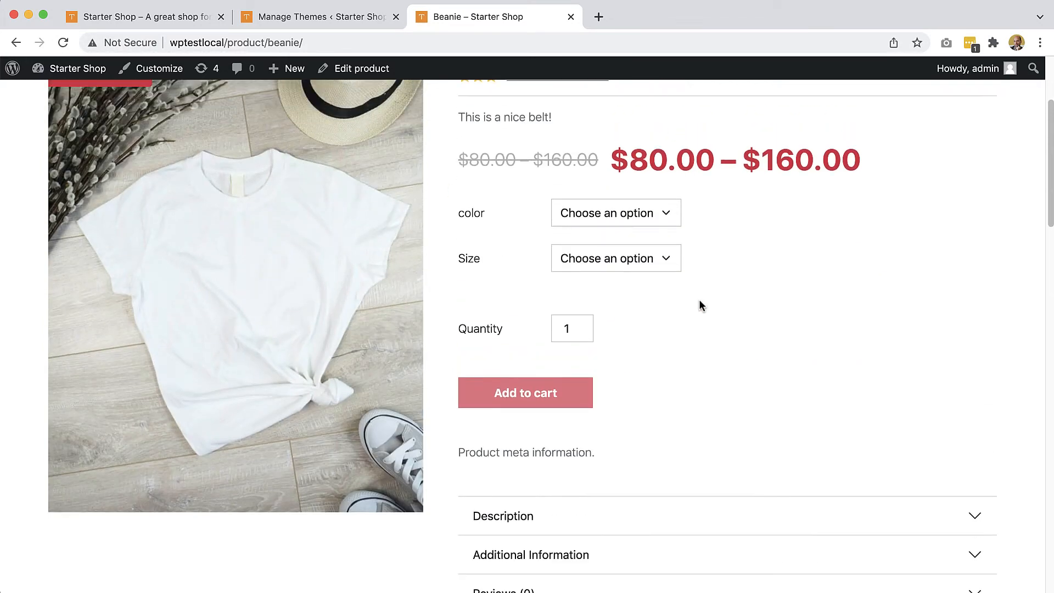
double_click(479, 451)
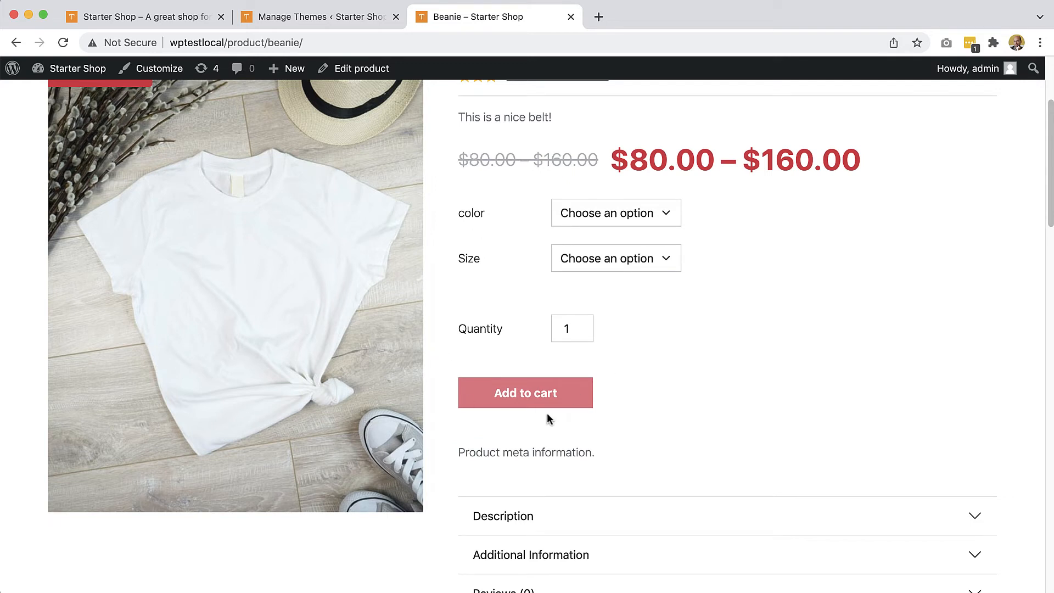
click(615, 212)
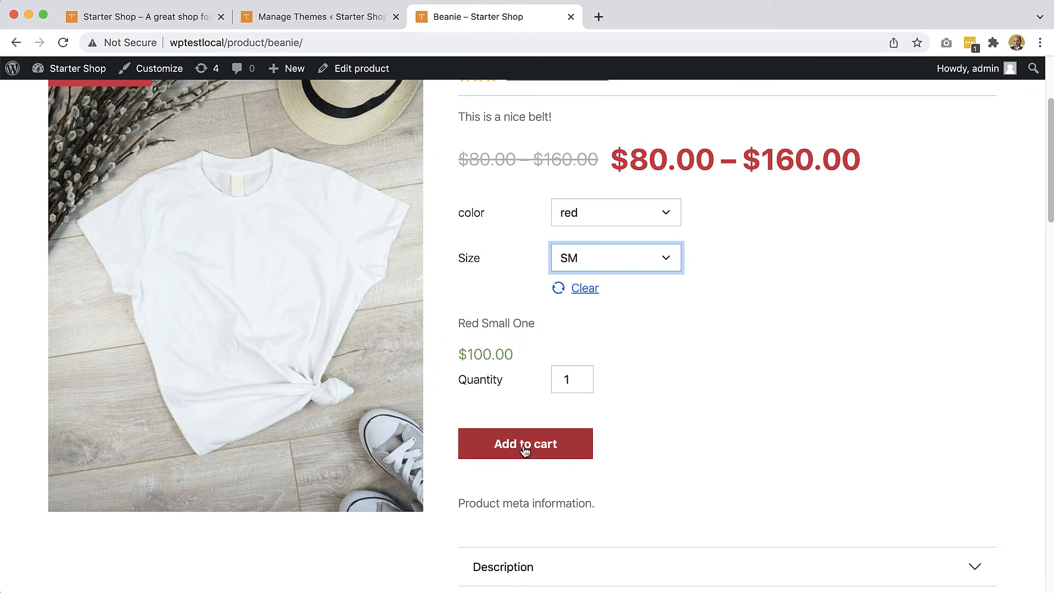
click(525, 443)
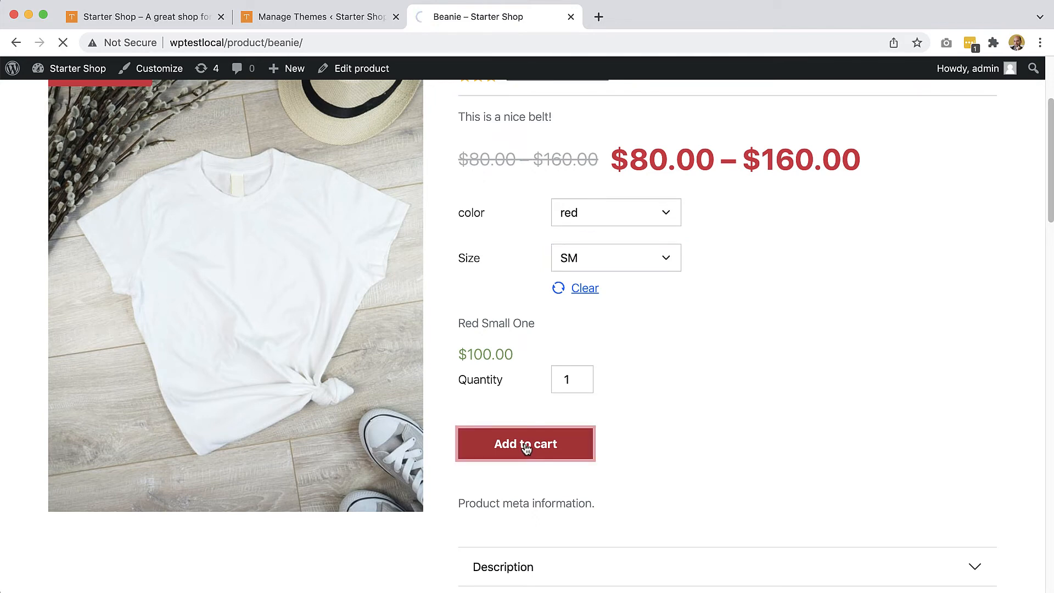
click(525, 443)
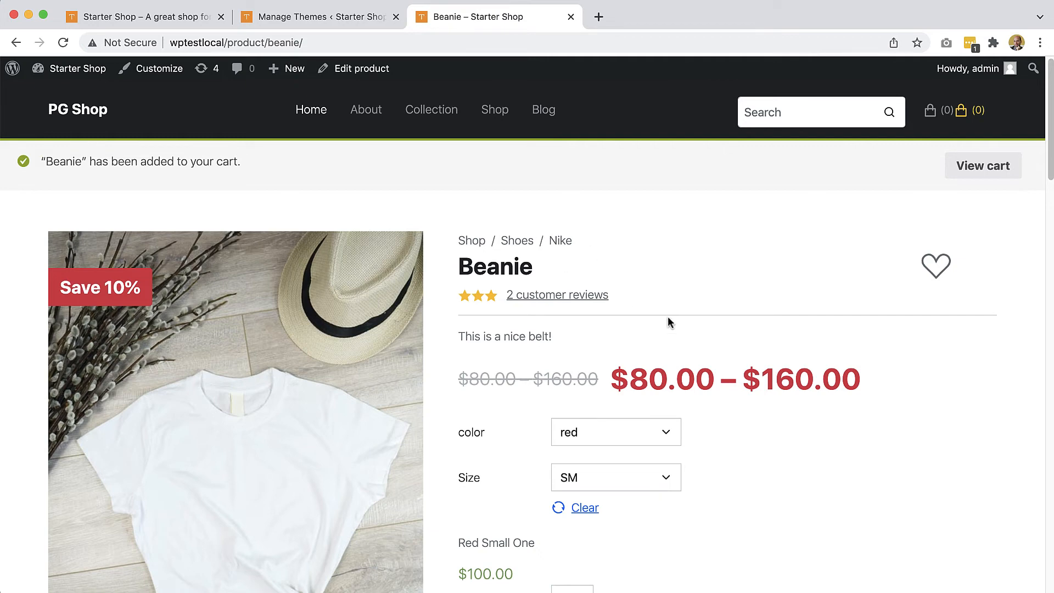
Clear the selection and choose red and SM again to show Red Small One at $100.00.
scroll(down, 3)
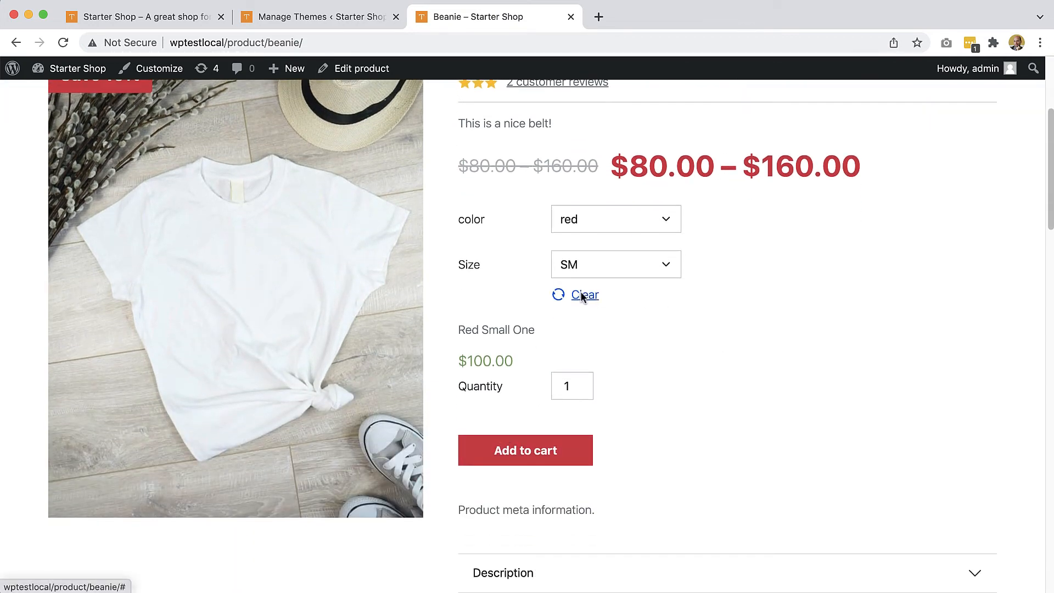
click(585, 294)
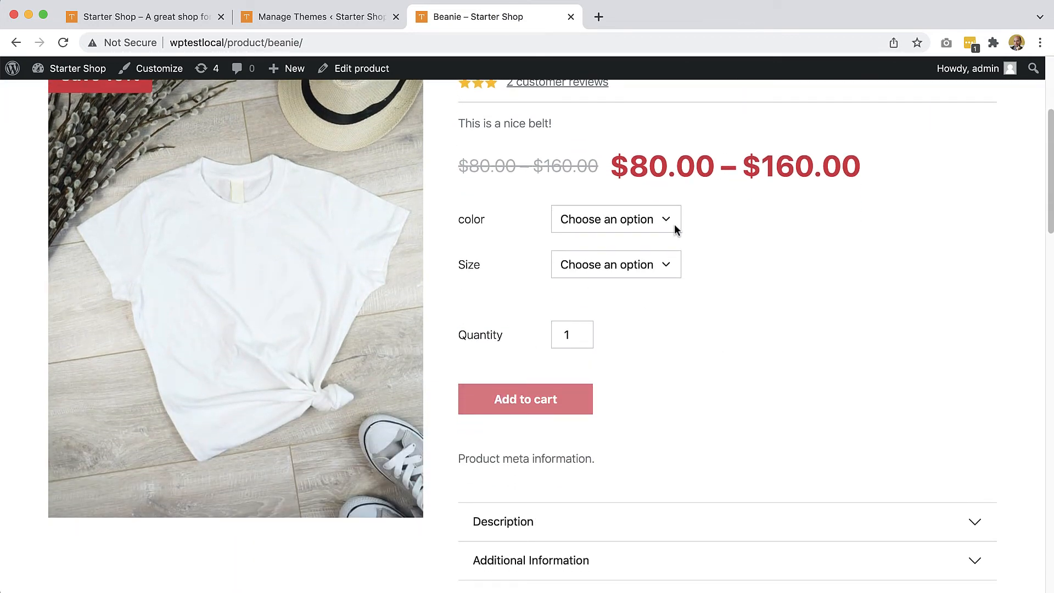
click(615, 220)
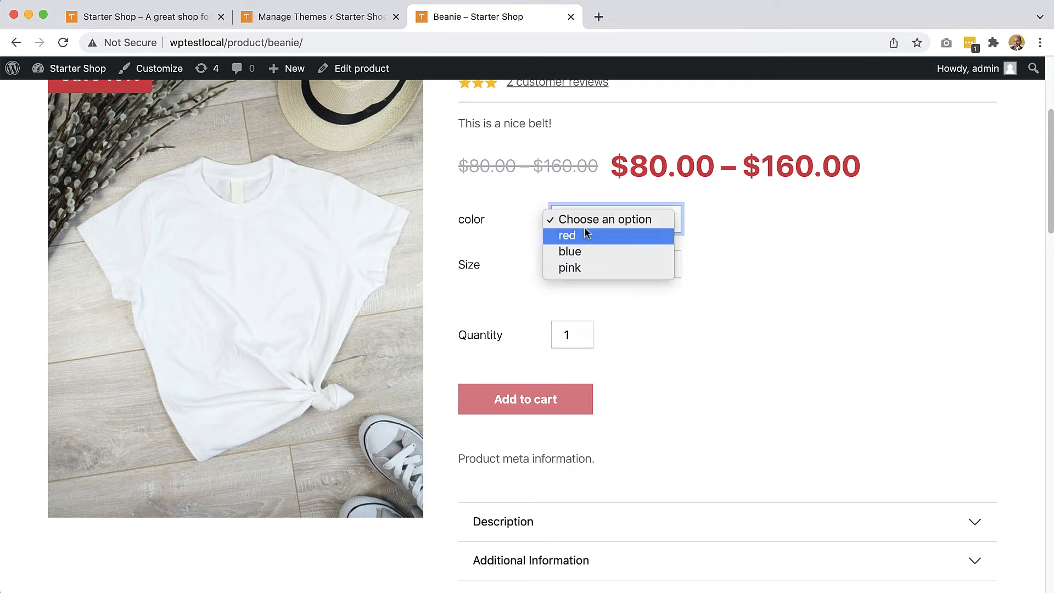
click(567, 235)
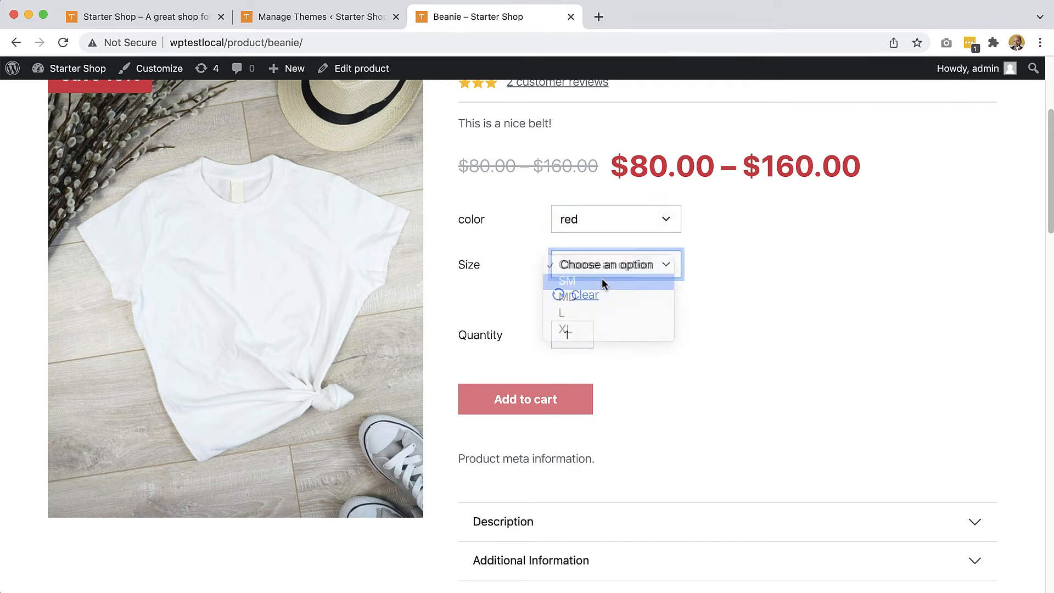
click(568, 280)
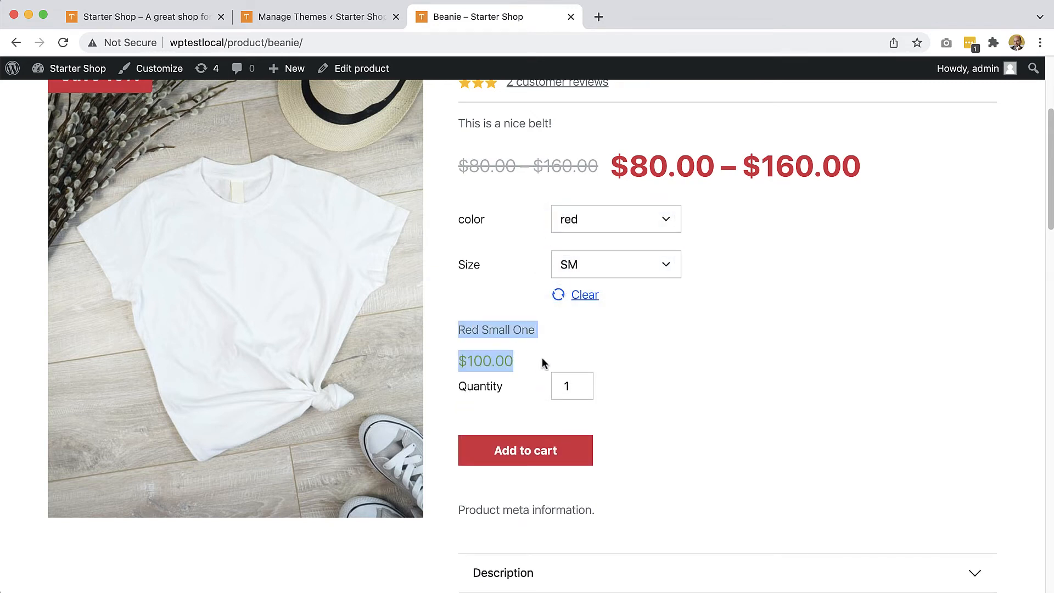
mouse_move(612, 339)
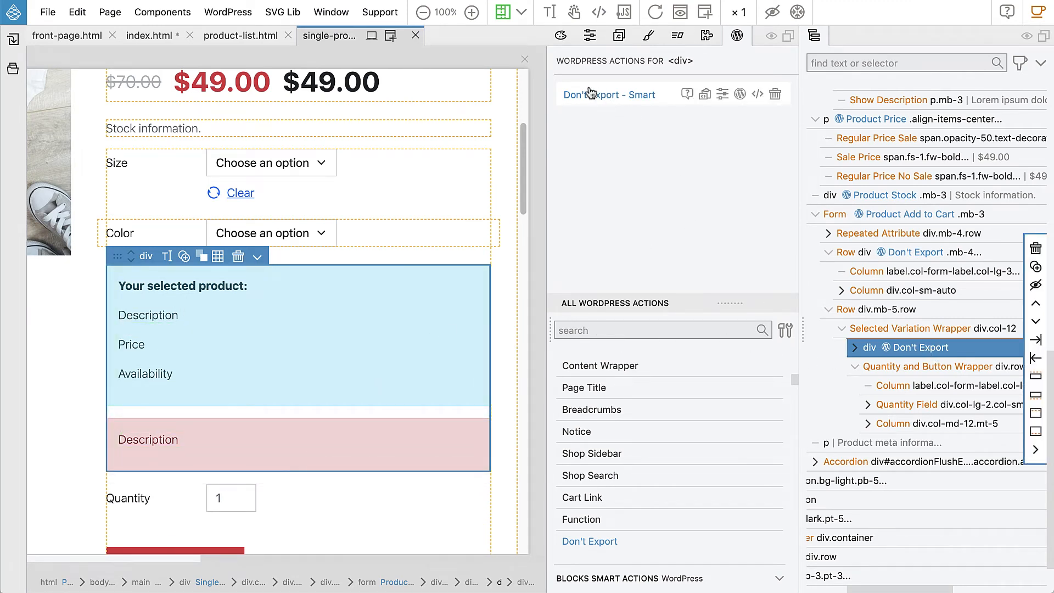
Set the alert wrapper div as the variation template and the red Description paragraph as the not-available note.
click(776, 93)
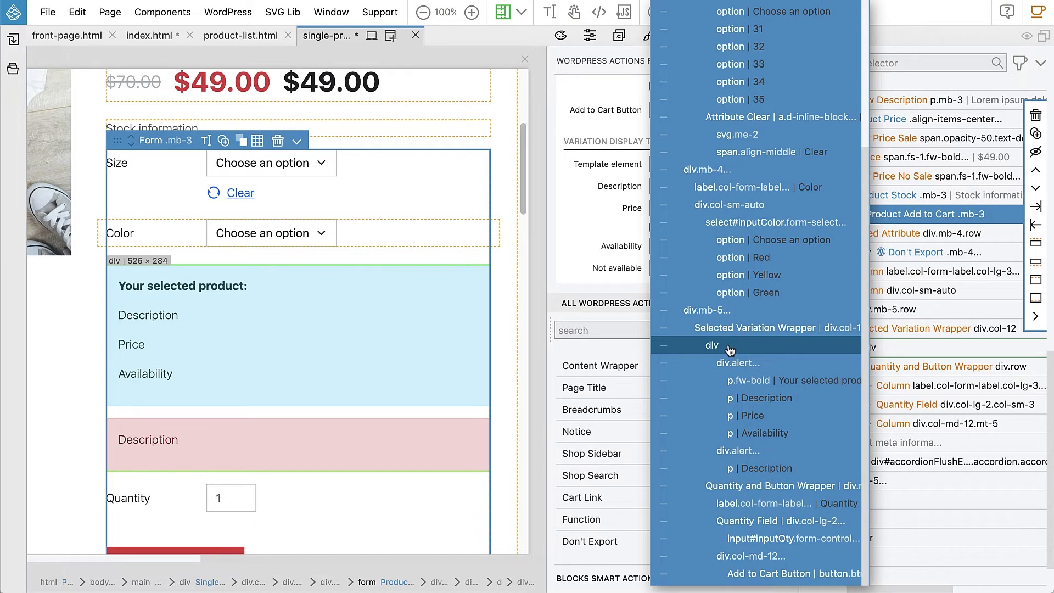
click(712, 345)
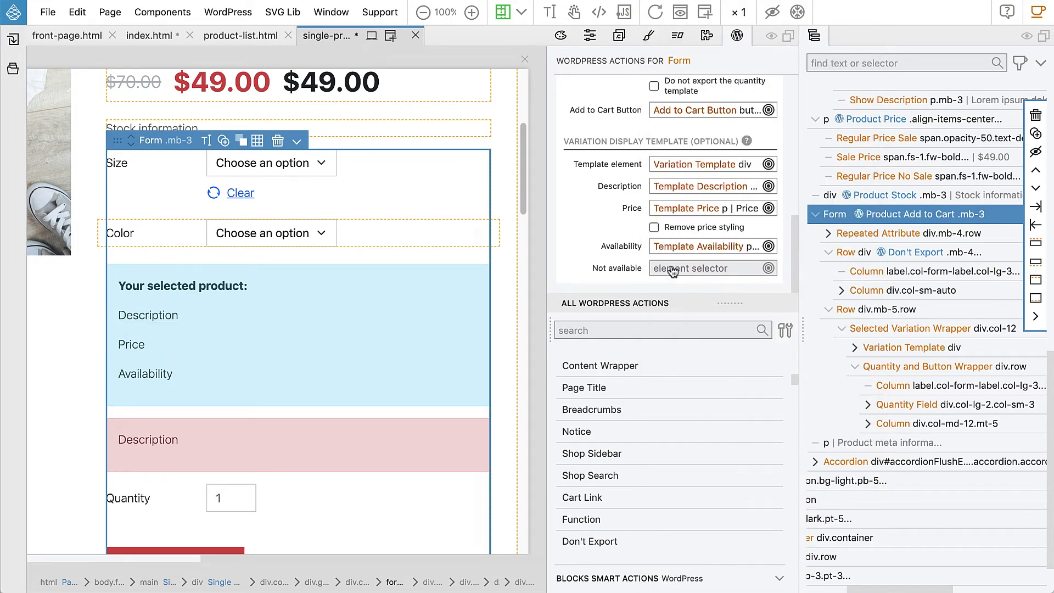
click(700, 268)
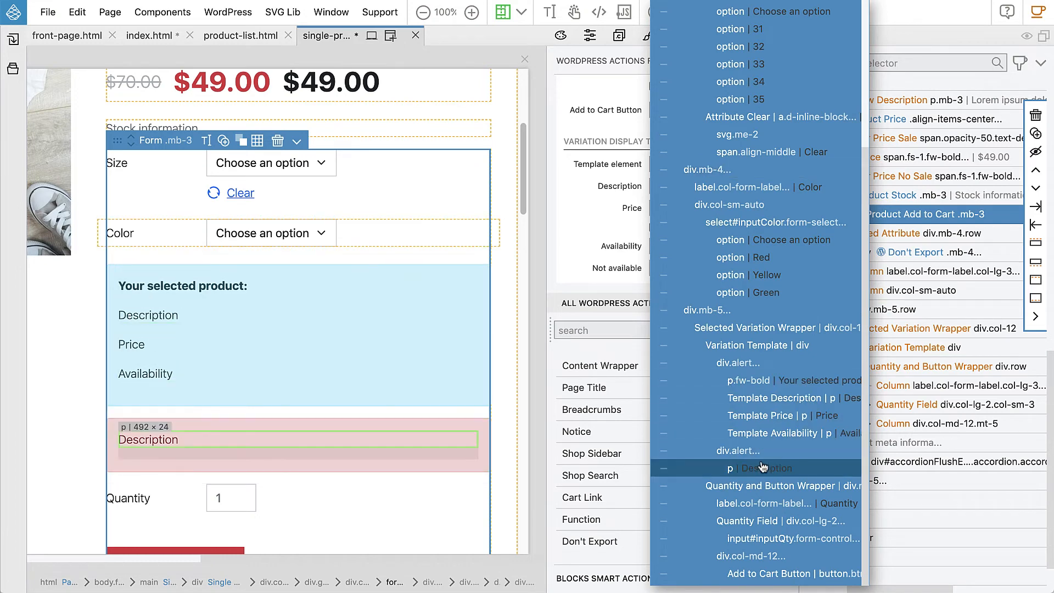
click(760, 468)
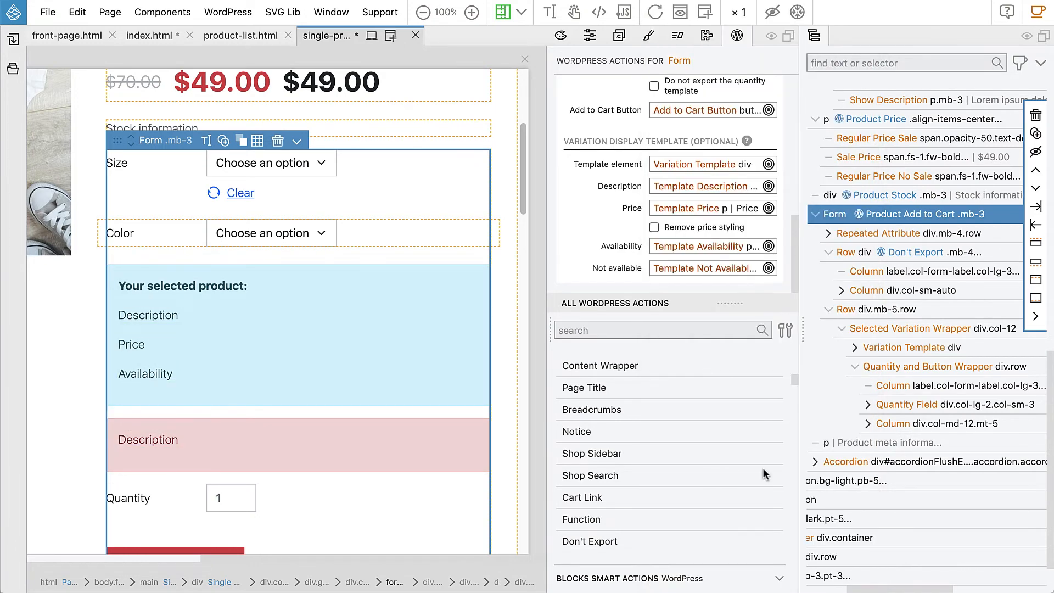
mouse_move(676, 178)
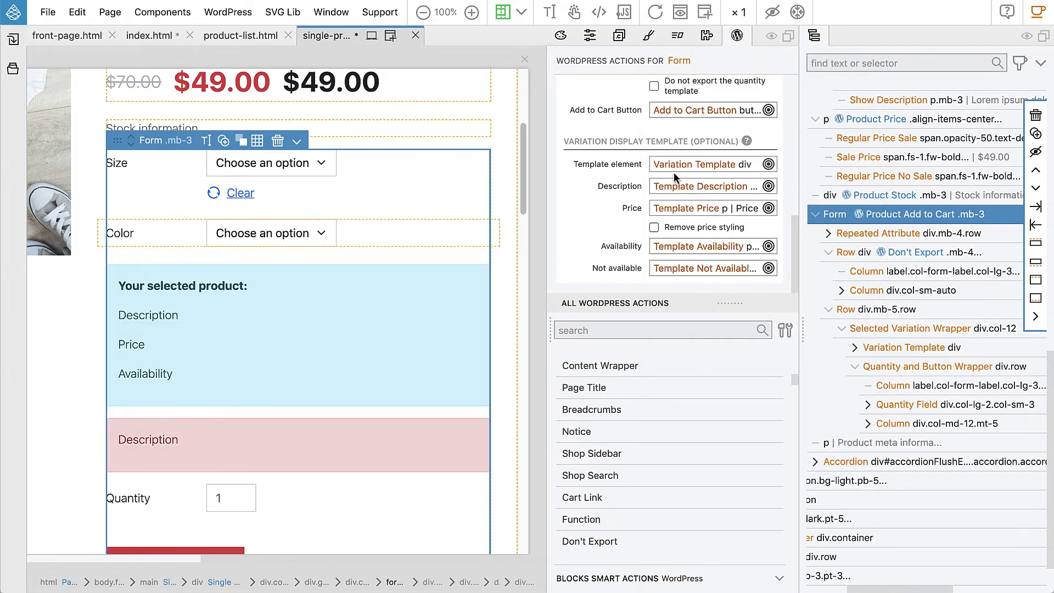
mouse_move(414, 262)
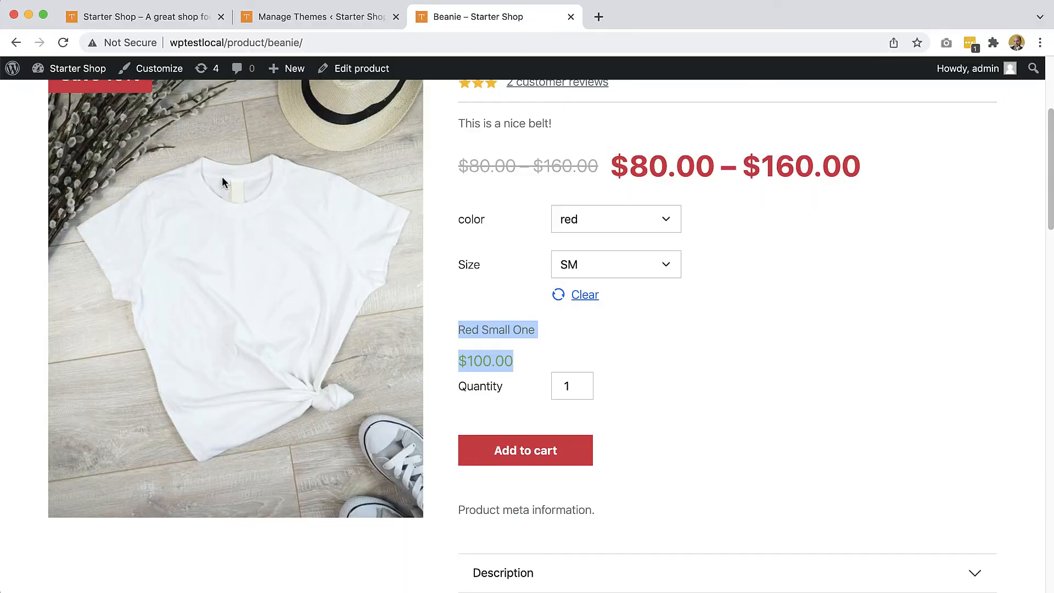
Reload the Beanie page and choose red and SM, showing Red Small One at $100.00 in the selected-product box.
click(235, 43)
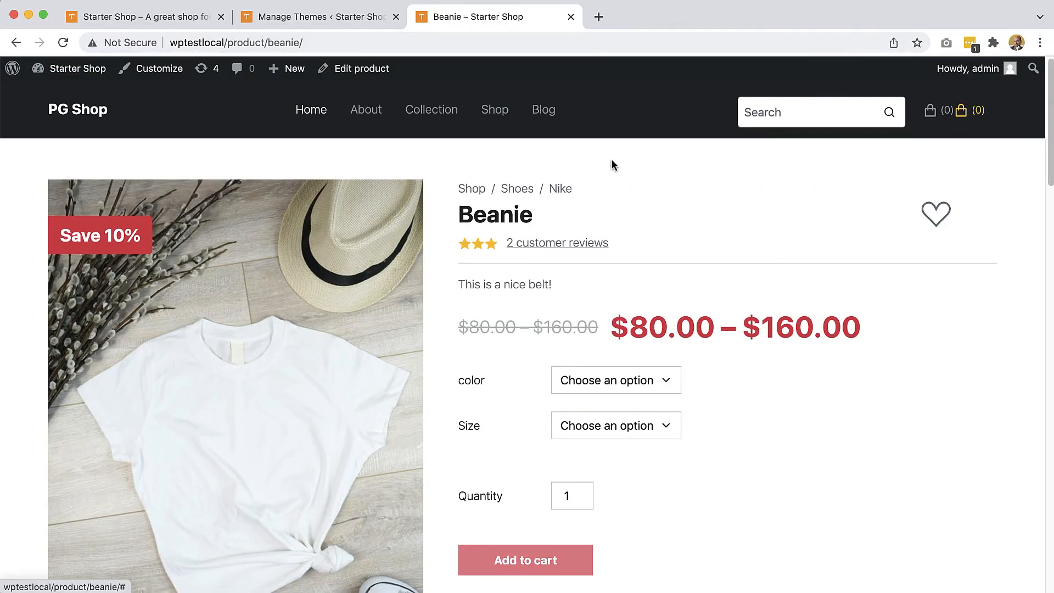
click(615, 380)
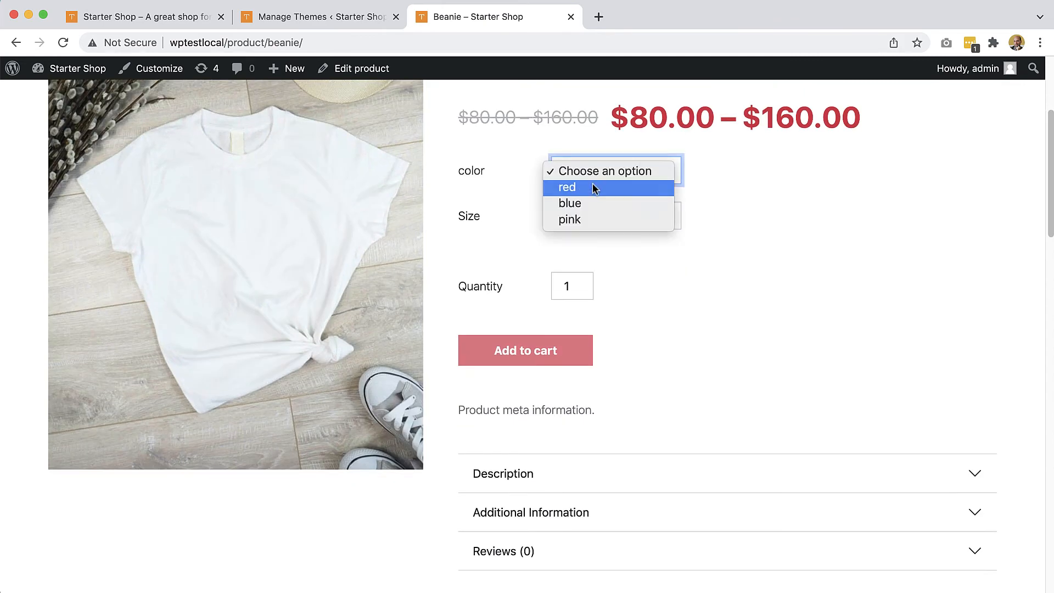
click(566, 187)
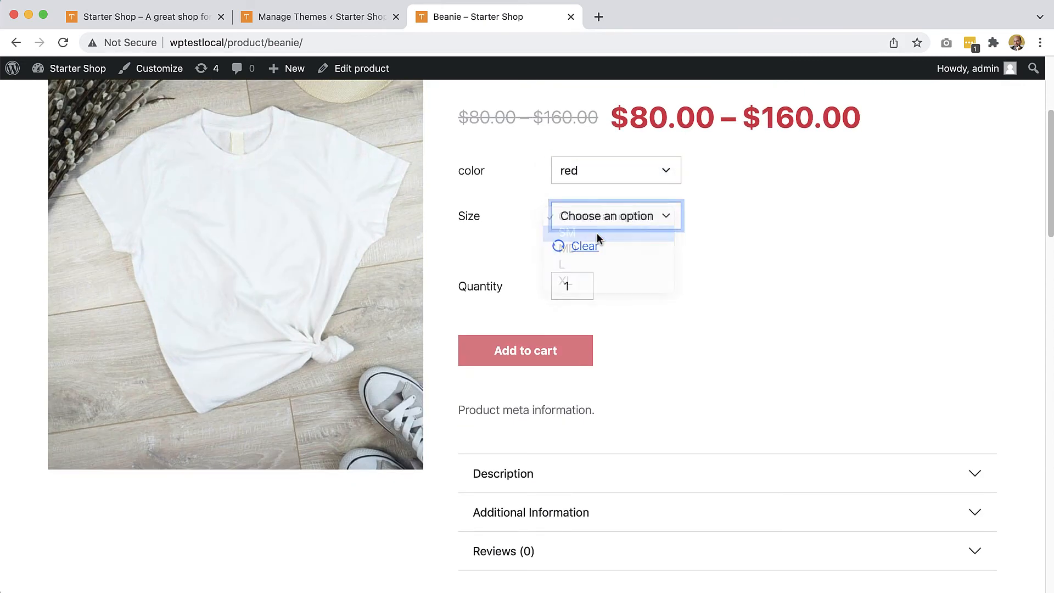
click(567, 233)
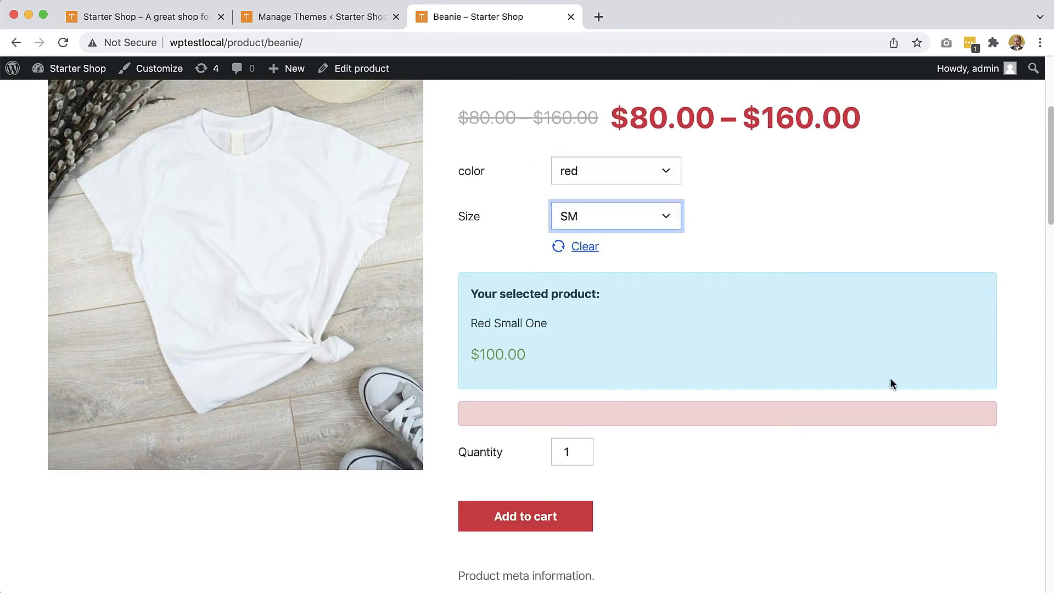
mouse_move(472, 351)
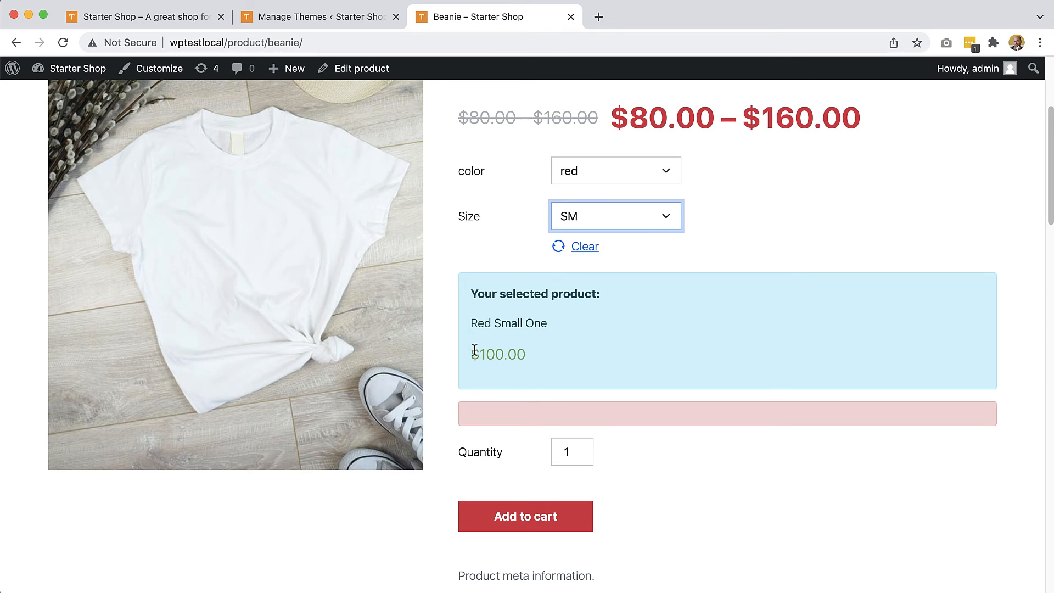
mouse_move(816, 453)
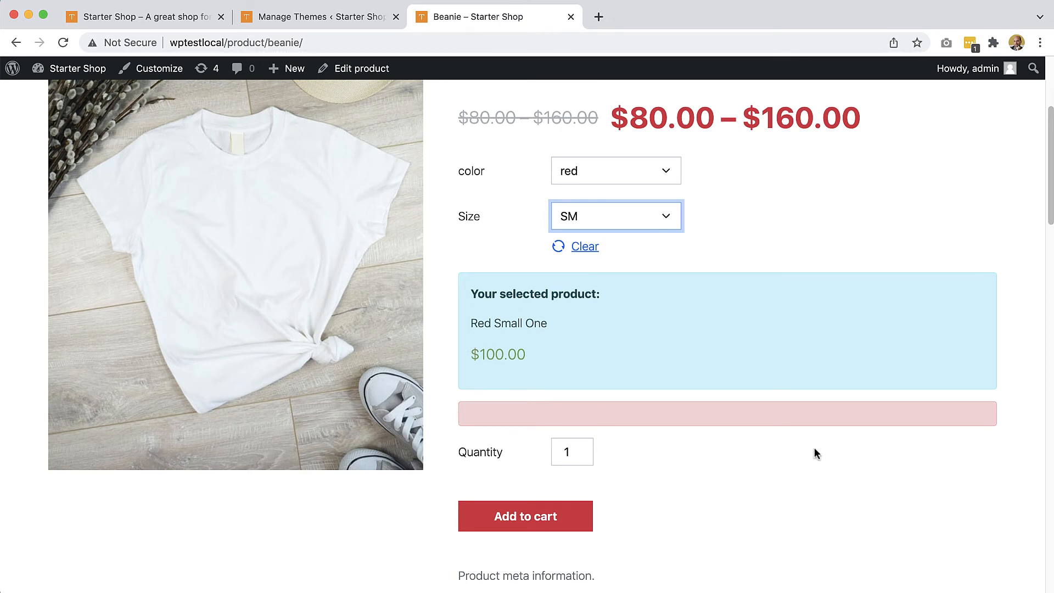
mouse_move(912, 436)
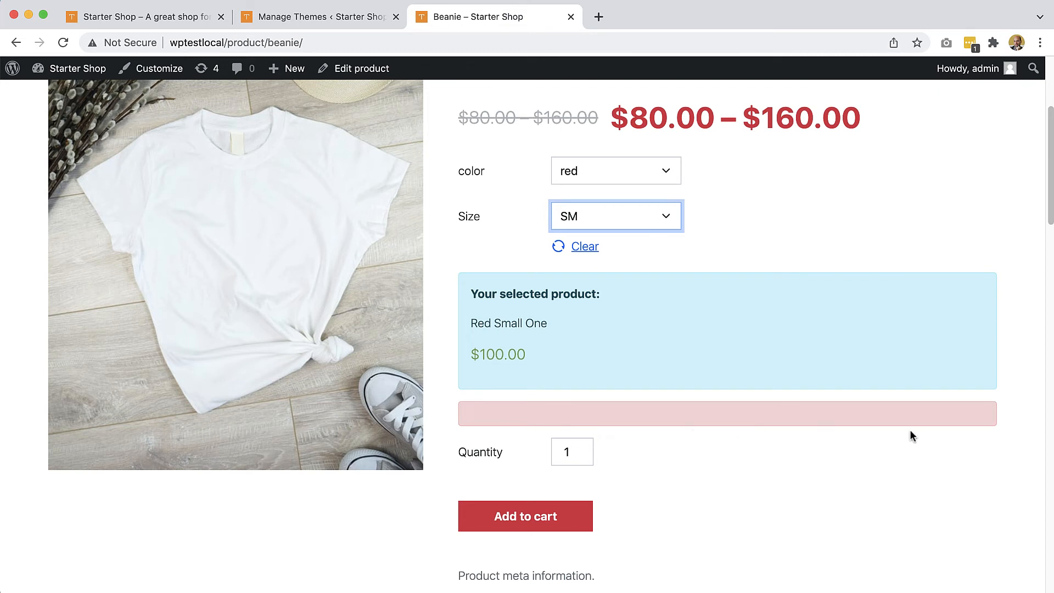
mouse_move(525, 373)
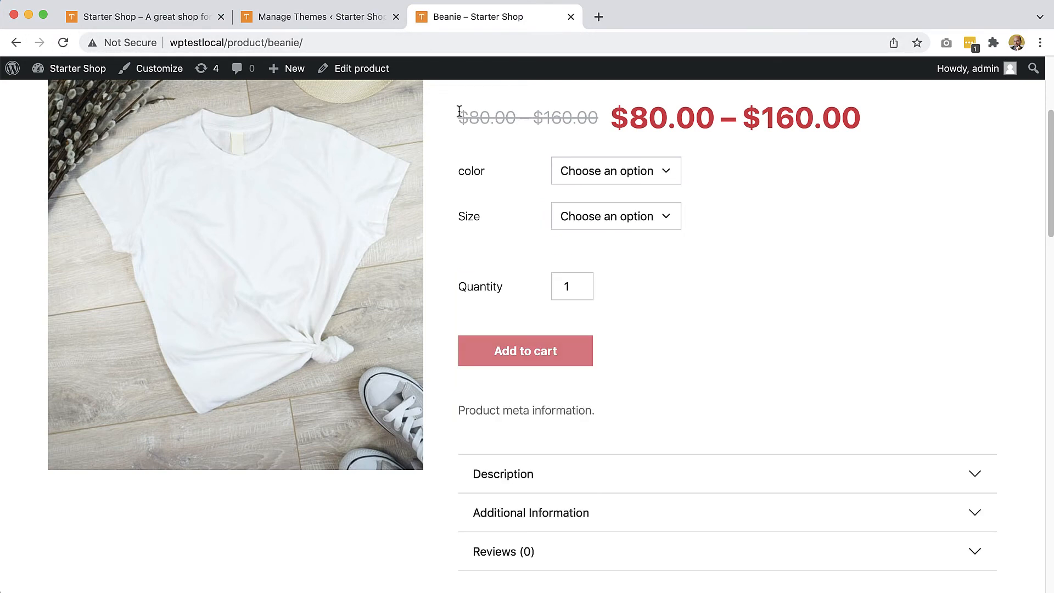
Select the Product Add to Cart form to view its variation template fields.
click(615, 170)
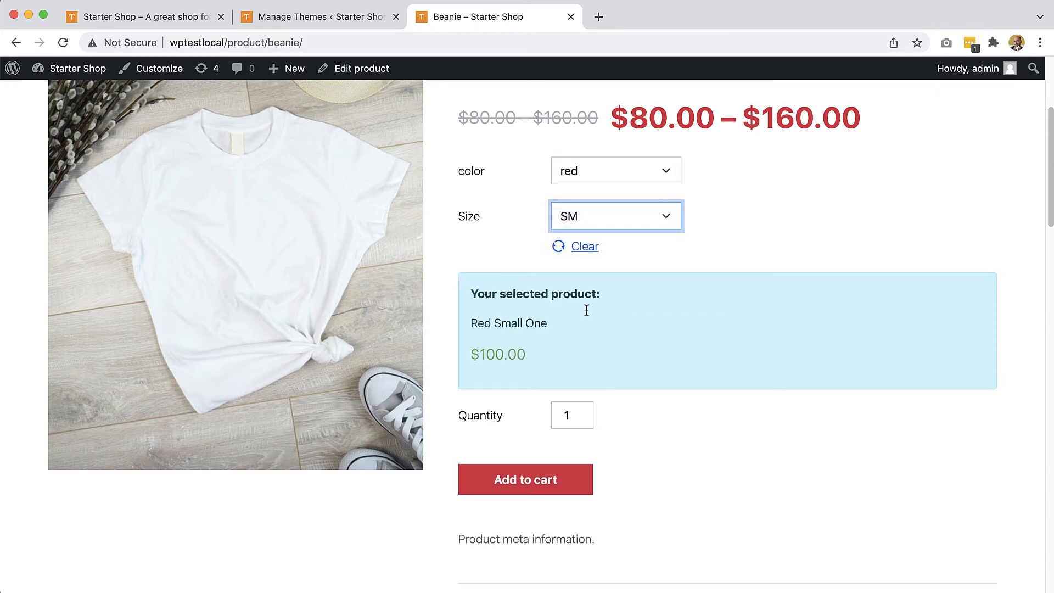
mouse_move(619, 361)
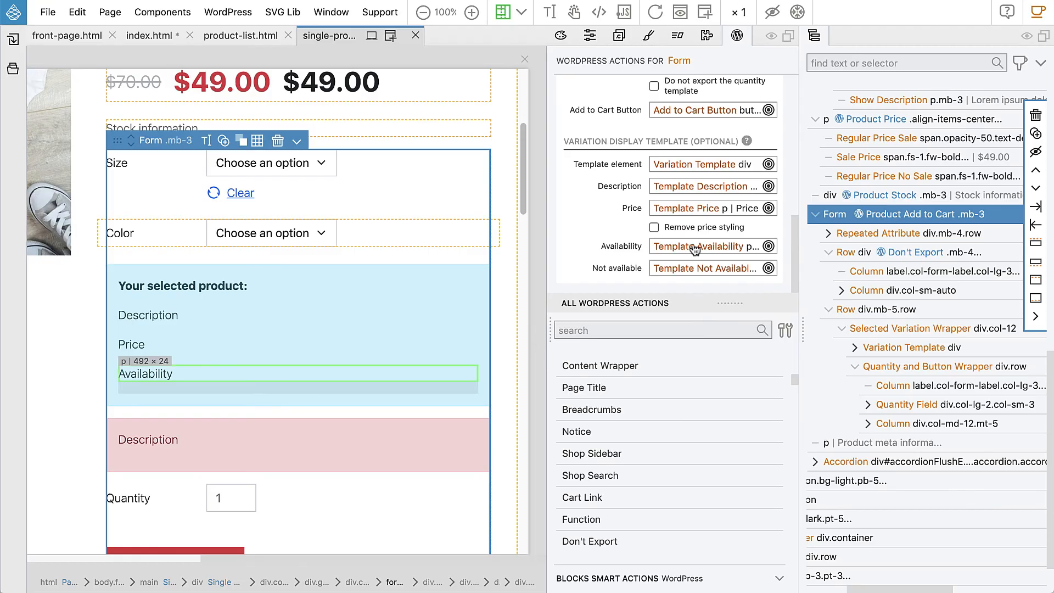
Check Remove price styling, then verify red SM Beanie shows a plain $100.00 and raise the quantity.
click(654, 226)
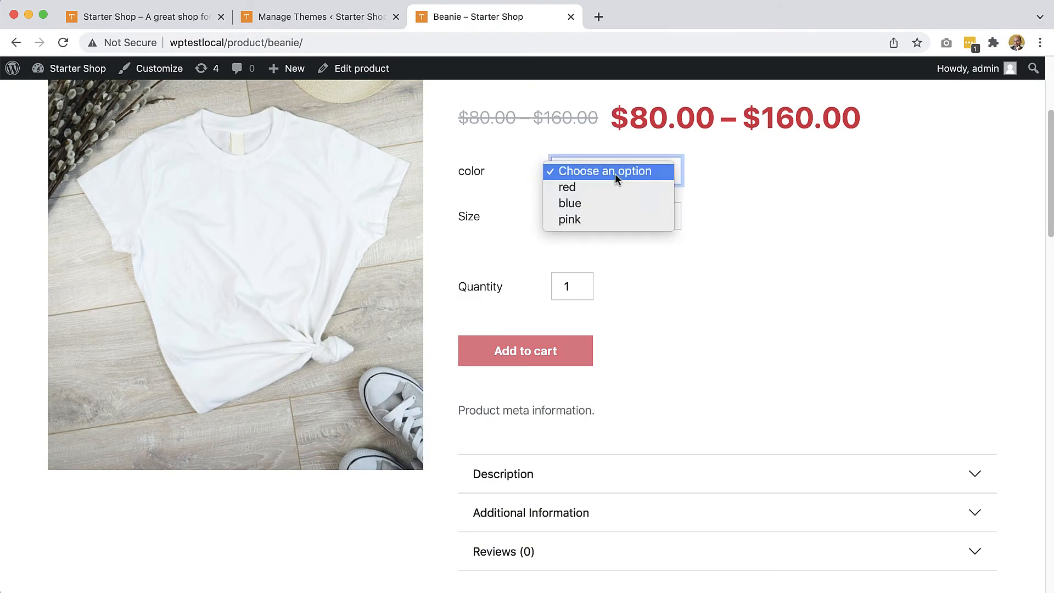
click(567, 187)
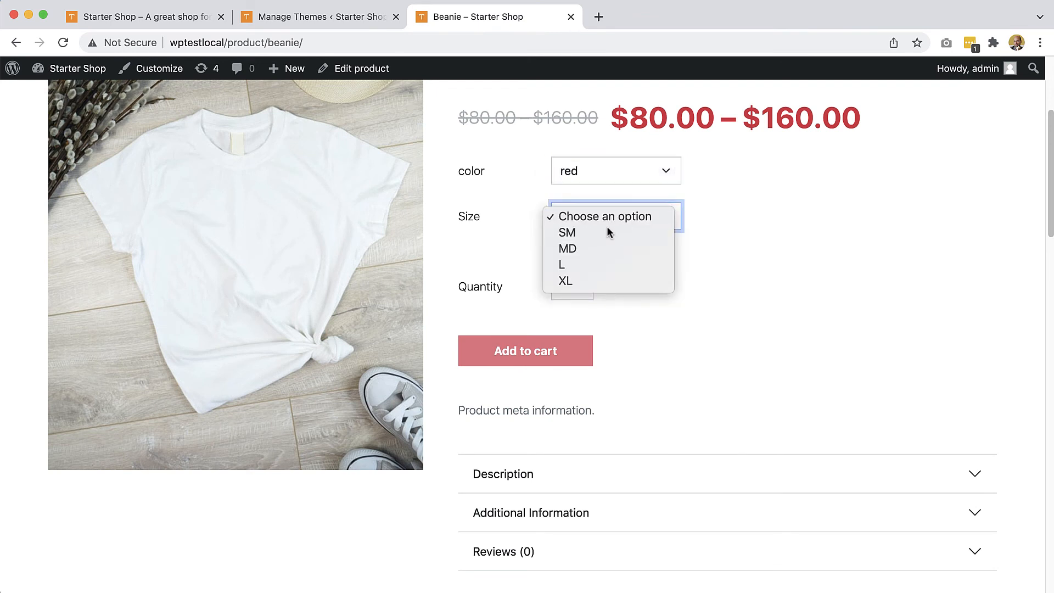
click(566, 232)
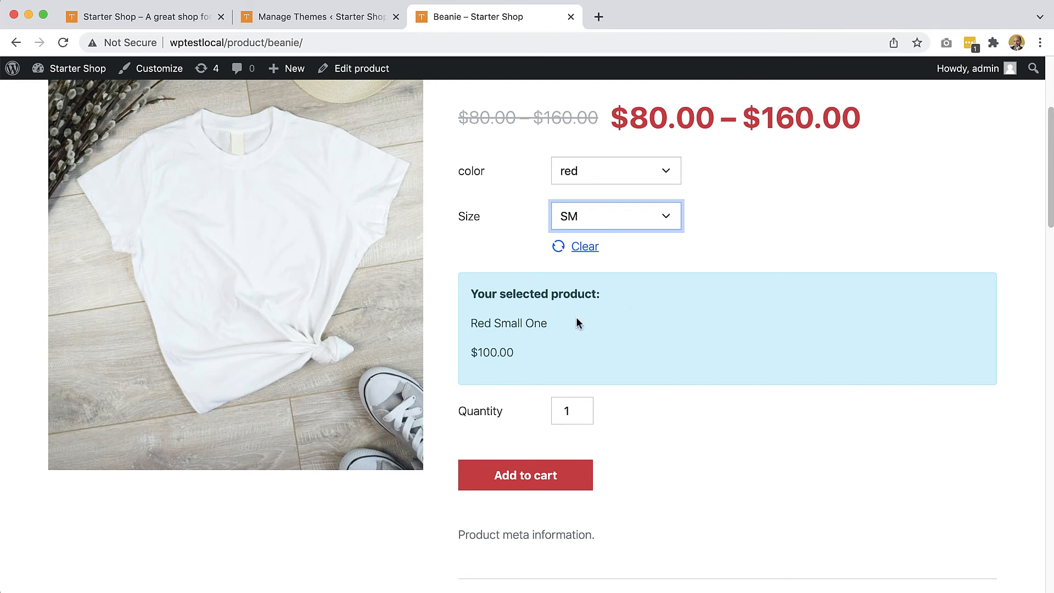
mouse_move(582, 411)
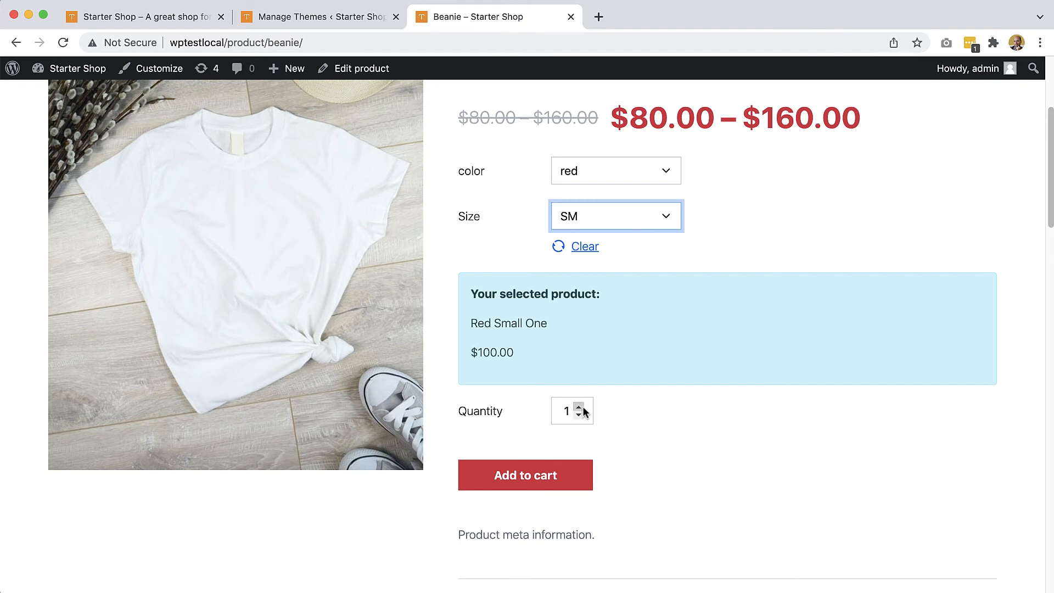
click(583, 406)
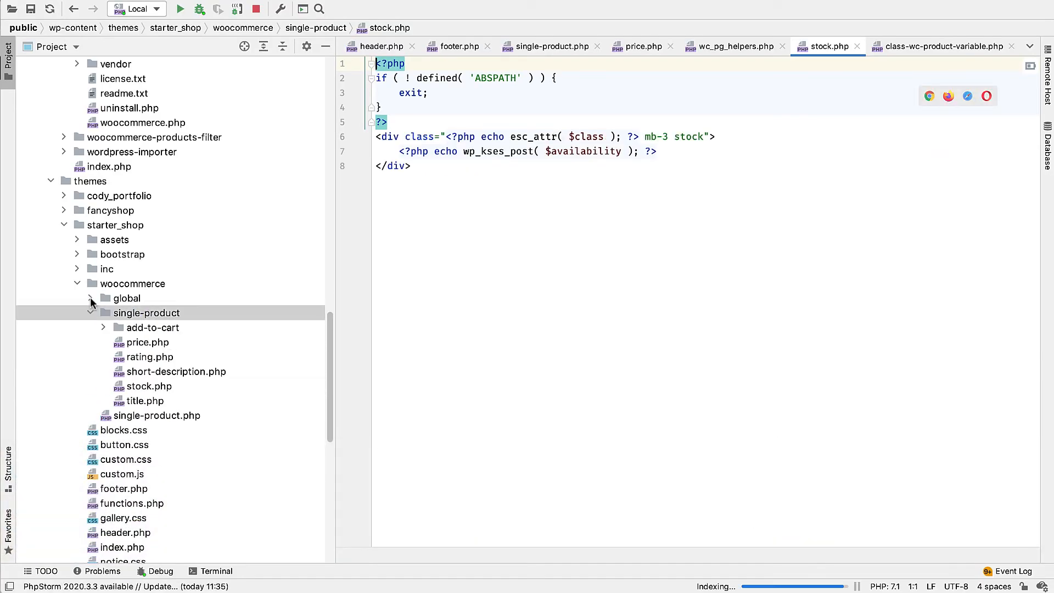
Review the generated variable.php add-to-cart template, then open variation-add-to-cart-button.php.
click(103, 328)
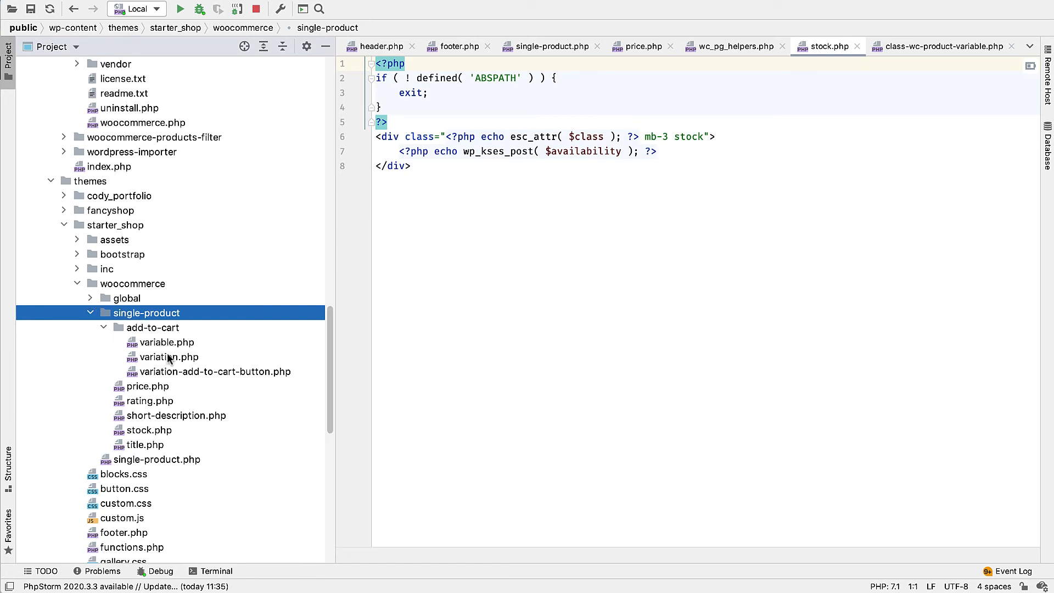
double_click(166, 343)
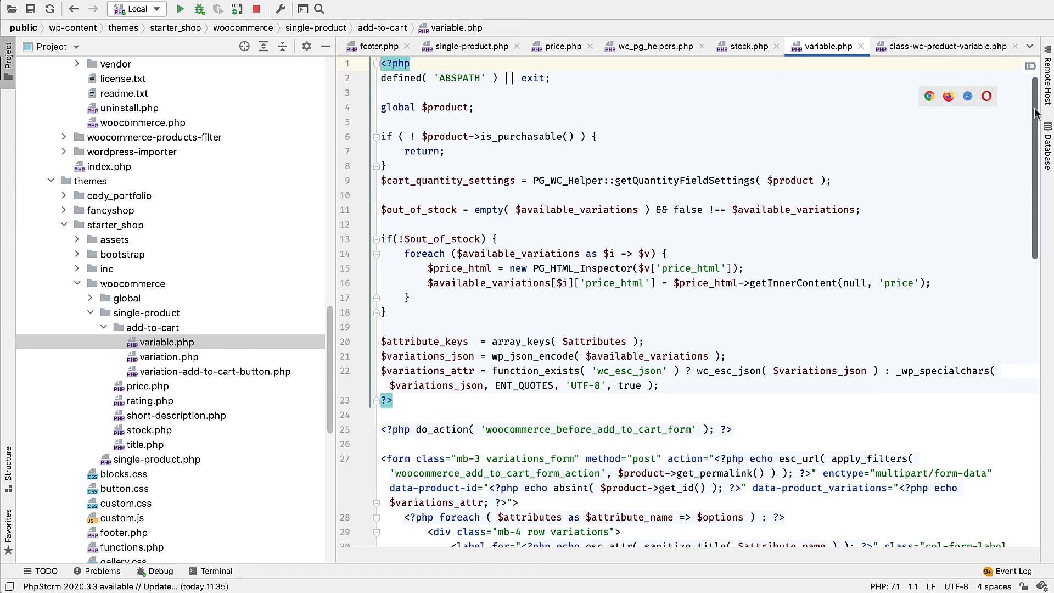
scroll(down, 3)
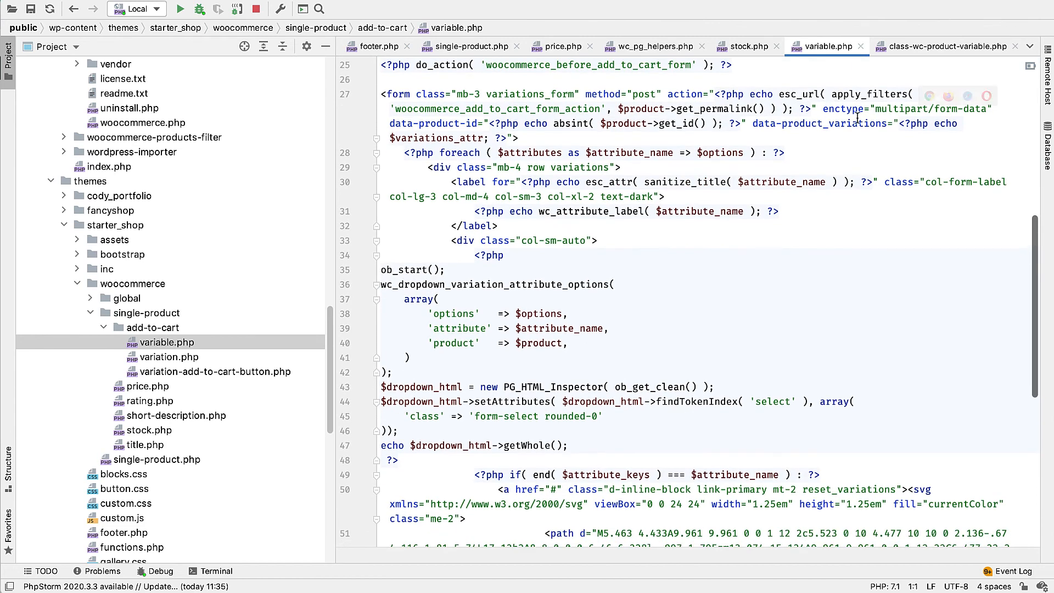
scroll(down, 3)
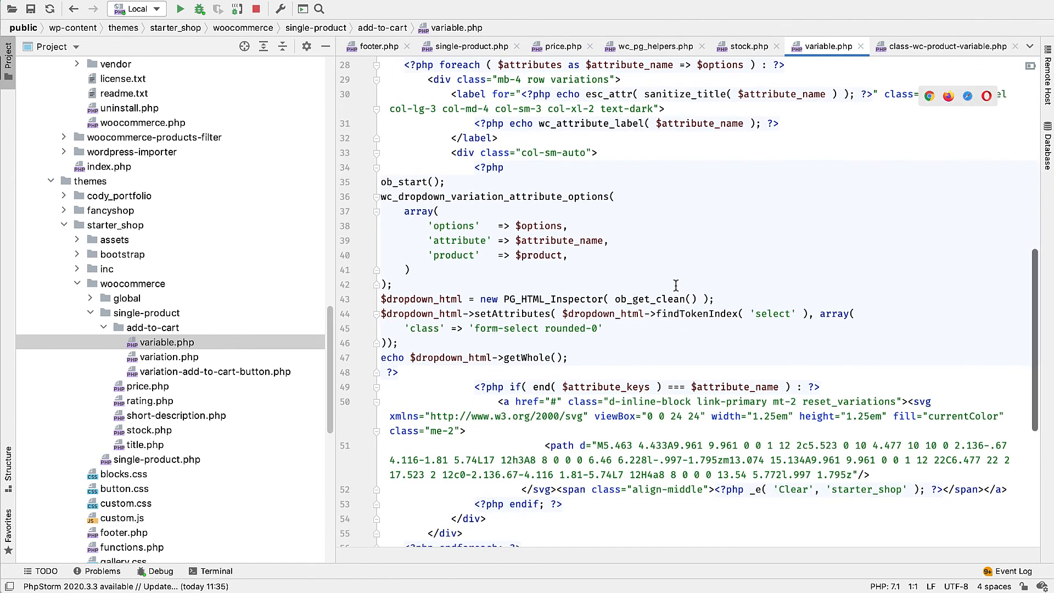
scroll(down, 3)
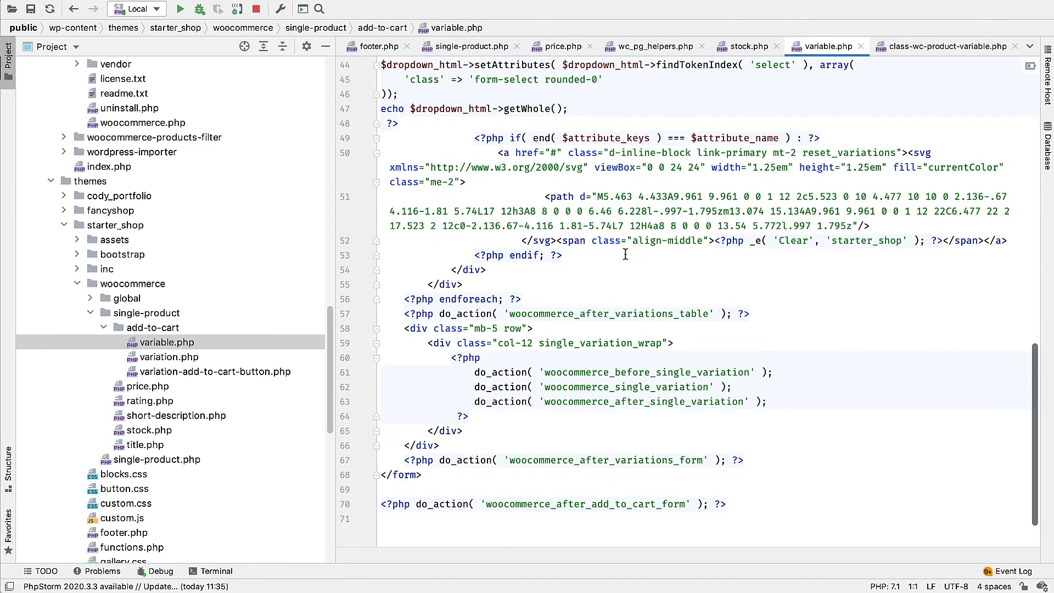
scroll(down, 3)
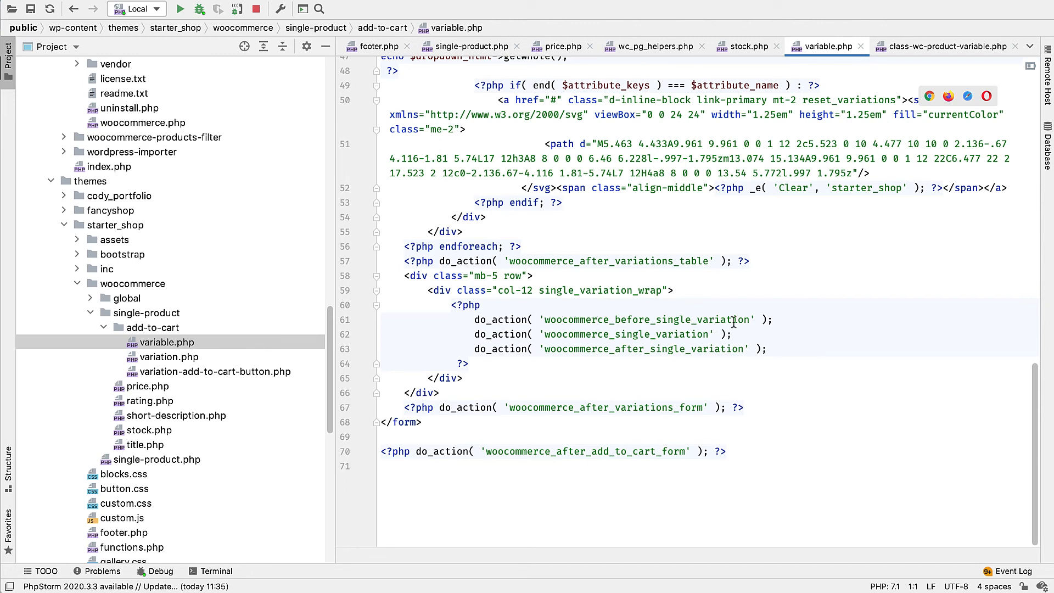
mouse_move(435, 356)
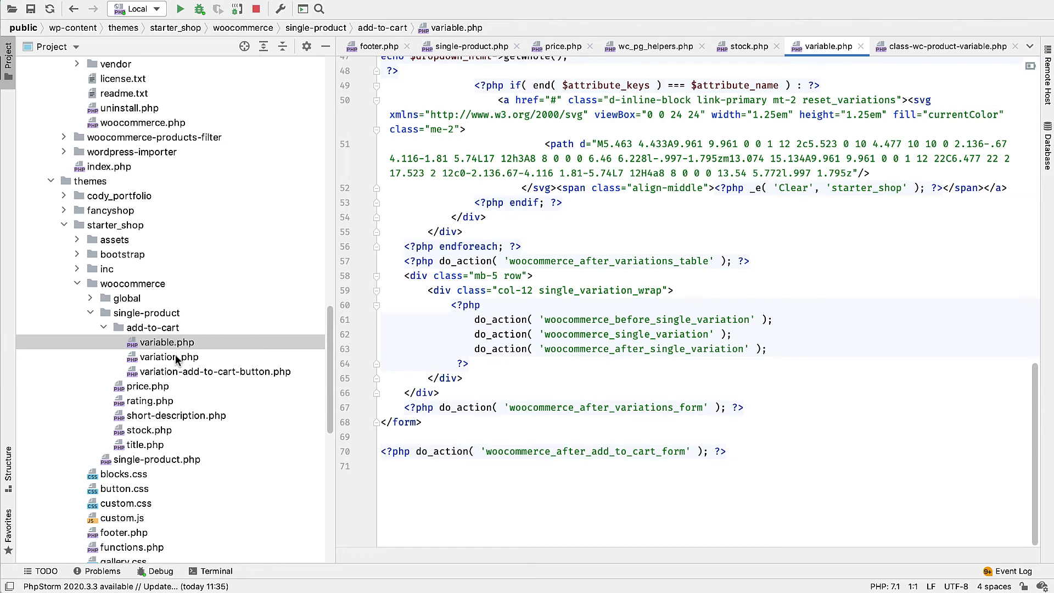
double_click(214, 371)
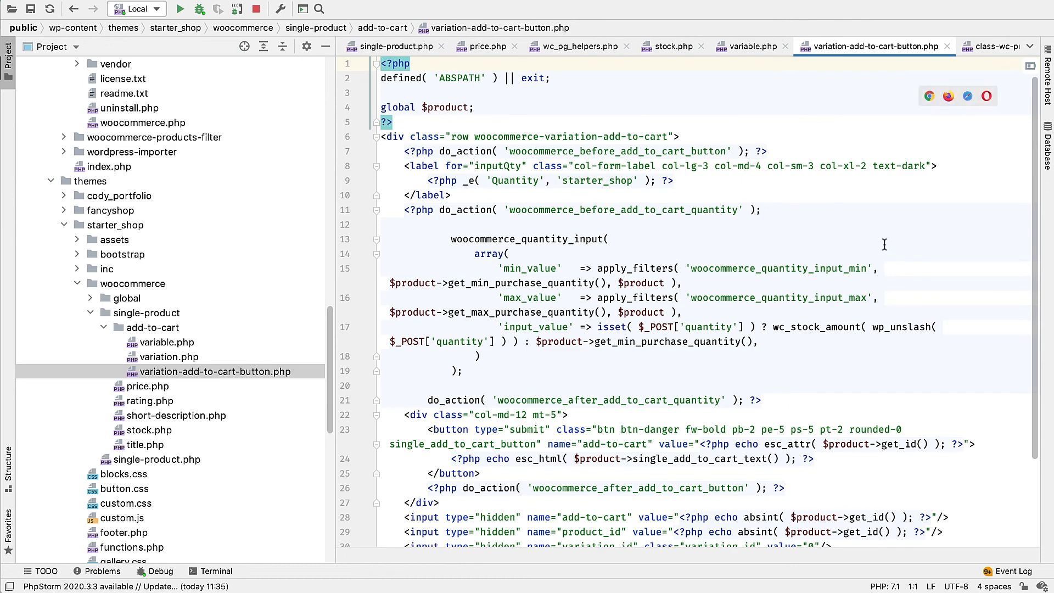
Review quantity-input.php and variation.php, inspecting the alert-info variation price markup.
scroll(down, 3)
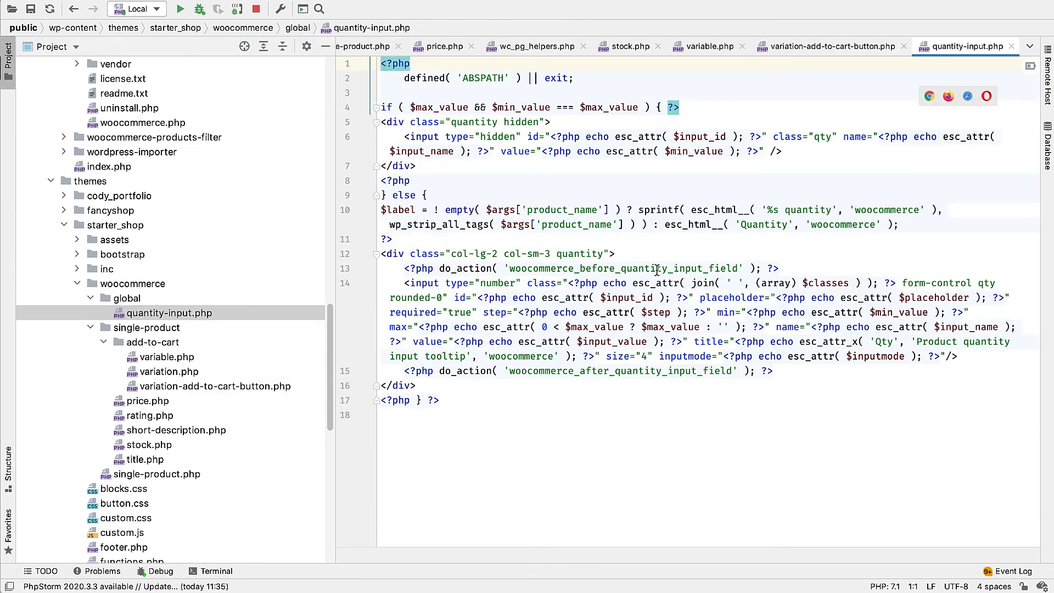
click(170, 371)
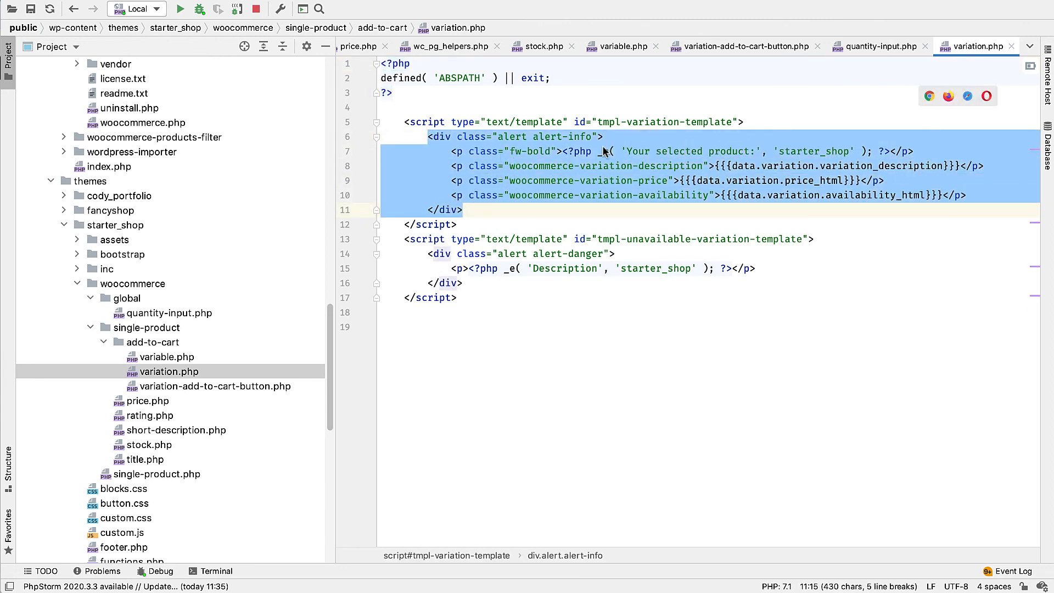
click(886, 181)
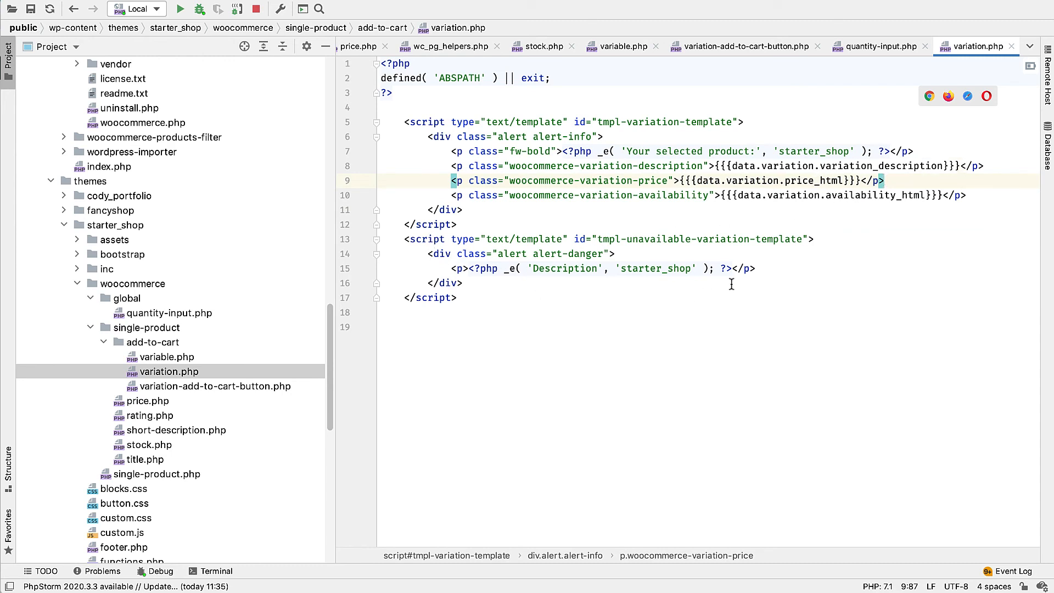
mouse_move(486, 232)
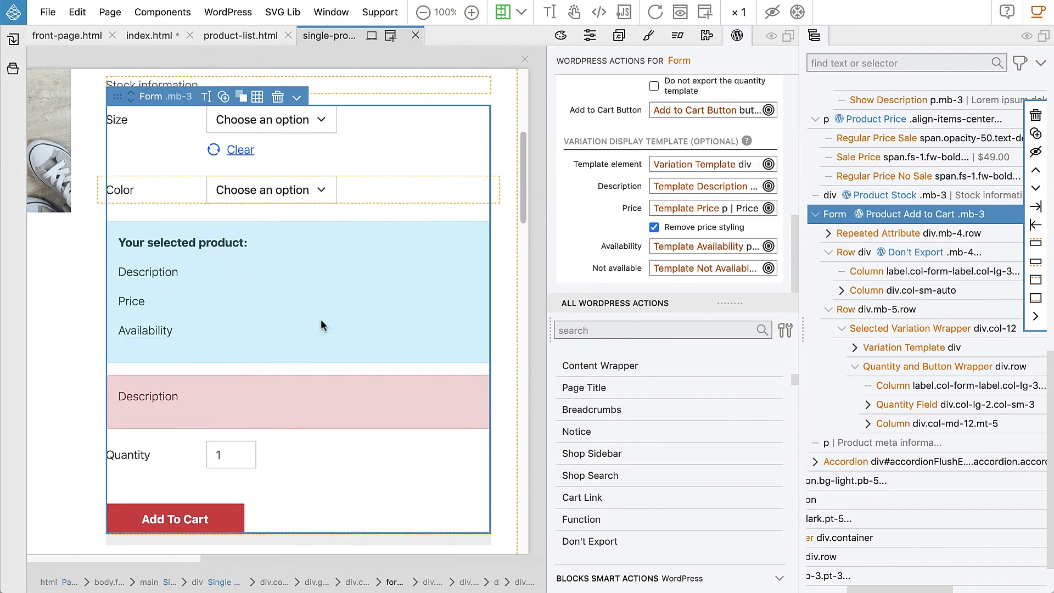
Reload the Beanie page and pick red, SM so the alert shows Red Small One at $100.00.
scroll(down, 3)
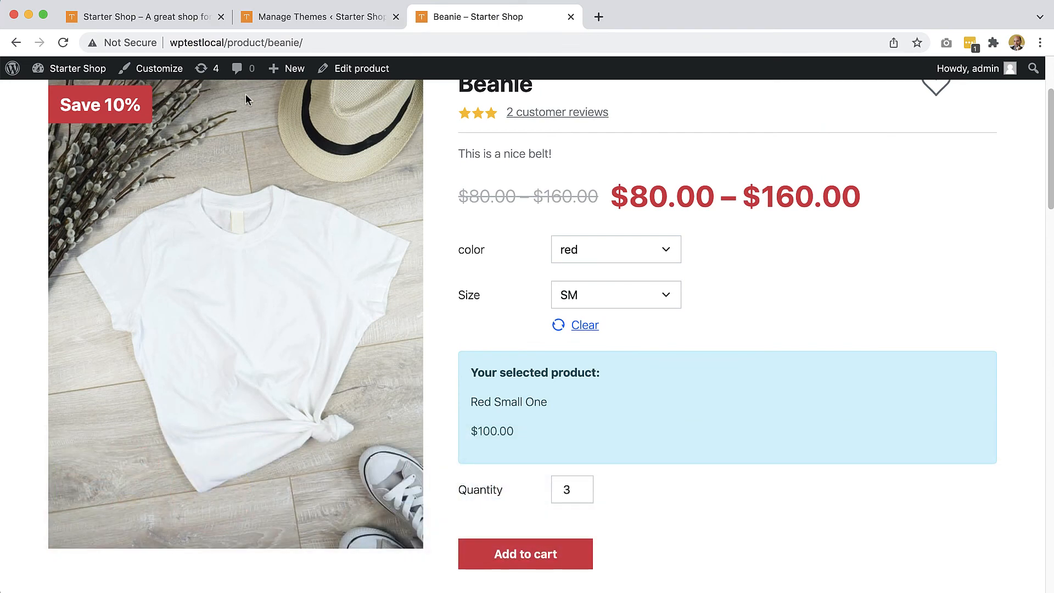
click(583, 325)
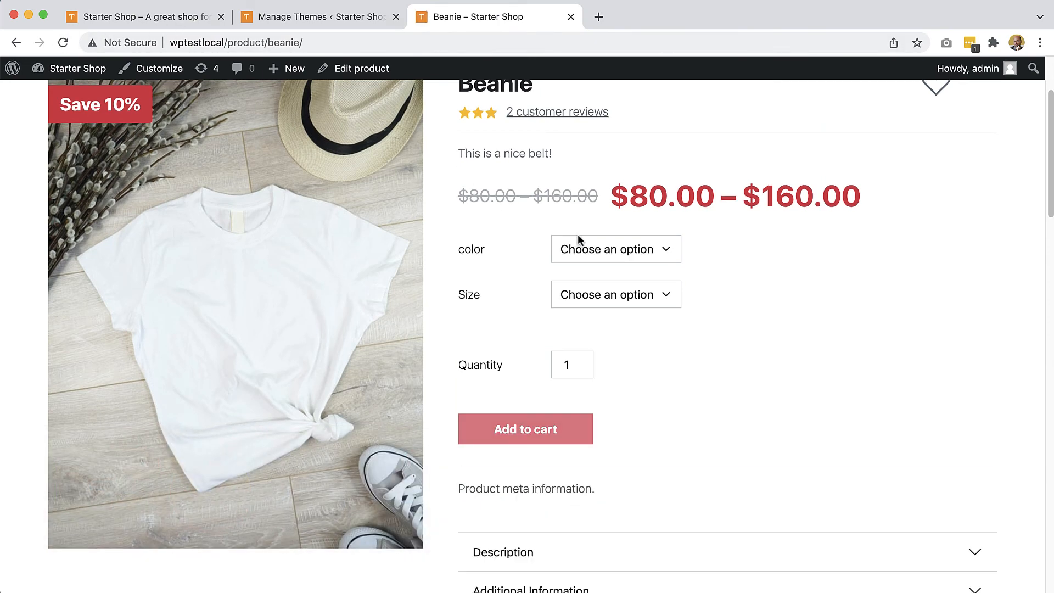
click(613, 249)
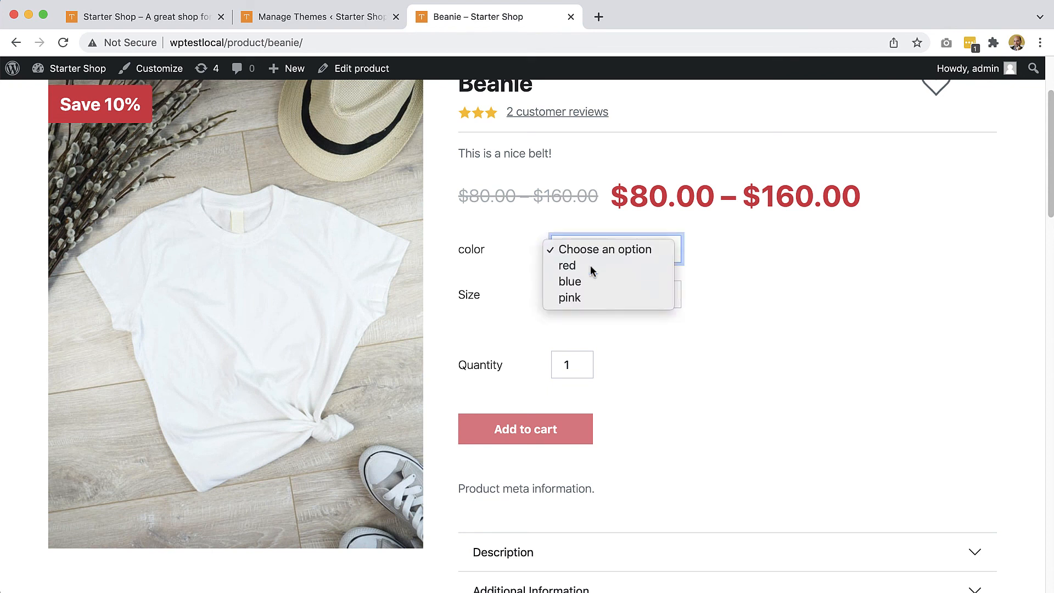
click(566, 264)
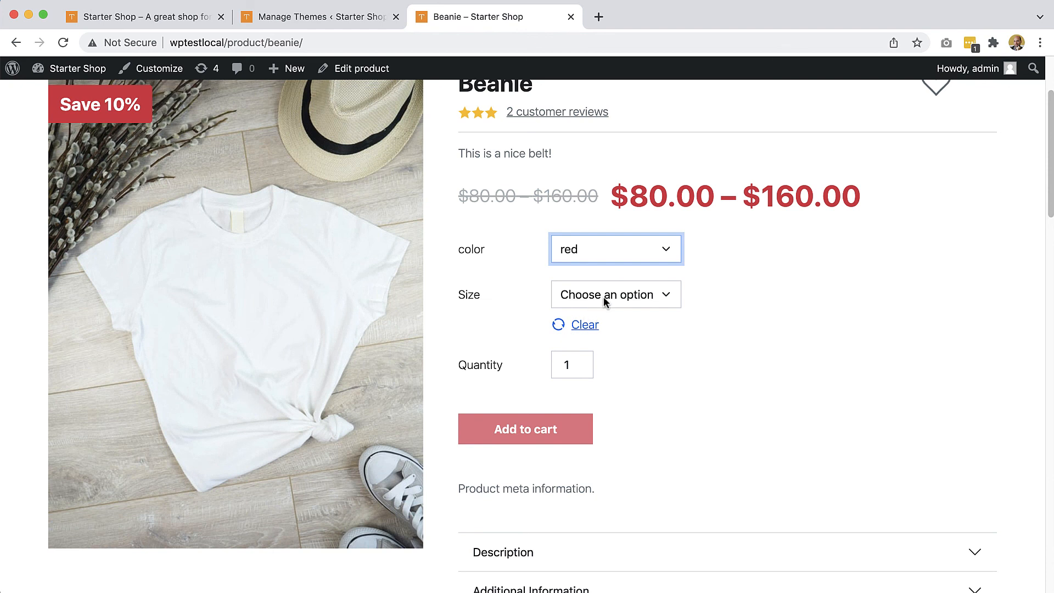
click(614, 294)
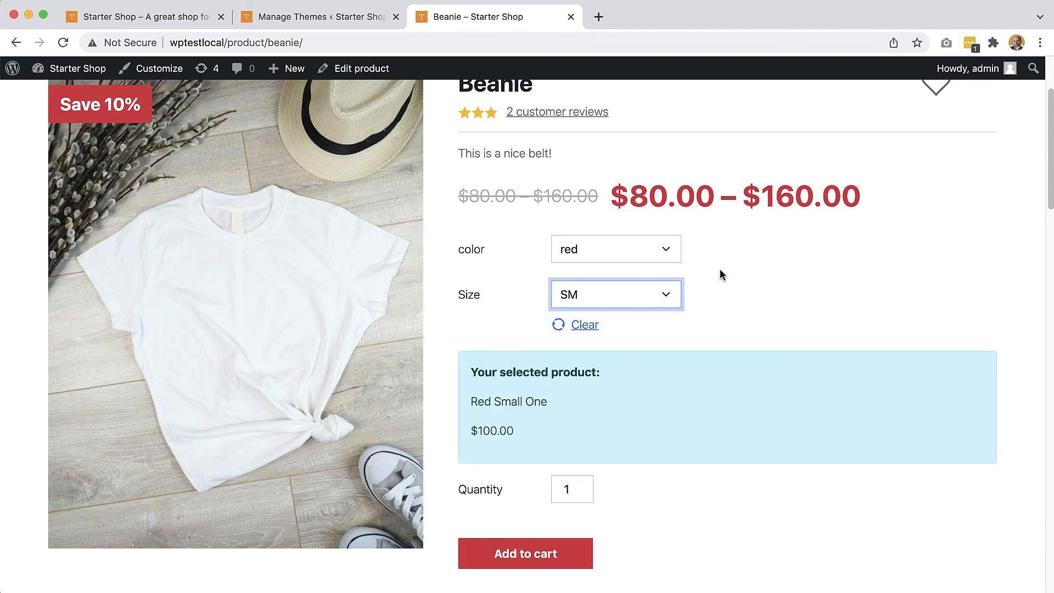
mouse_move(169, 209)
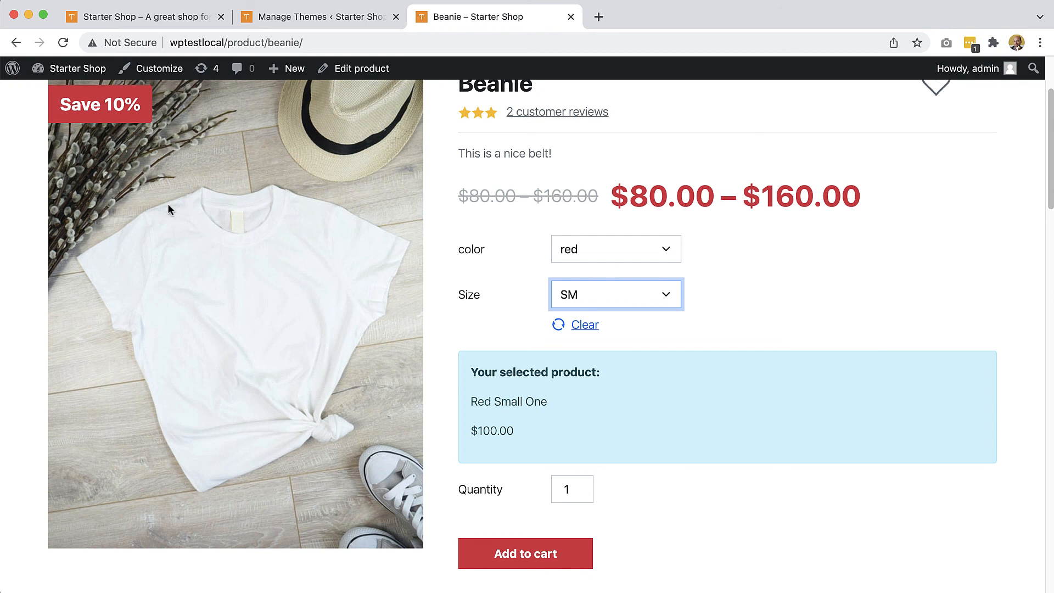
mouse_move(839, 287)
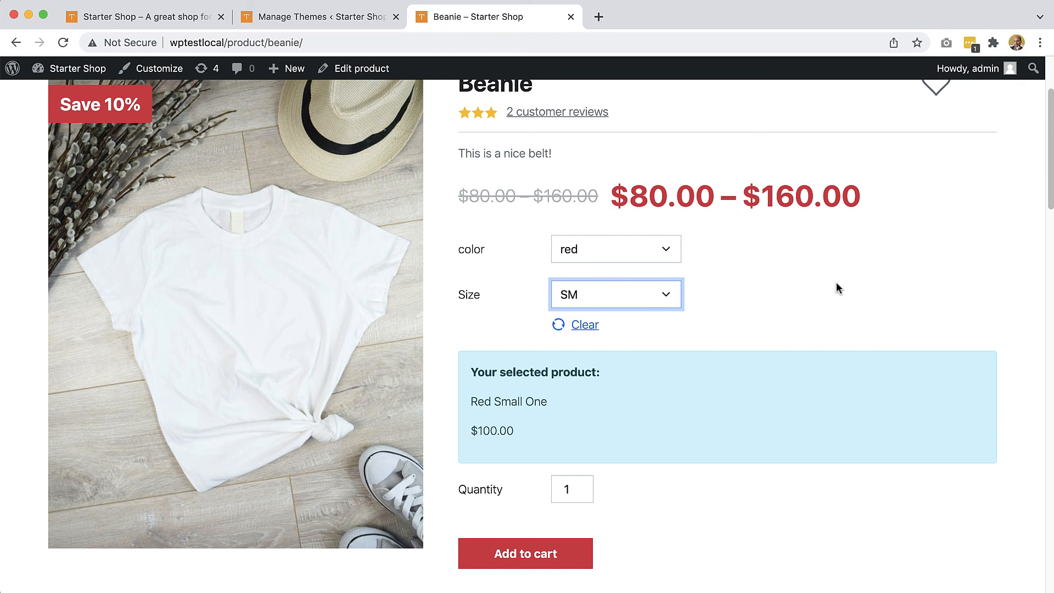
mouse_move(65, 235)
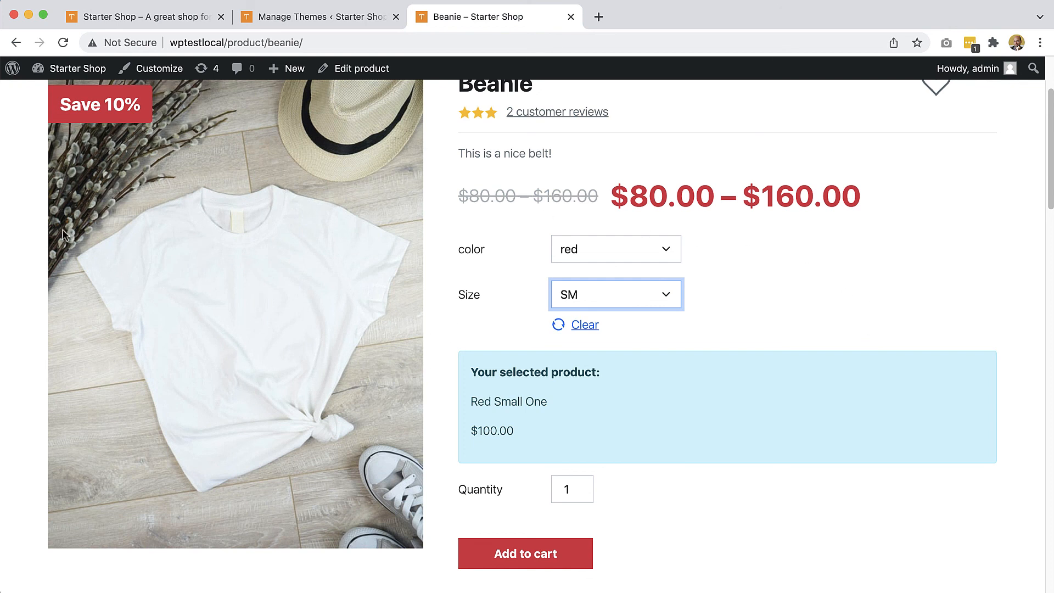
mouse_move(817, 364)
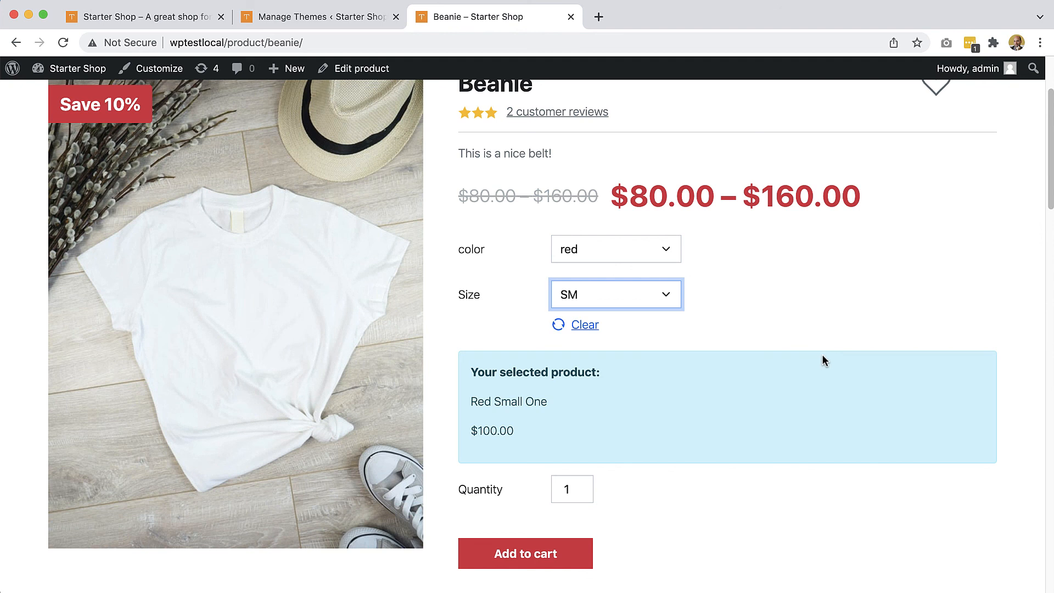
mouse_move(772, 317)
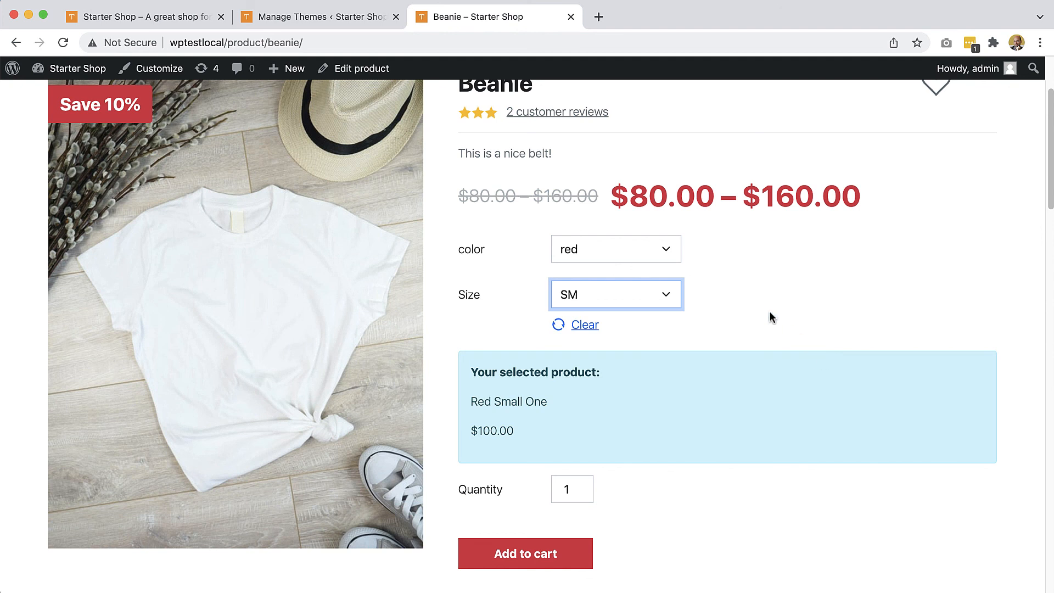